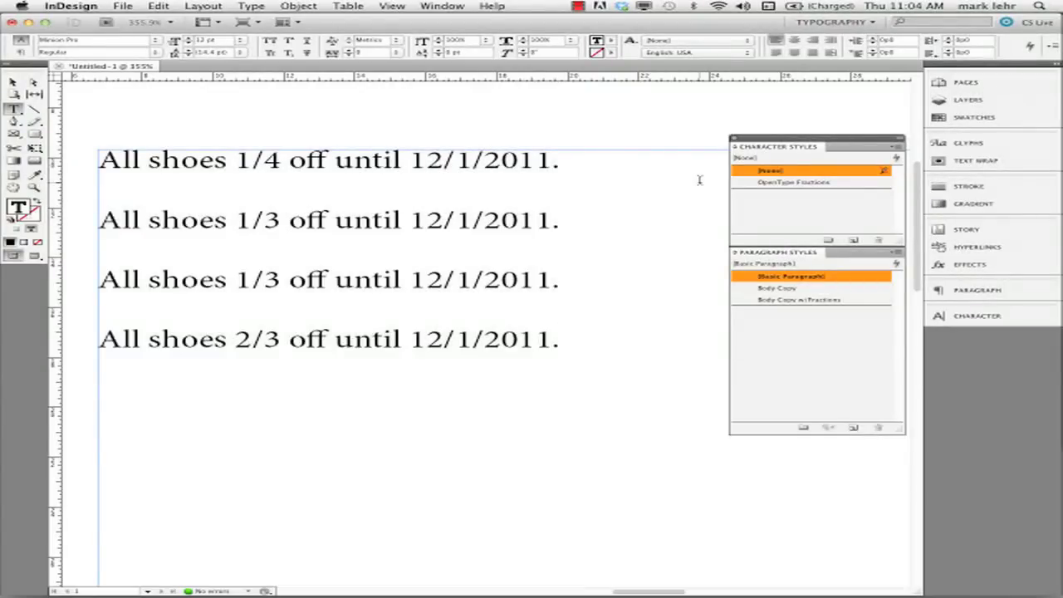
Select all four discount lines and keep them set in Minion Pro after browsing typefaces.
{"action": "left_click", "coordinate": [559, 339]}
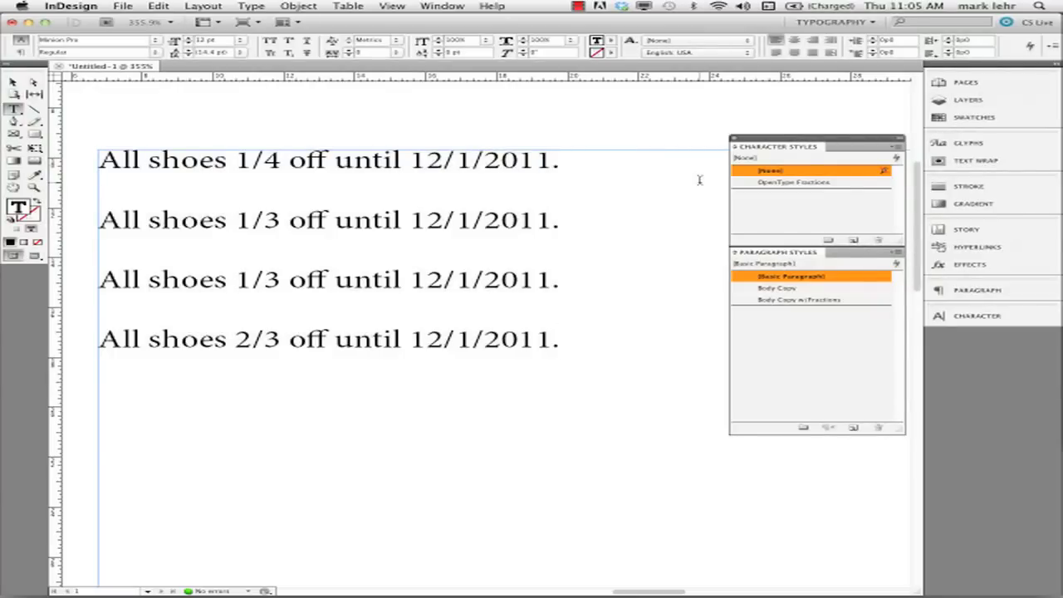
{"action": "left_click", "coordinate": [561, 339]}
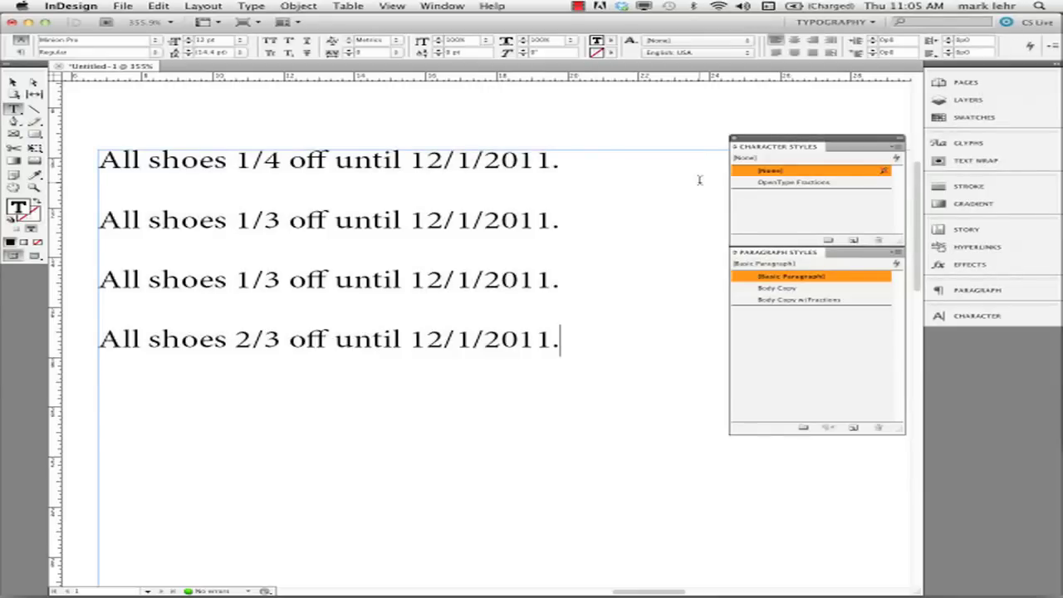
{"action": "mouse_move", "coordinate": [546, 316]}
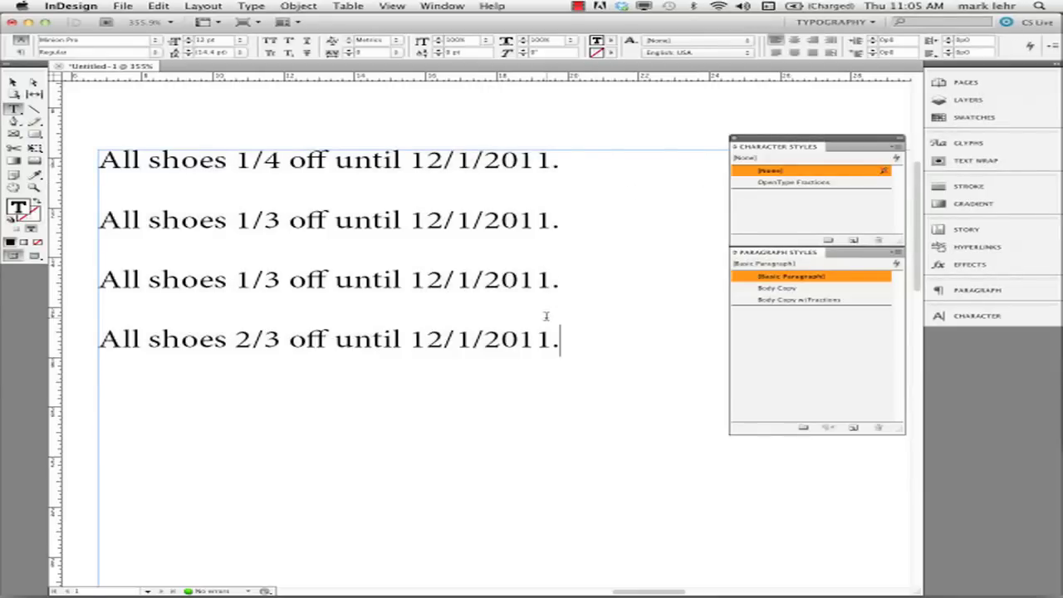
{"action": "left_click_drag", "start_coordinate": [426, 219], "coordinate": [560, 339]}
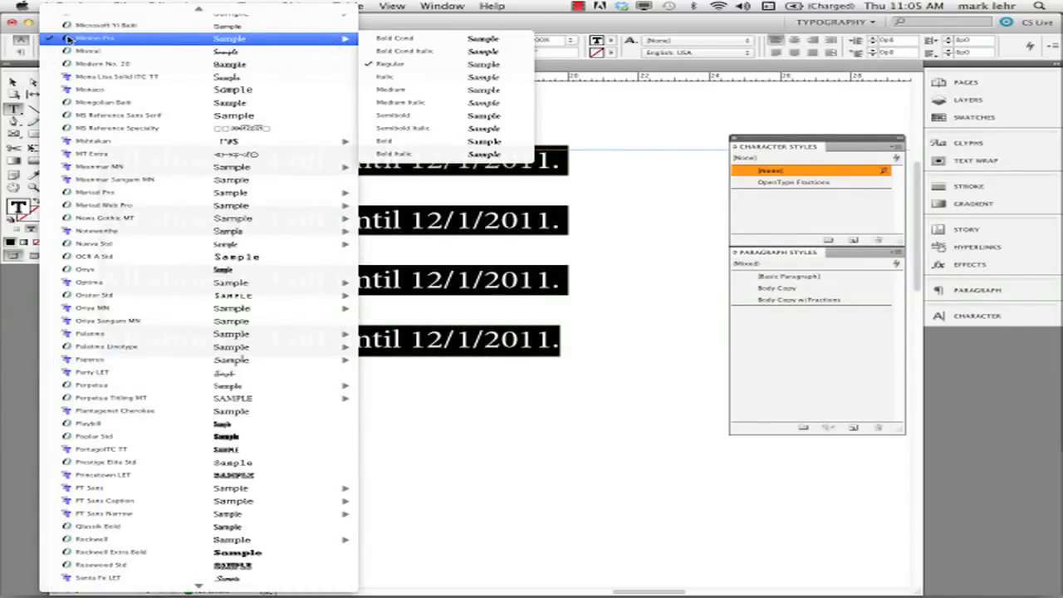
{"action": "mouse_move", "coordinate": [100, 64]}
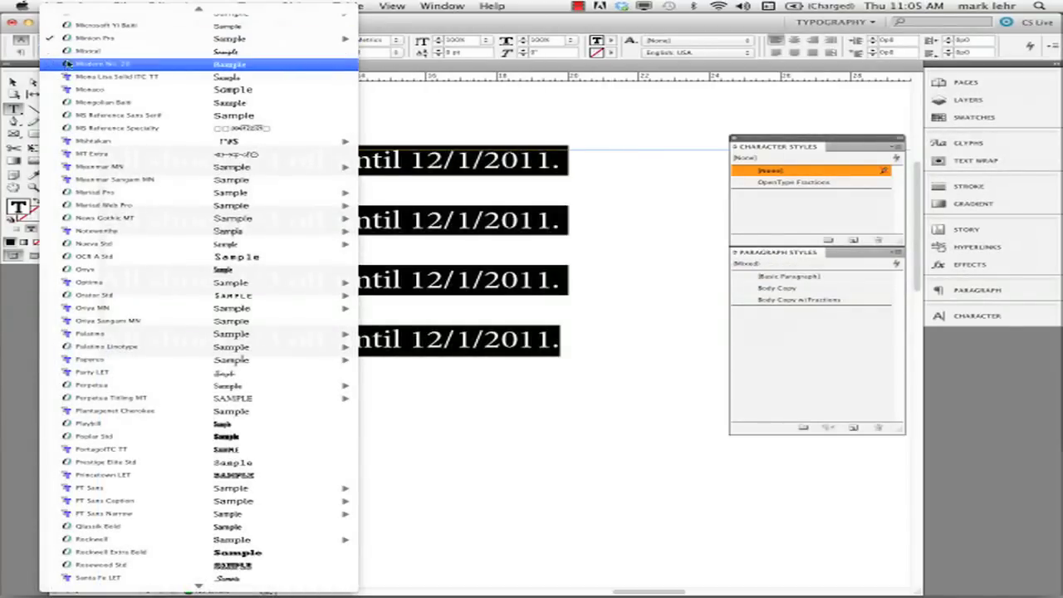
{"action": "left_click", "coordinate": [96, 39]}
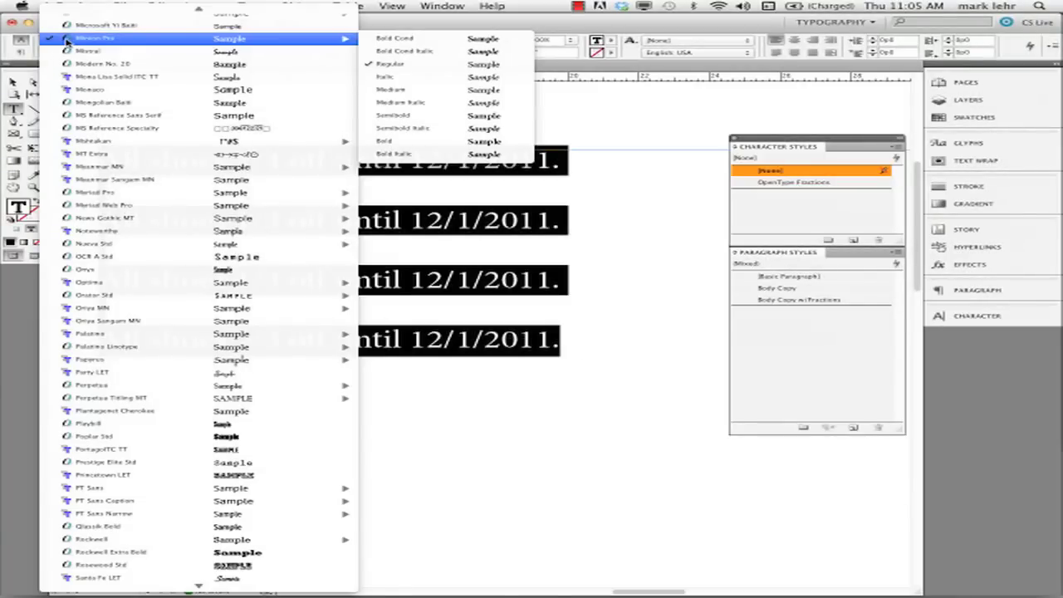
{"action": "left_click", "coordinate": [391, 64]}
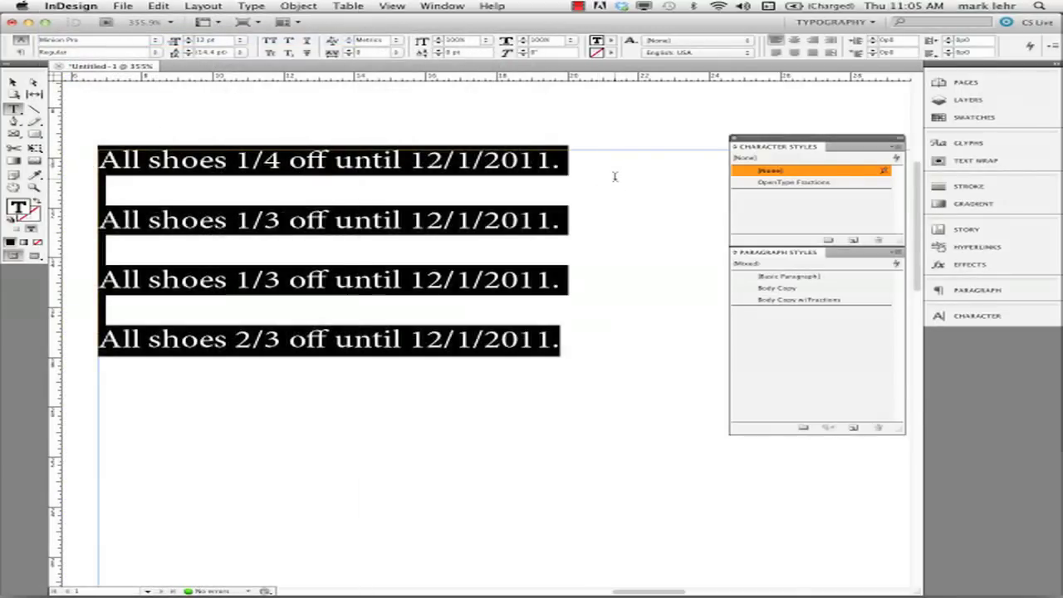
{"action": "mouse_move", "coordinate": [588, 168]}
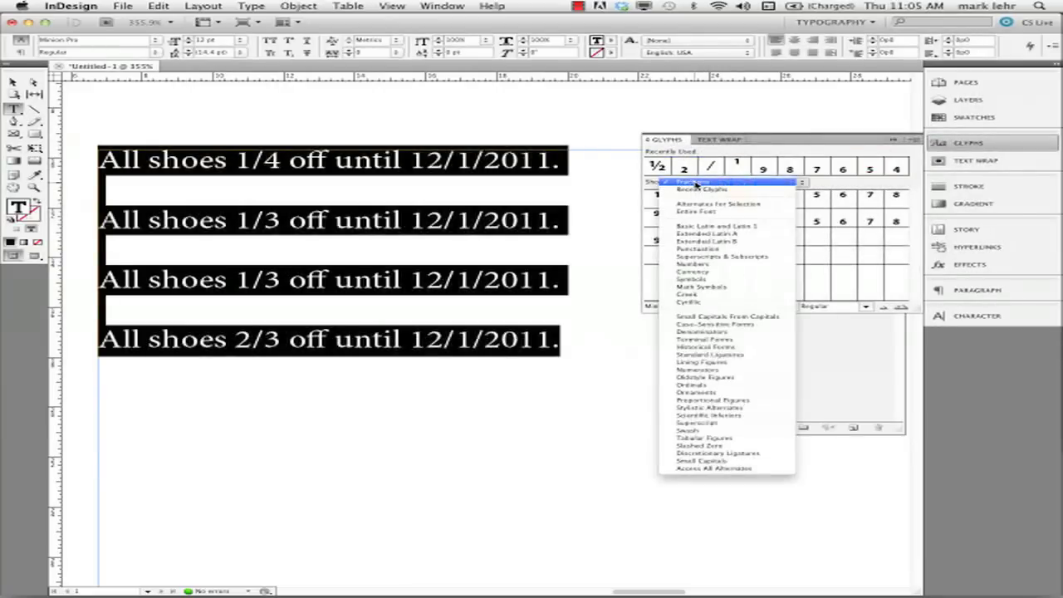
{"action": "mouse_move", "coordinate": [706, 264]}
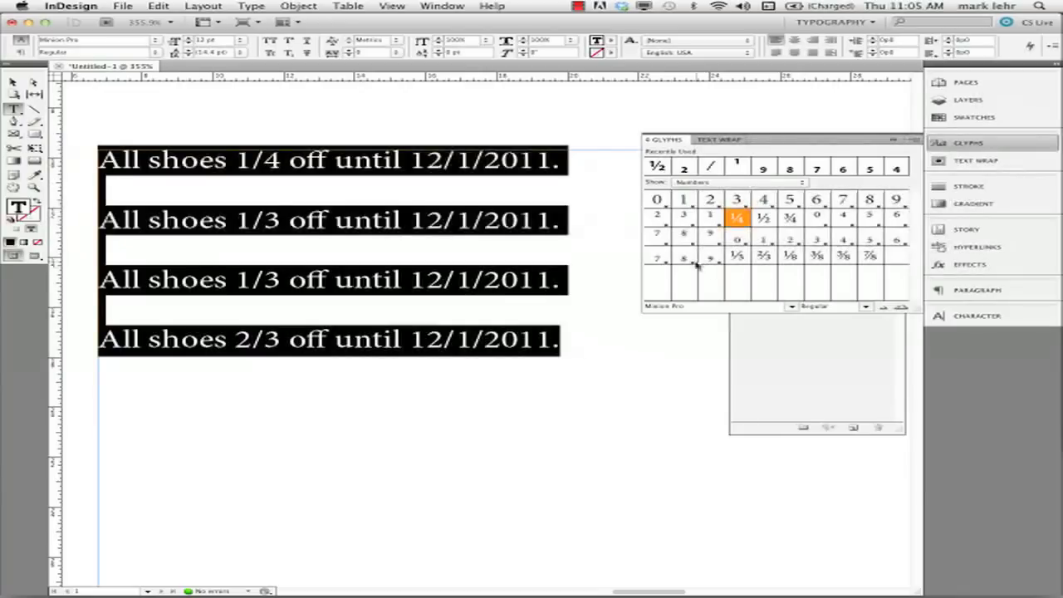
{"action": "mouse_move", "coordinate": [710, 241]}
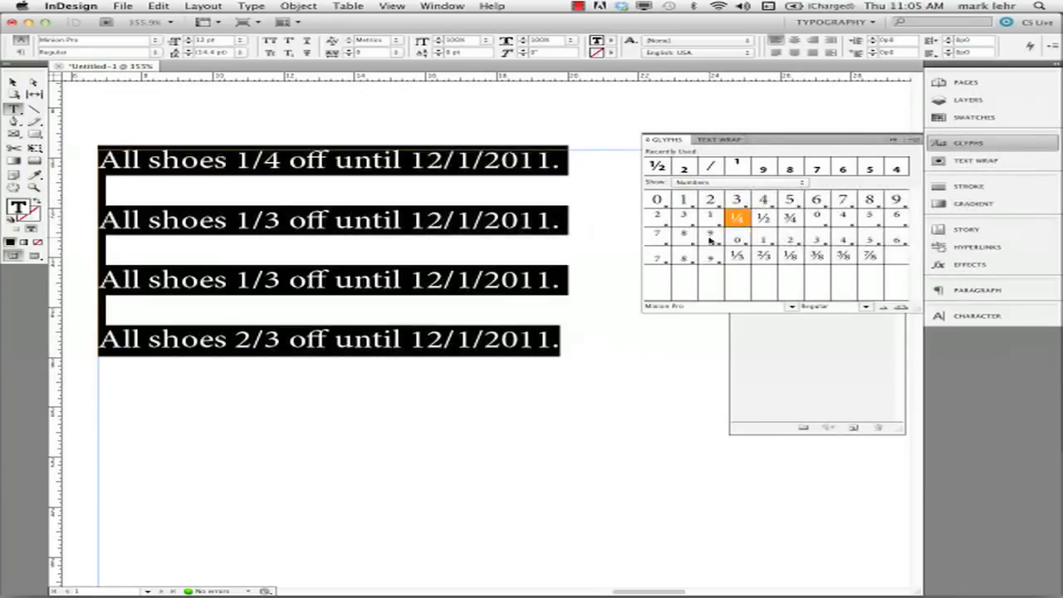
{"action": "mouse_move", "coordinate": [712, 285]}
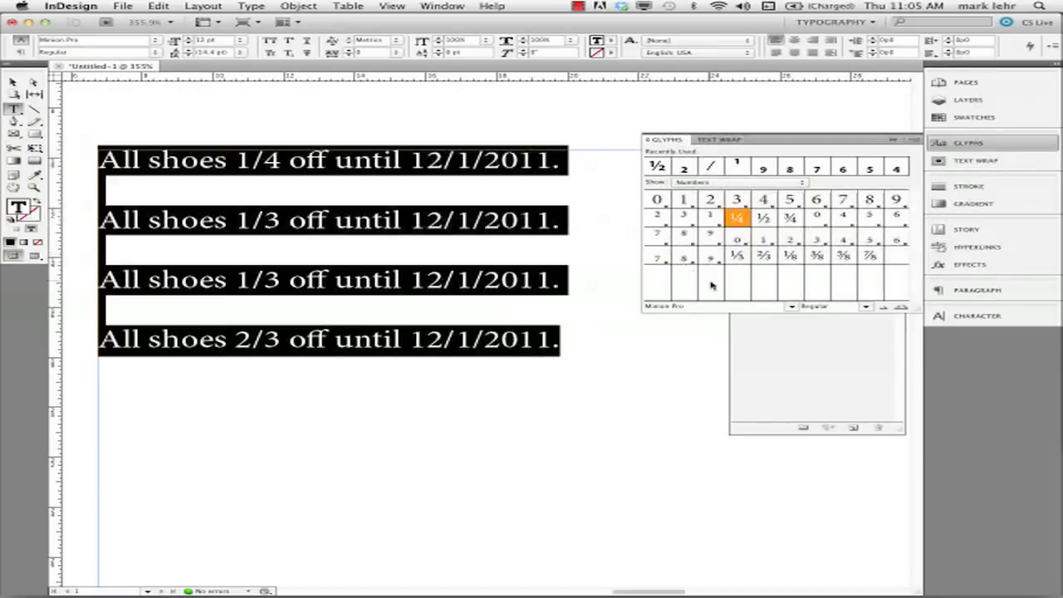
{"action": "mouse_move", "coordinate": [783, 268]}
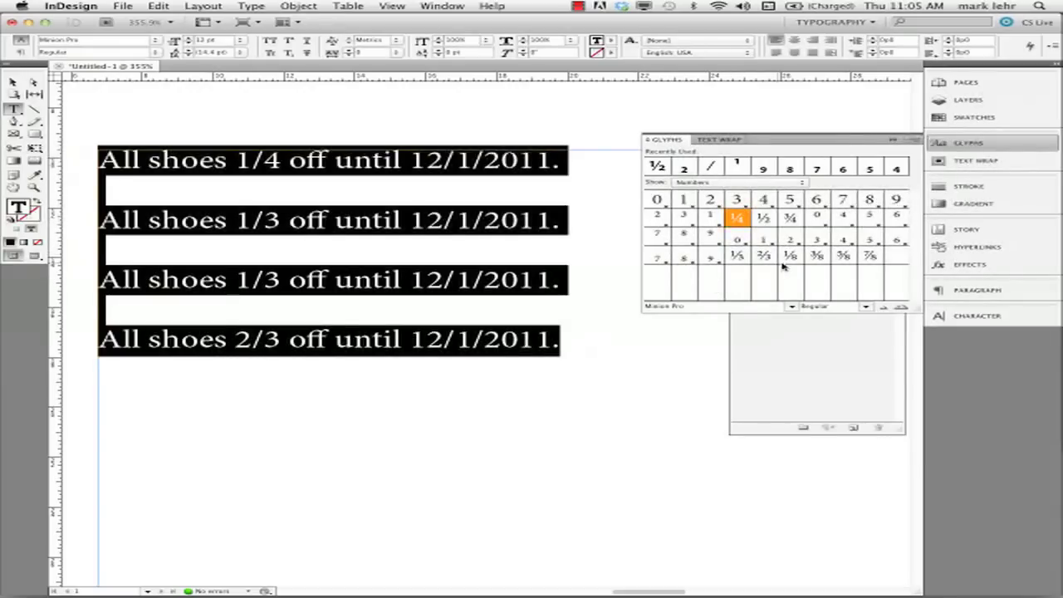
{"action": "mouse_move", "coordinate": [741, 255]}
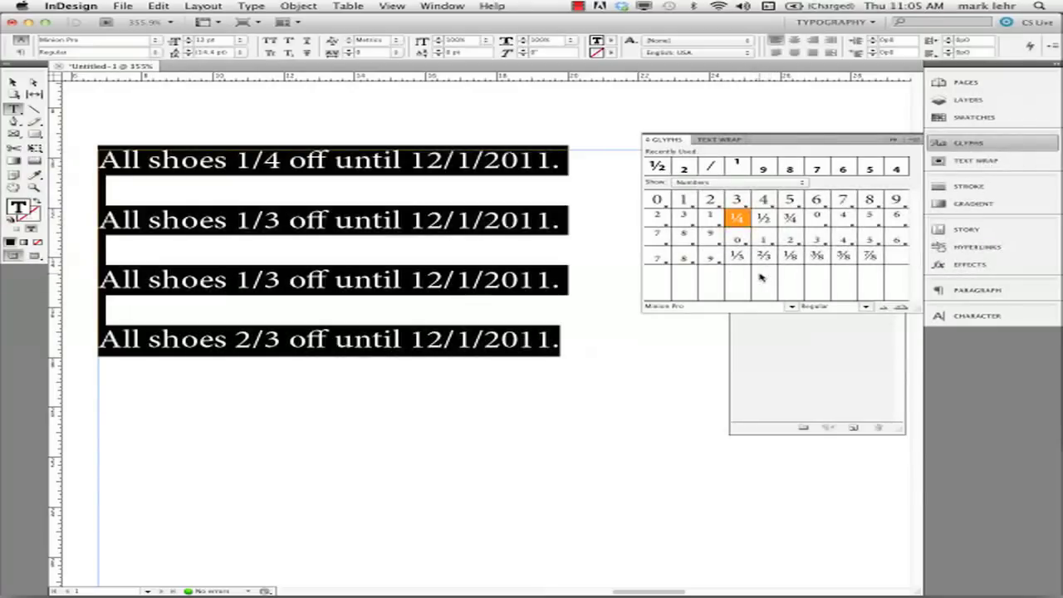
{"action": "mouse_move", "coordinate": [374, 180]}
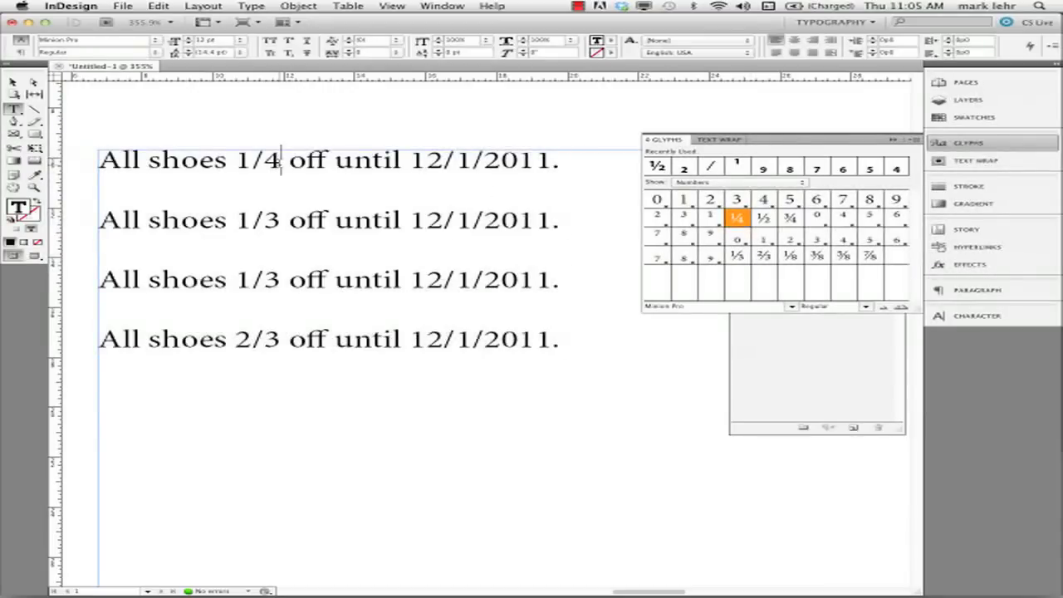
{"action": "double_click", "coordinate": [260, 159]}
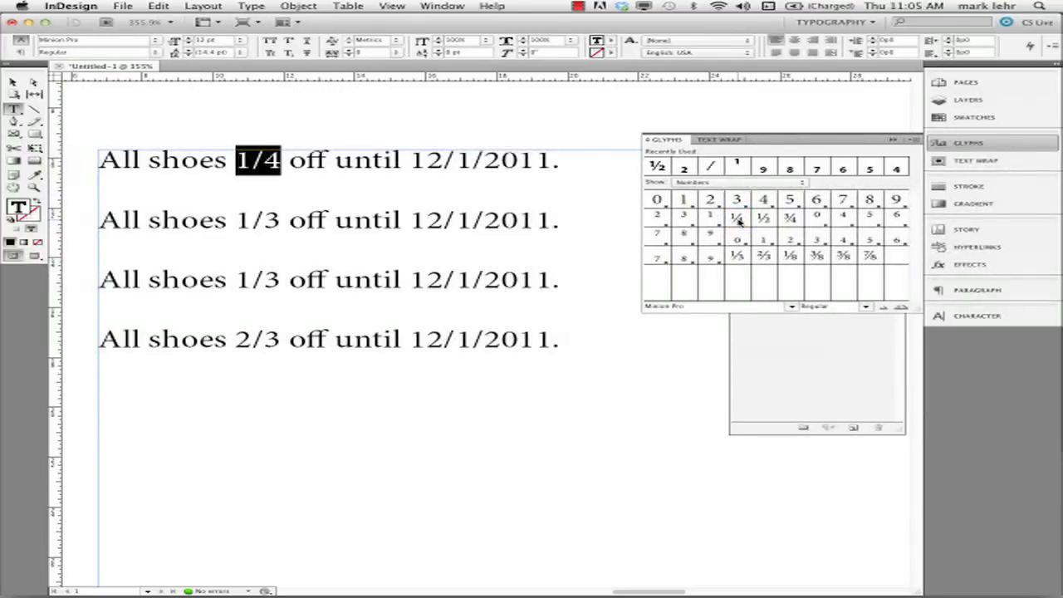
{"action": "mouse_move", "coordinate": [737, 216]}
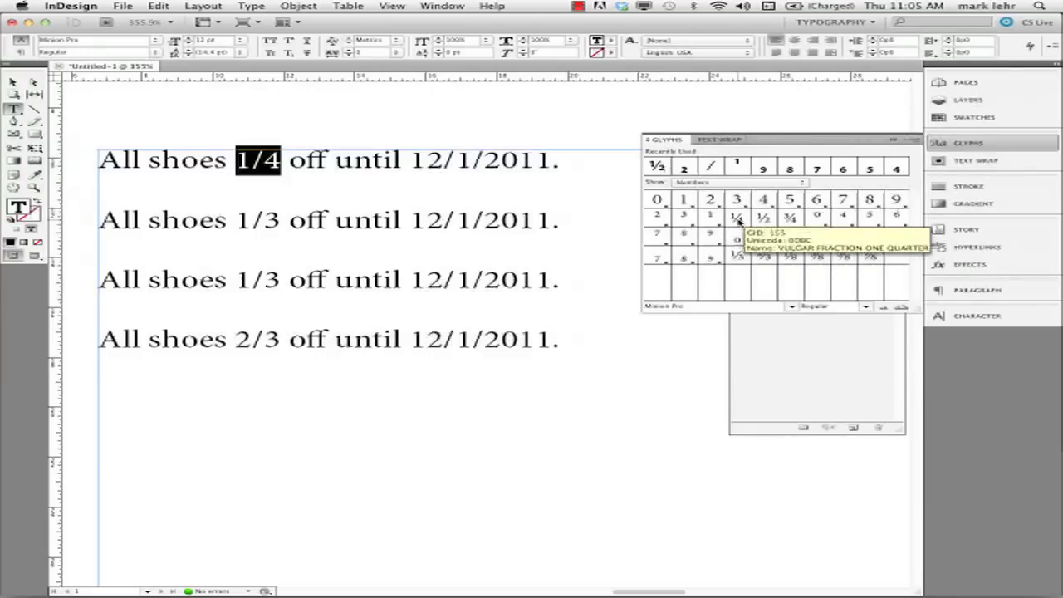
{"action": "double_click", "coordinate": [737, 217]}
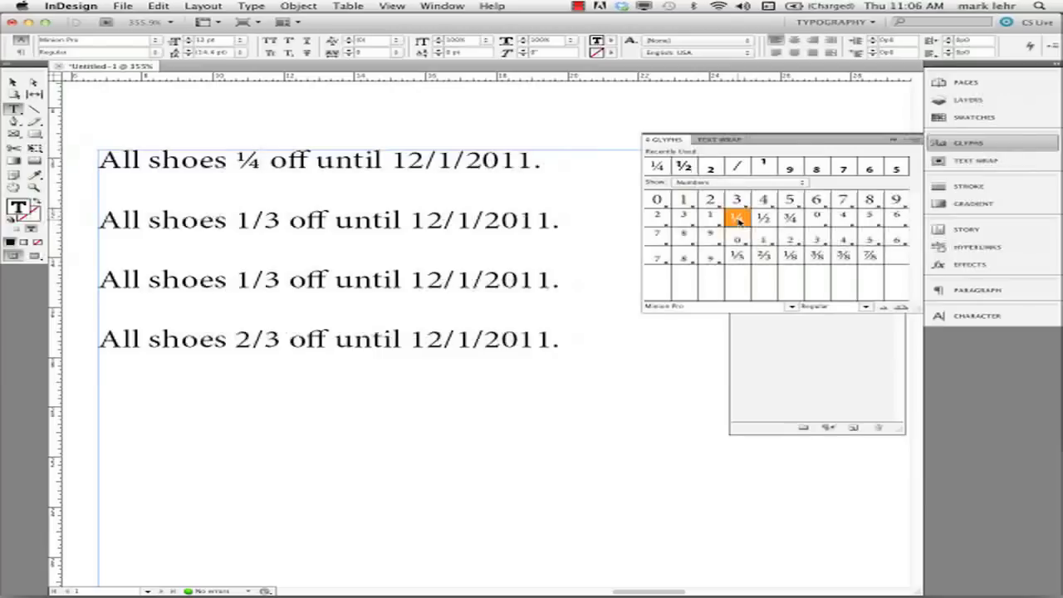
{"action": "double_click", "coordinate": [738, 217]}
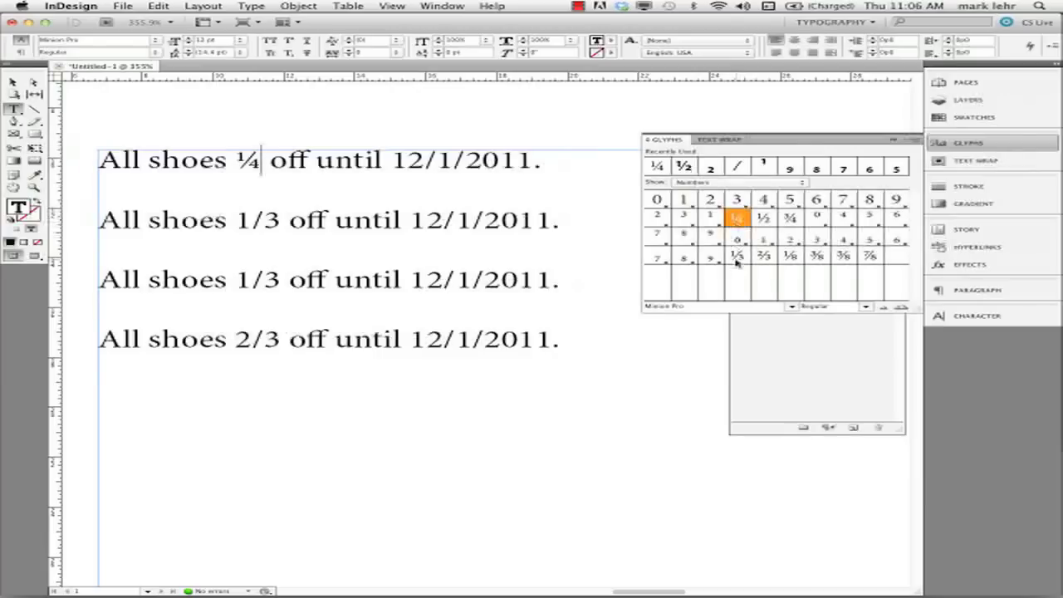
{"action": "mouse_move", "coordinate": [789, 264]}
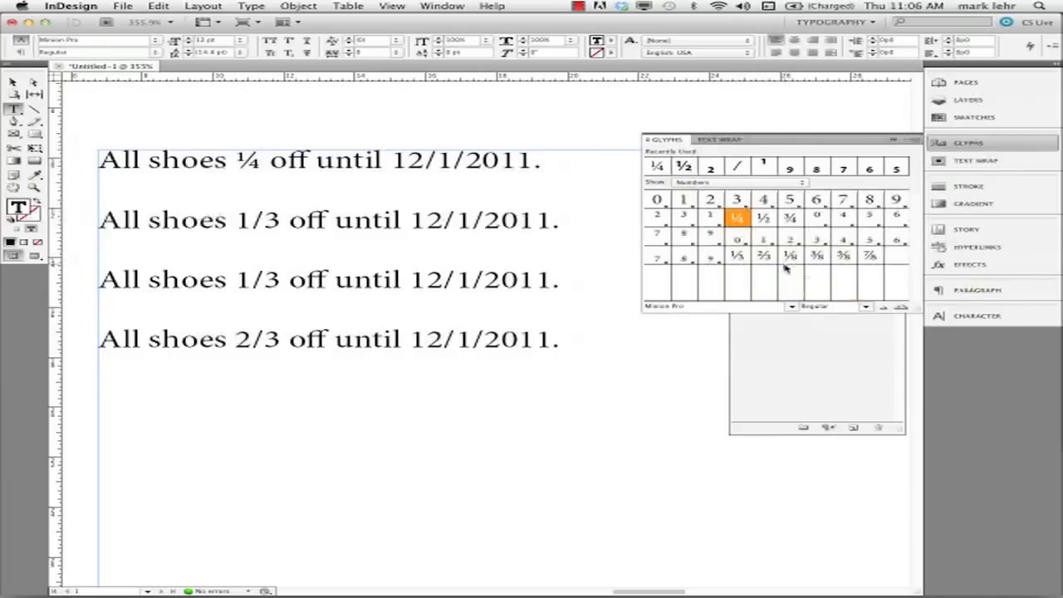
{"action": "mouse_move", "coordinate": [631, 252]}
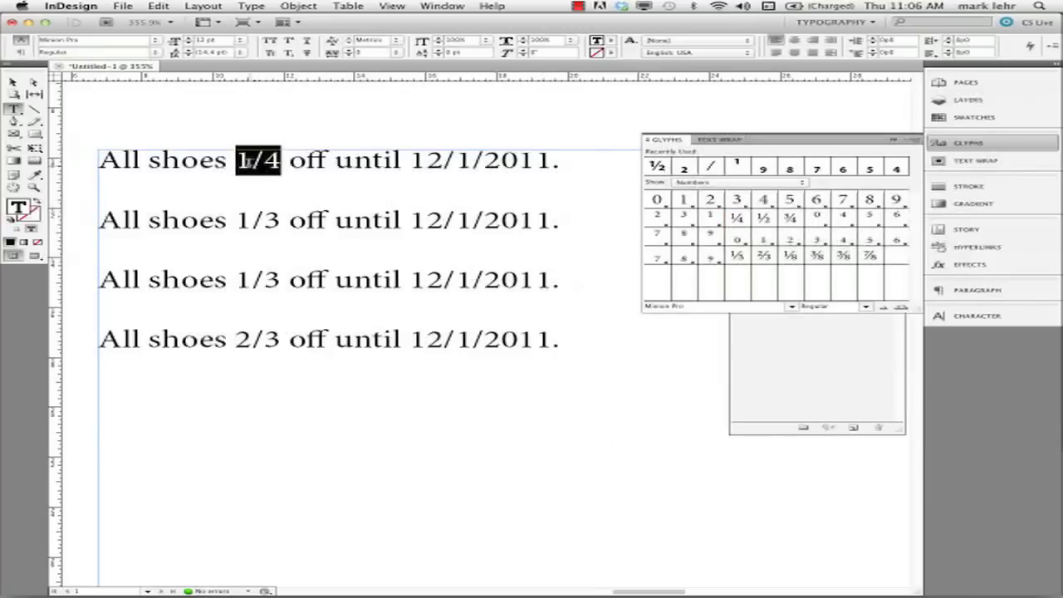
Replace the first line's 1/4 with typed 23/45.
{"action": "double_click", "coordinate": [684, 199]}
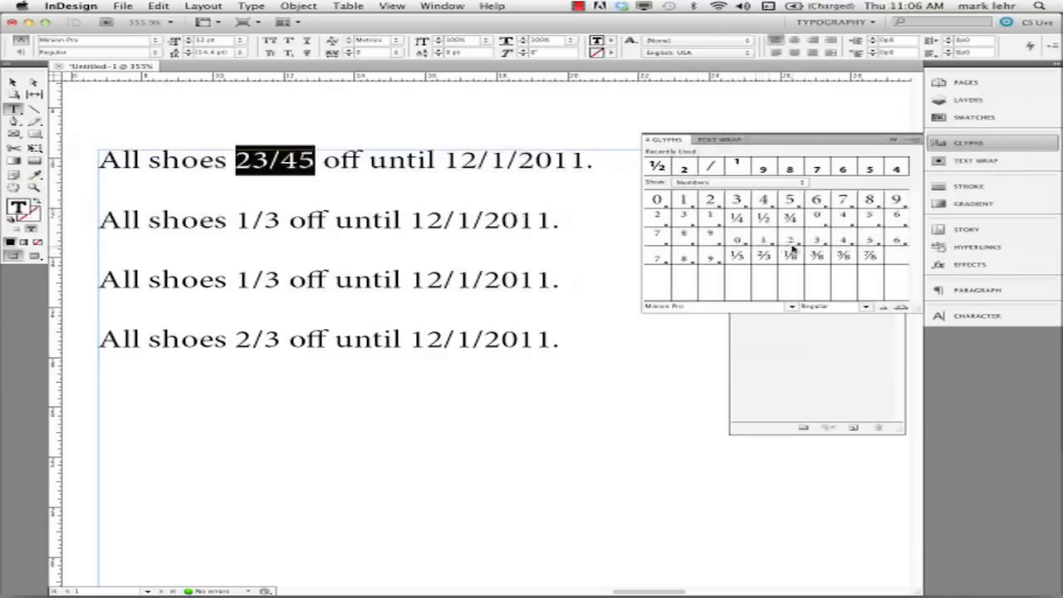
{"action": "mouse_move", "coordinate": [773, 270]}
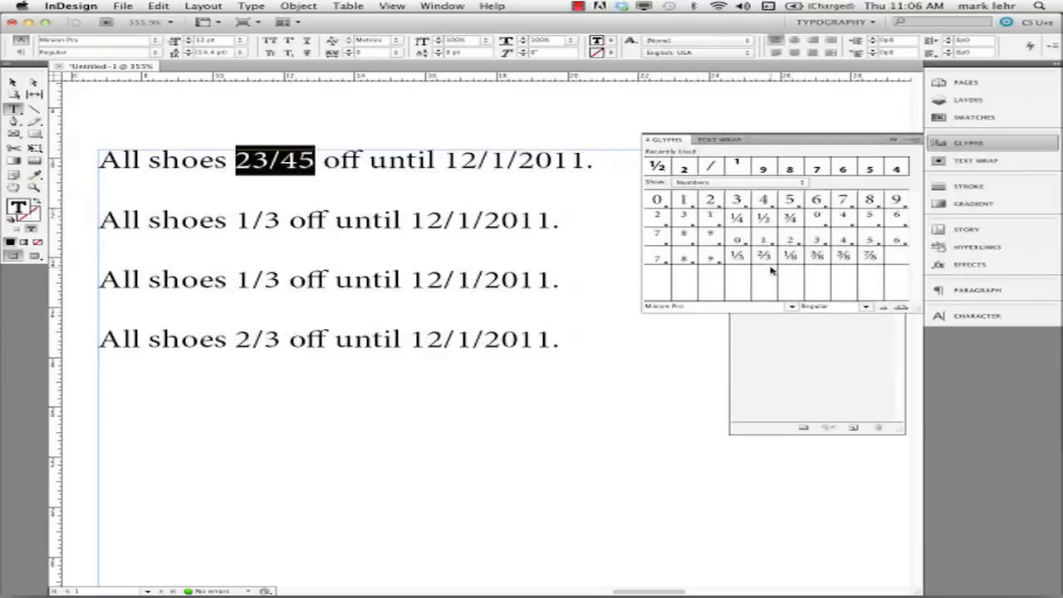
{"action": "mouse_move", "coordinate": [763, 273]}
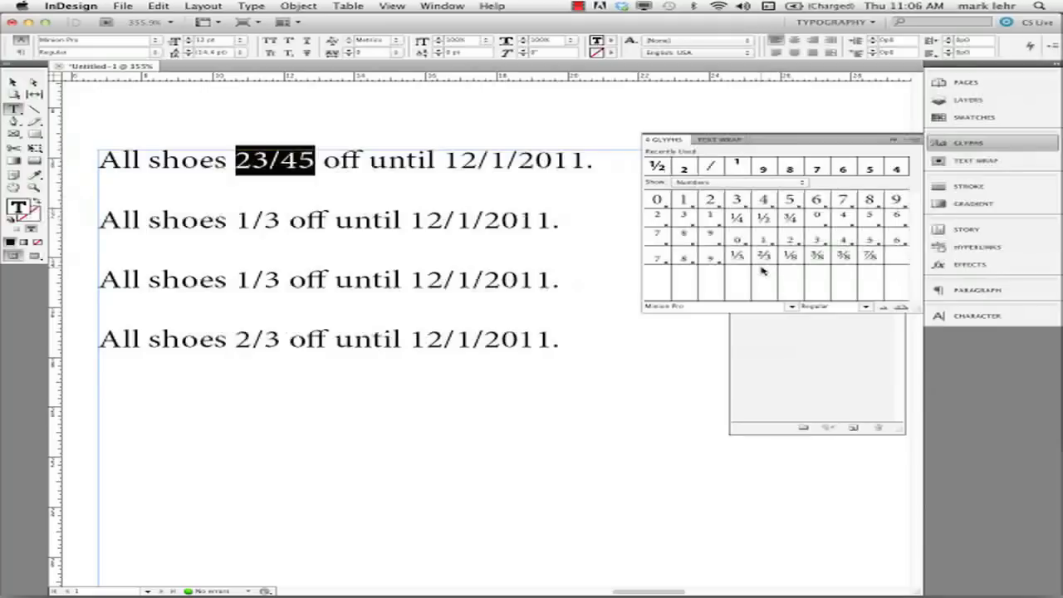
{"action": "mouse_move", "coordinate": [767, 273]}
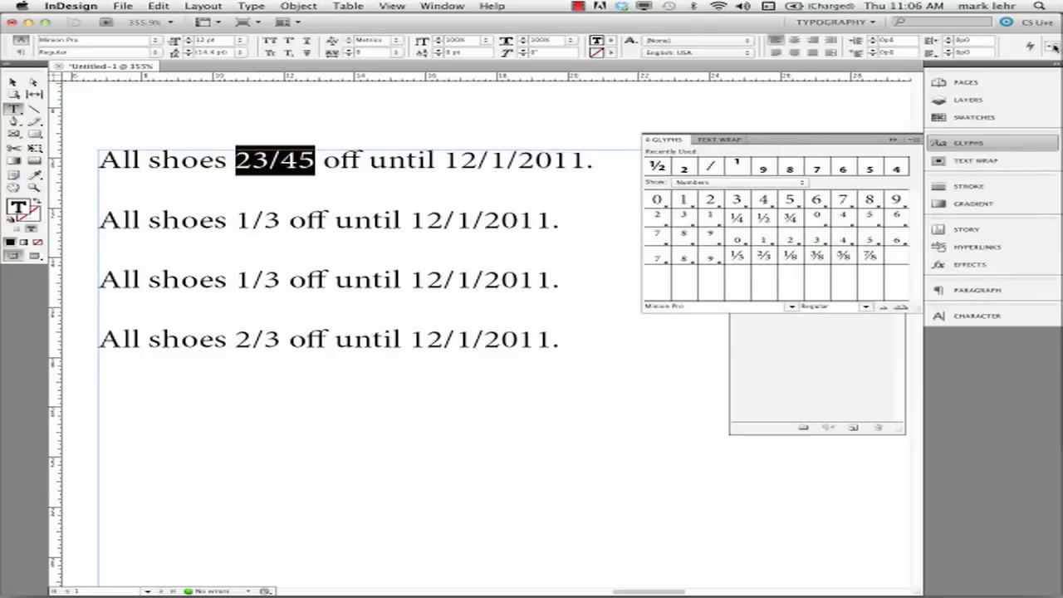
Apply the OpenType Fractions feature to the first line's 23/45.
{"action": "left_click", "coordinate": [1052, 48]}
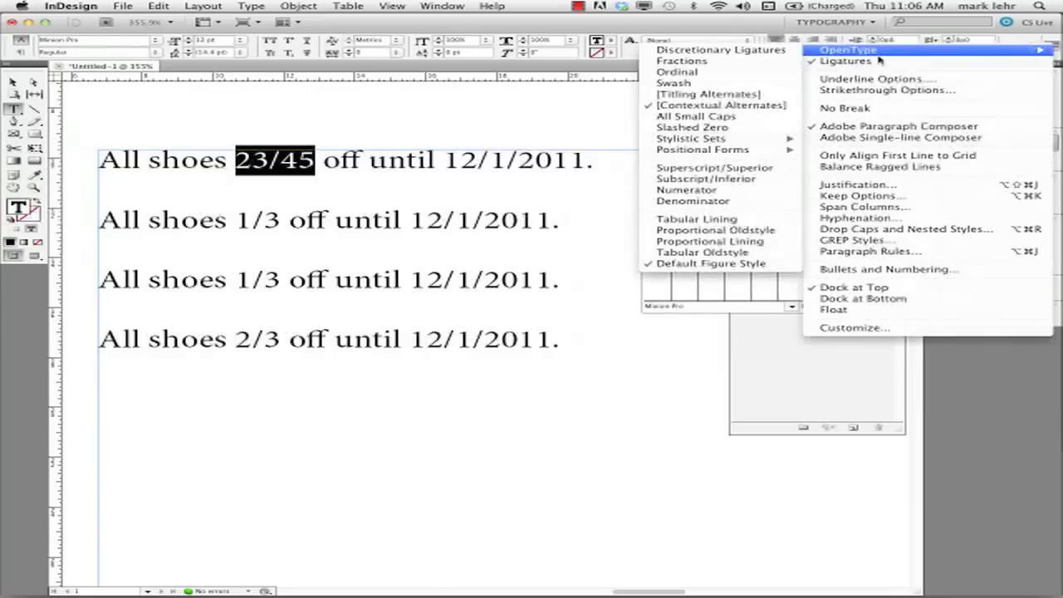
{"action": "mouse_move", "coordinate": [681, 61]}
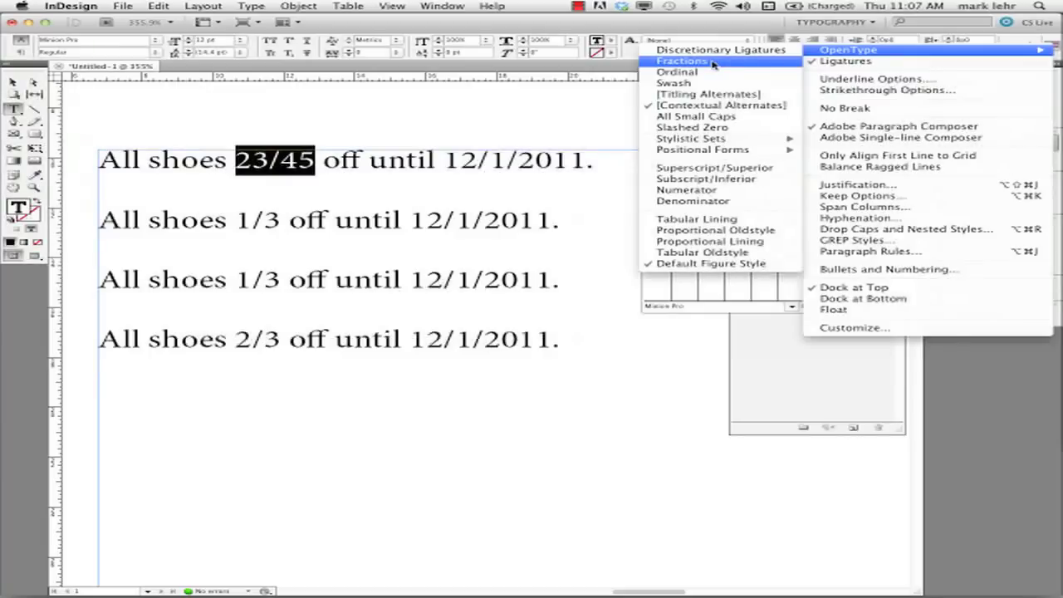
{"action": "mouse_move", "coordinate": [709, 94]}
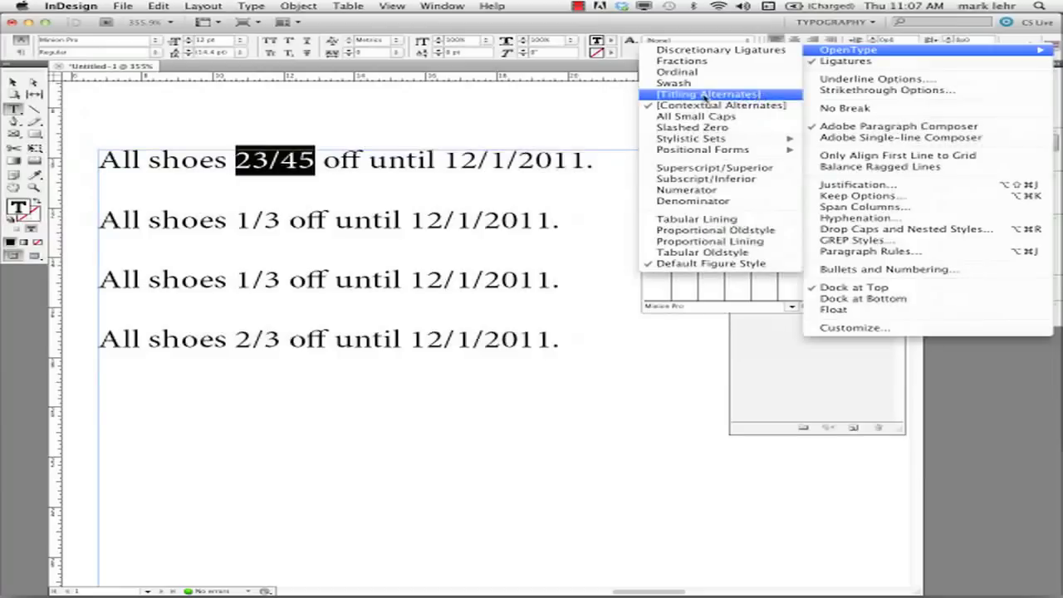
{"action": "mouse_move", "coordinate": [762, 98]}
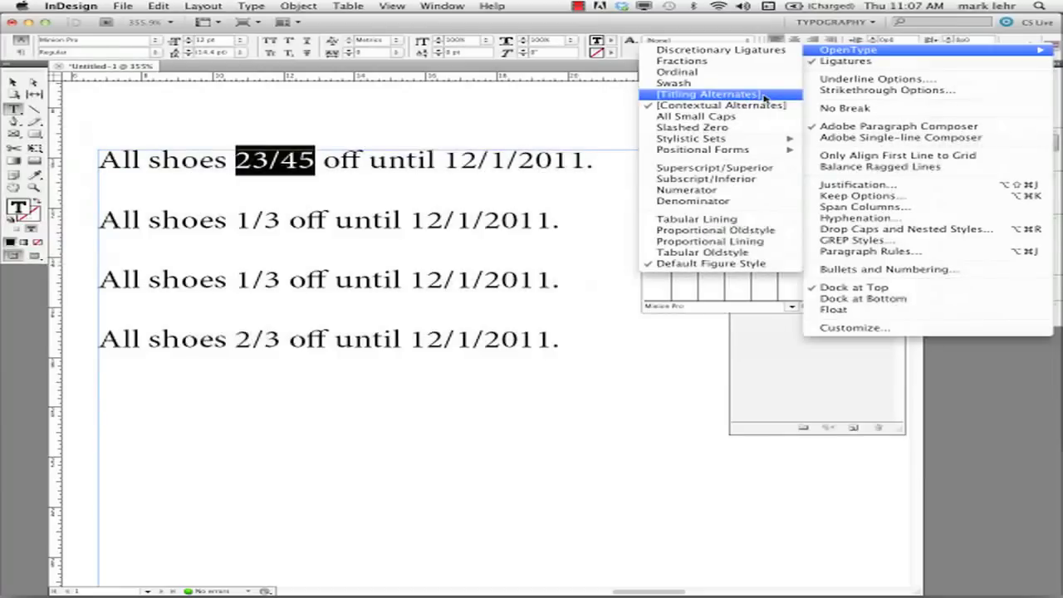
{"action": "mouse_move", "coordinate": [682, 60]}
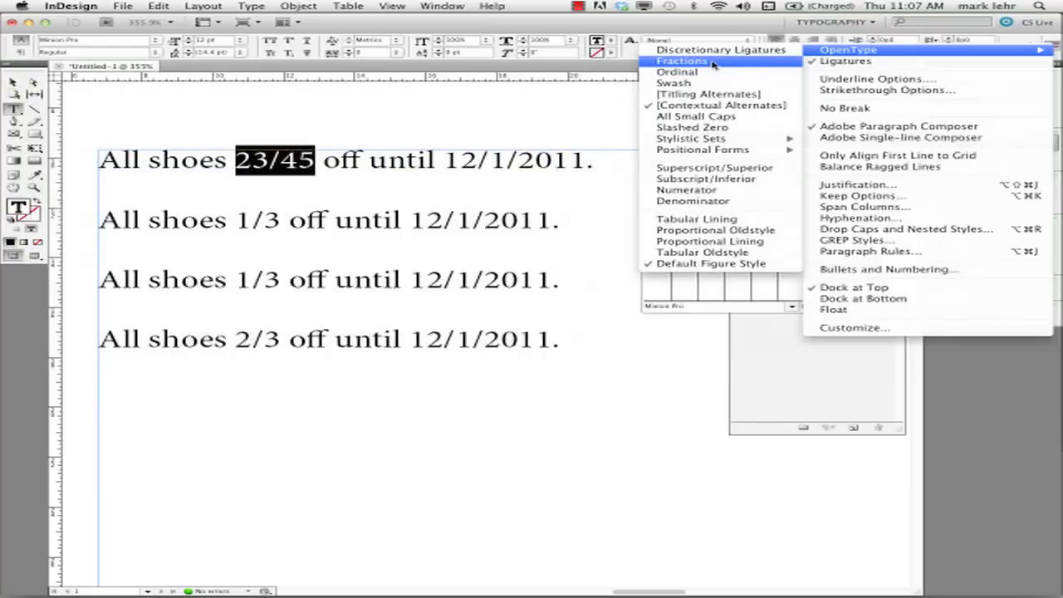
{"action": "left_click", "coordinate": [682, 60]}
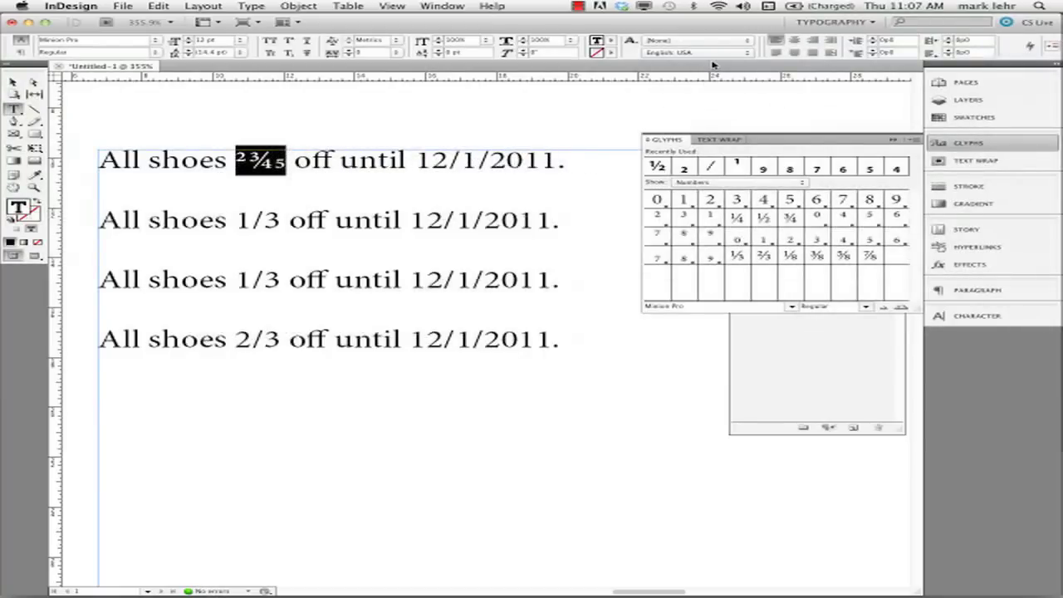
{"action": "mouse_move", "coordinate": [713, 284]}
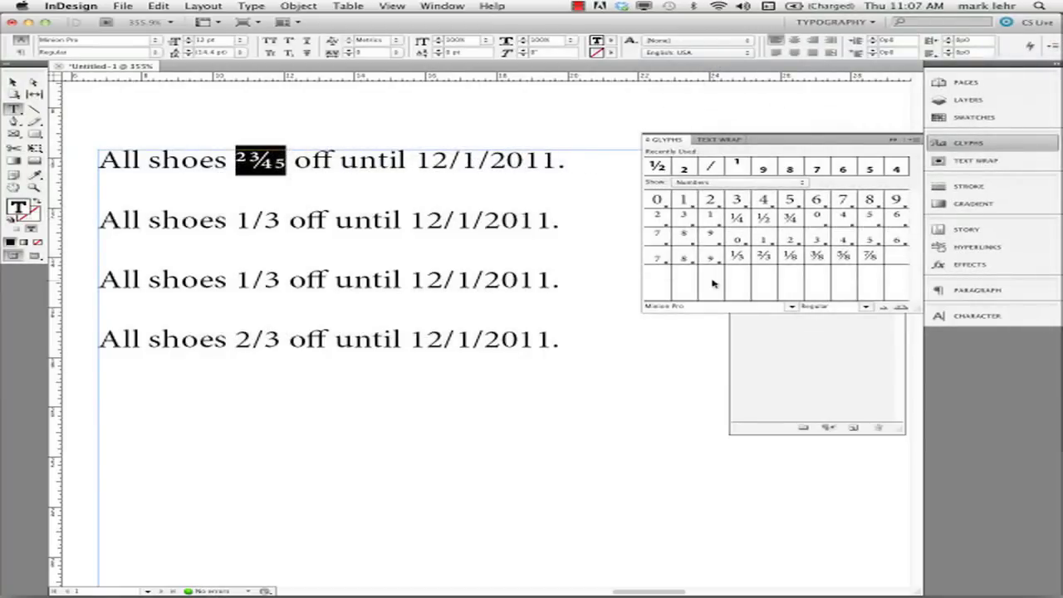
{"action": "mouse_move", "coordinate": [771, 274]}
{"action": "type", "text": "¼"}
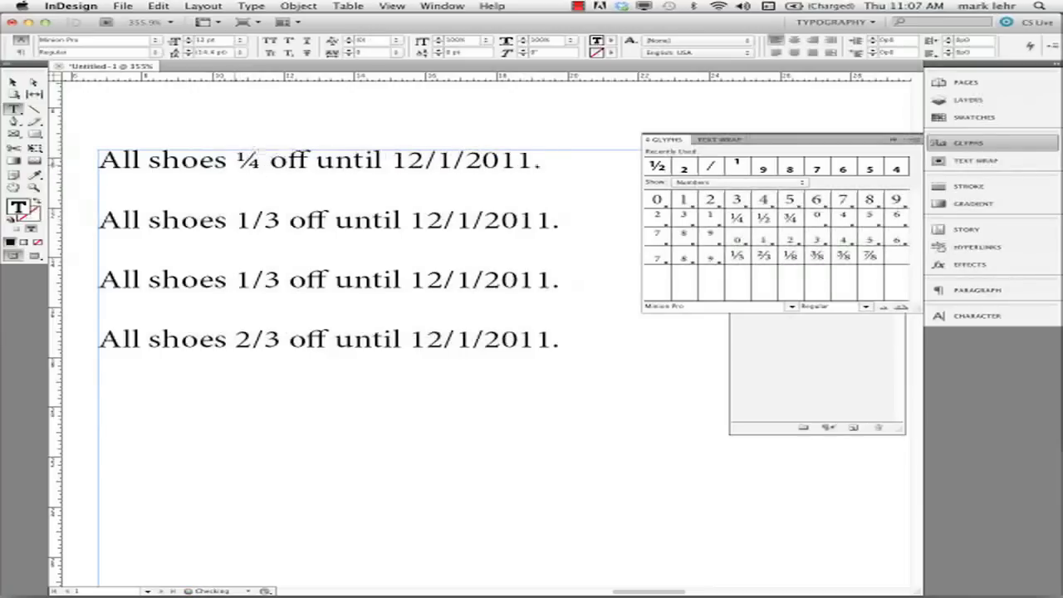
Switch OpenType Fractions off so the first line's ¼ reverts to plain 1/4.
{"action": "left_click", "coordinate": [260, 159]}
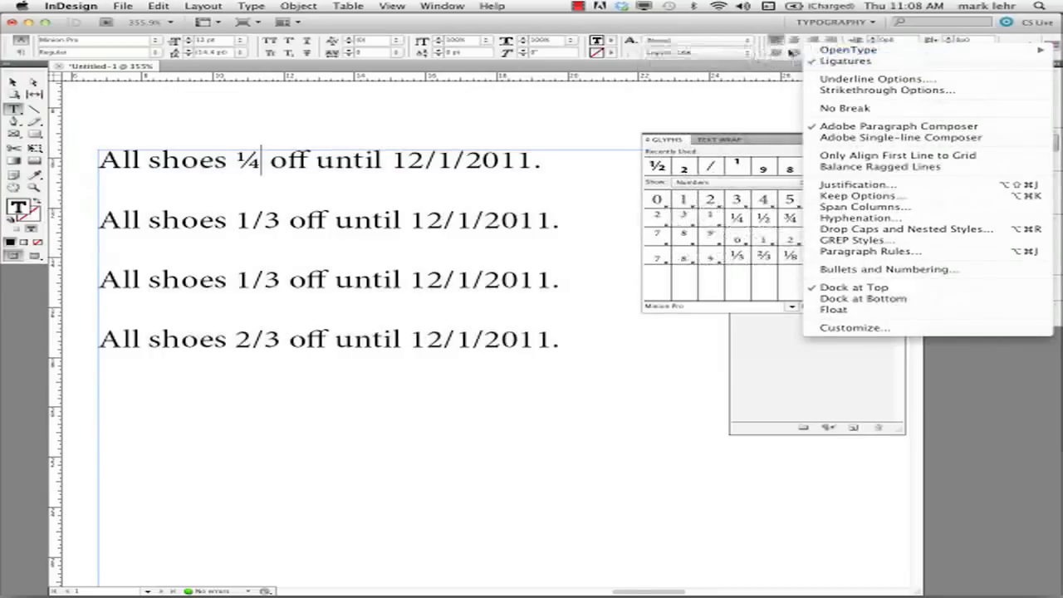
{"action": "left_click", "coordinate": [850, 49]}
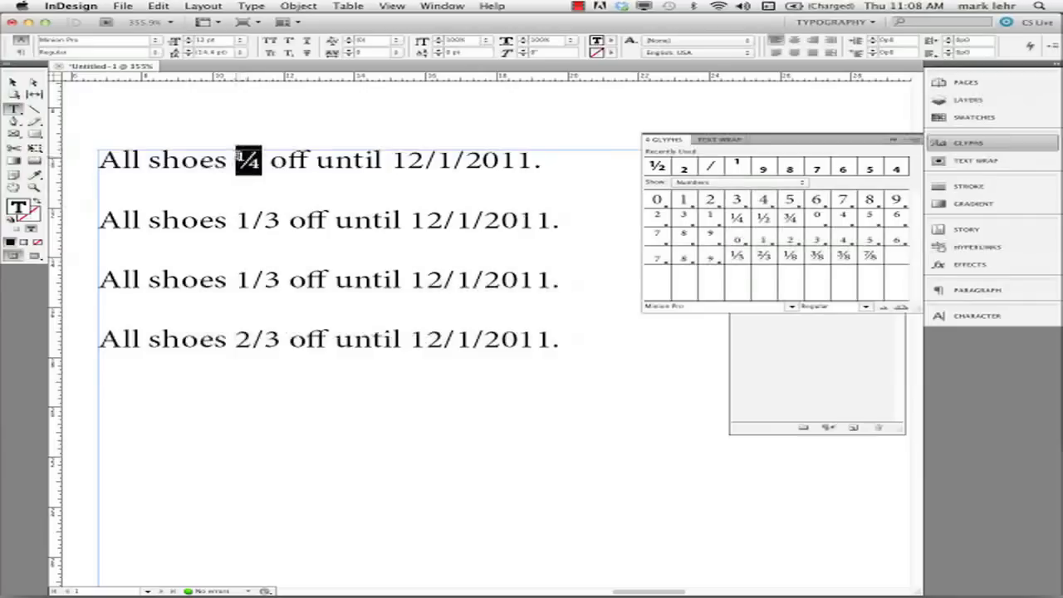
{"action": "left_click", "coordinate": [1030, 49]}
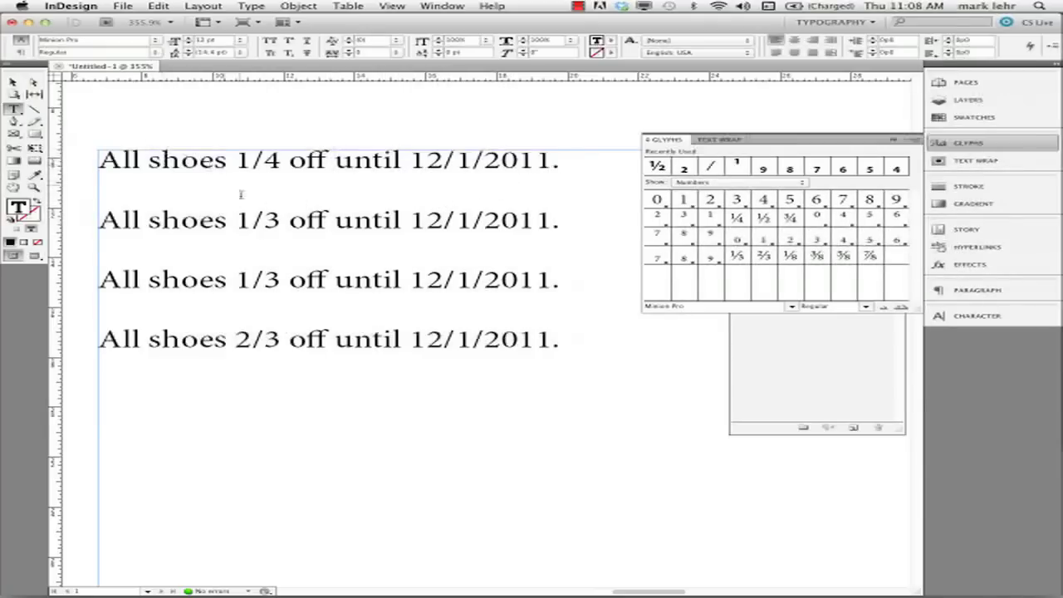
{"action": "left_click", "coordinate": [332, 159]}
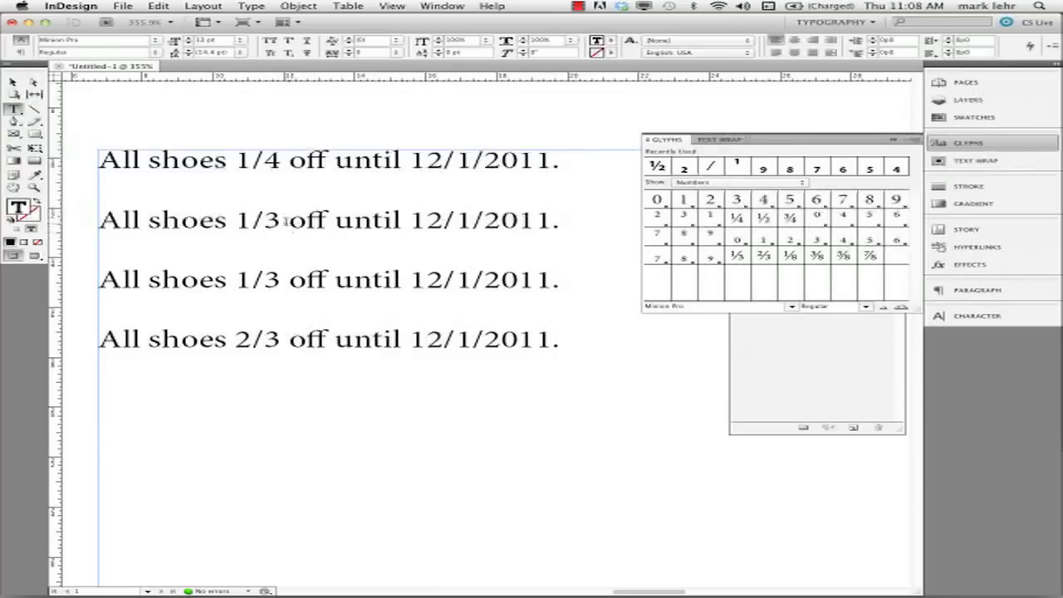
{"action": "double_click", "coordinate": [258, 221]}
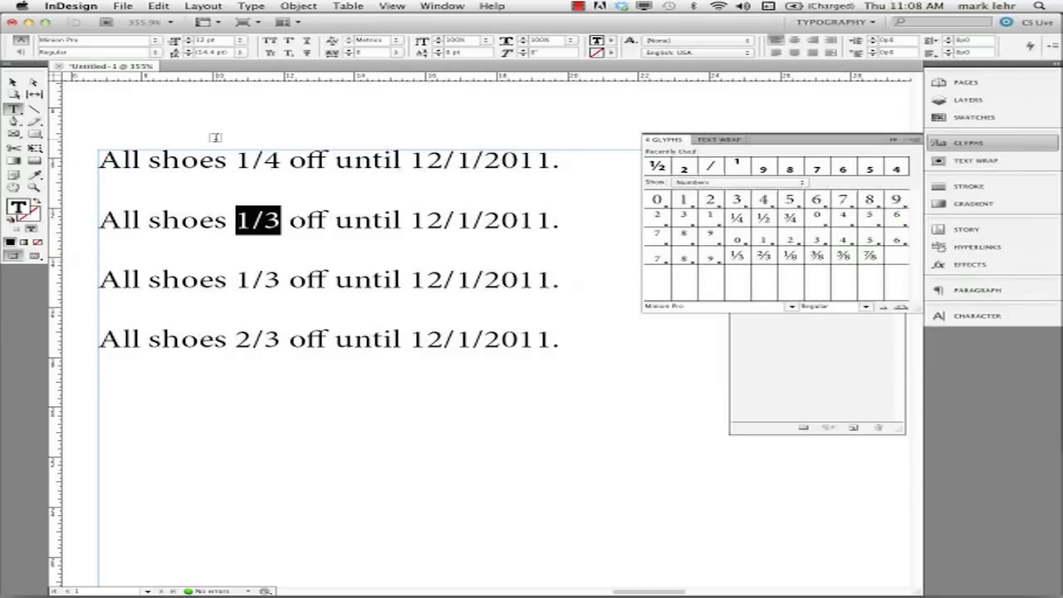
{"action": "left_click", "coordinate": [158, 6]}
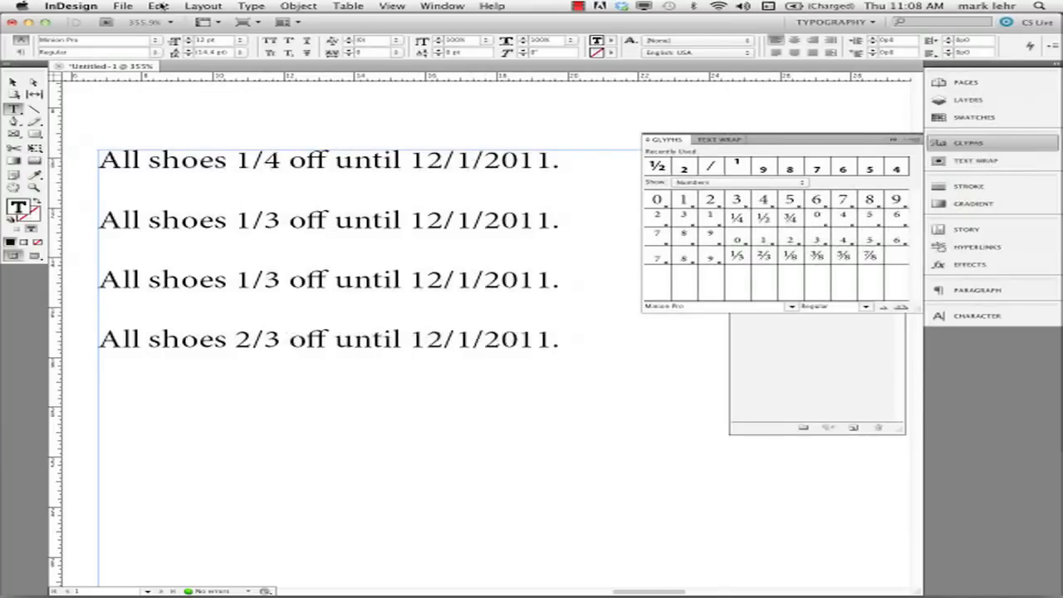
Bring up Find/Change with both Find and Change text set to 1/3.
{"action": "left_click", "coordinate": [157, 7]}
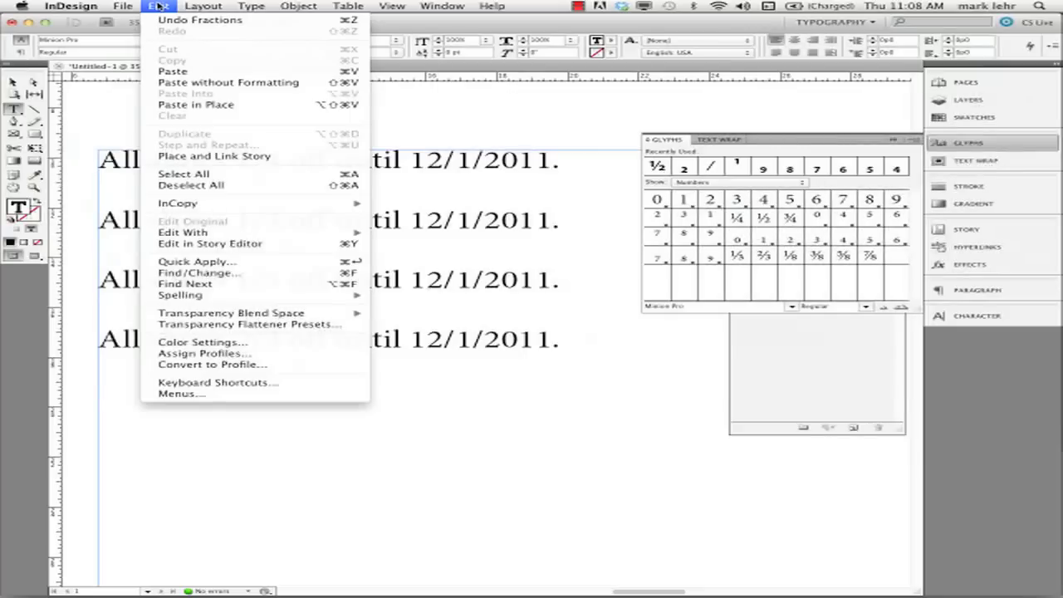
{"action": "mouse_move", "coordinate": [196, 262]}
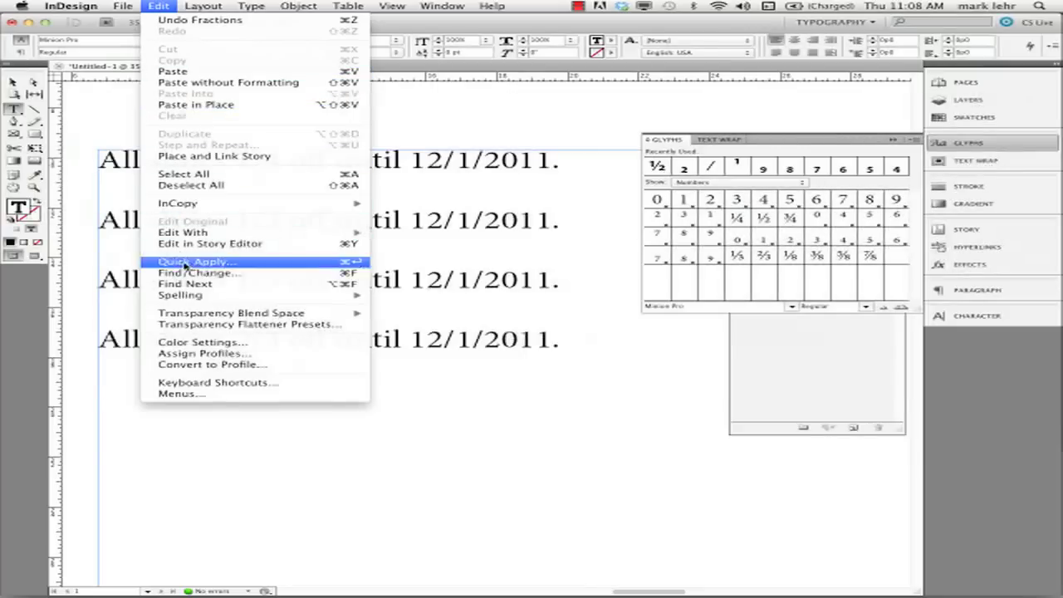
{"action": "left_click", "coordinate": [200, 273]}
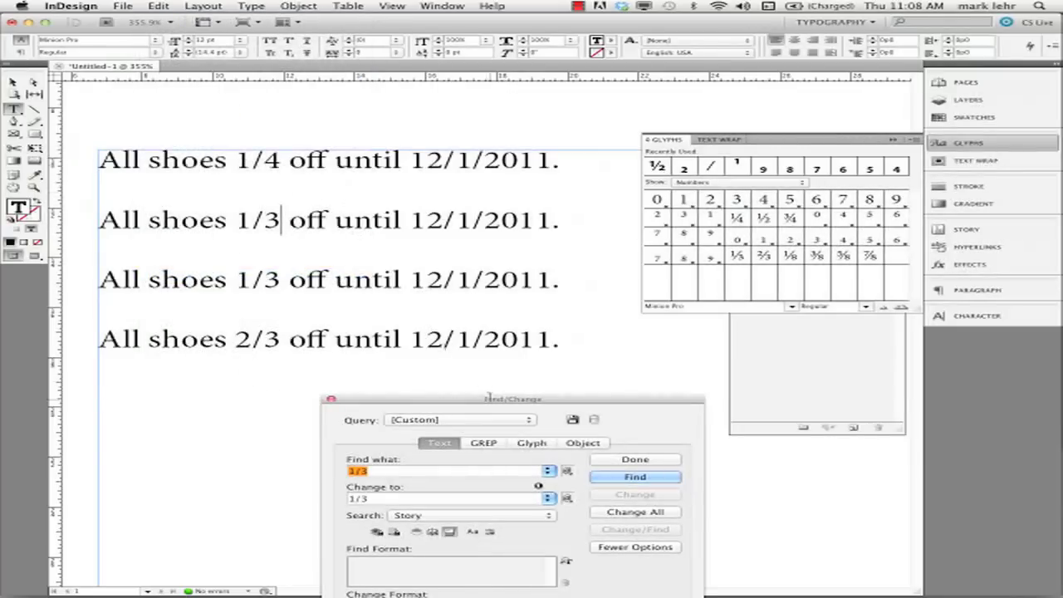
{"action": "left_click_drag", "start_coordinate": [512, 399], "coordinate": [524, 226]}
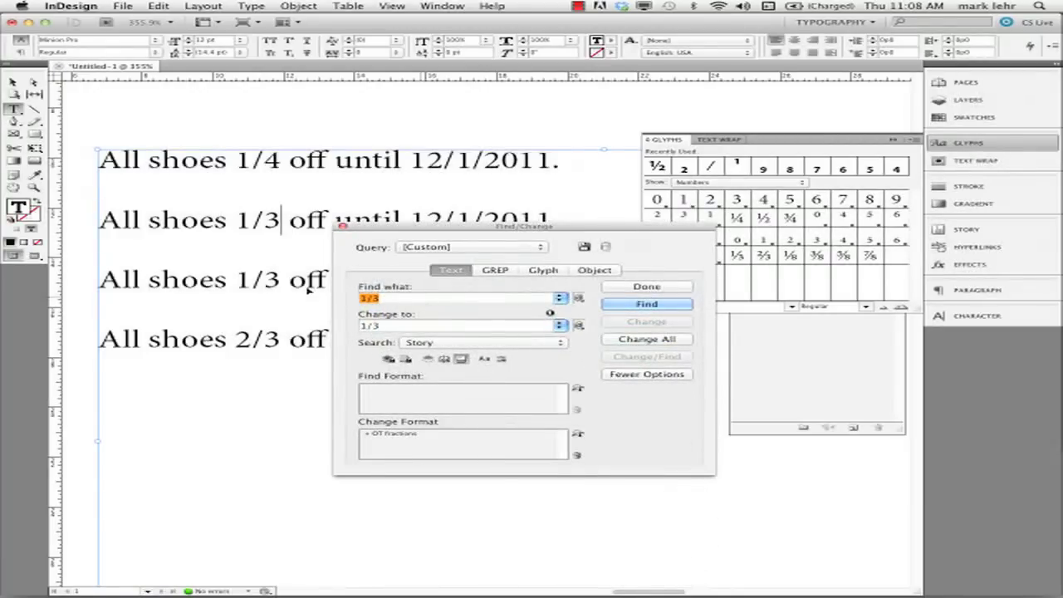
{"action": "left_click", "coordinate": [378, 299]}
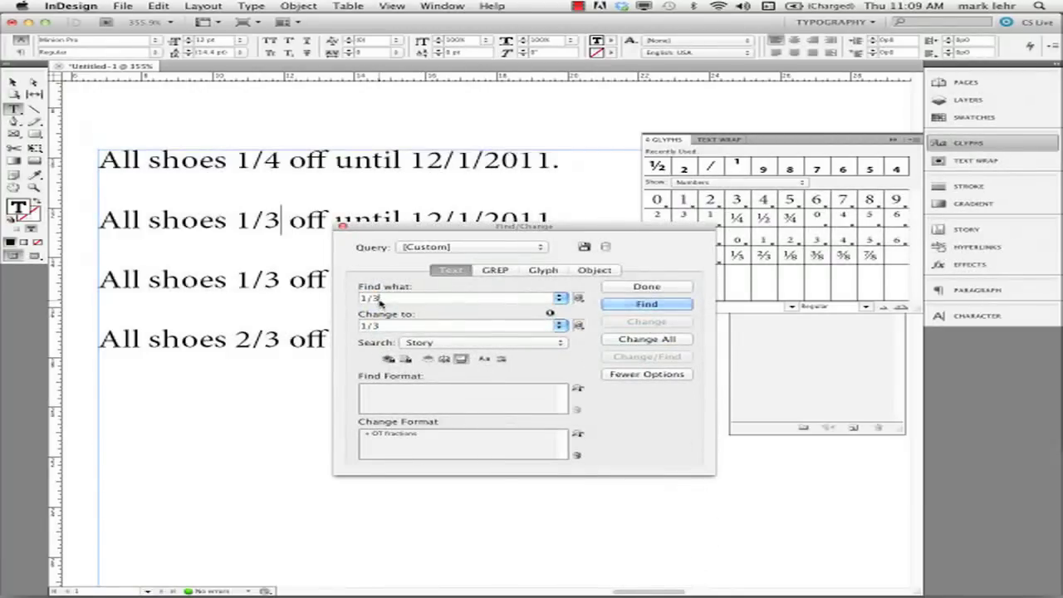
{"action": "triple_click", "coordinate": [457, 325]}
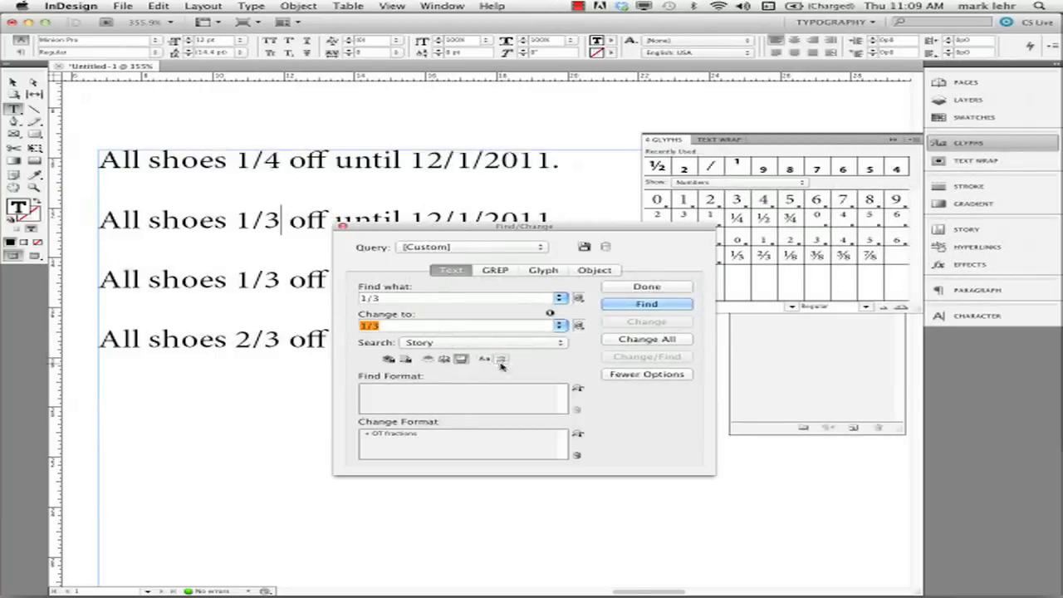
{"action": "mouse_move", "coordinate": [579, 434]}
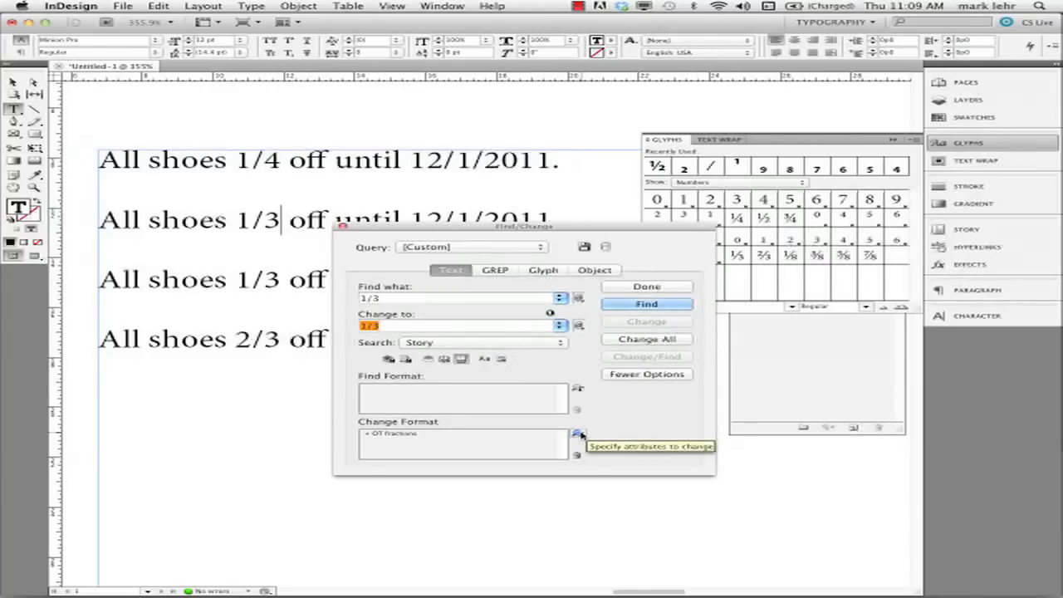
Set the Change Format to OpenType Fractions and confirm it.
{"action": "left_click", "coordinate": [580, 434]}
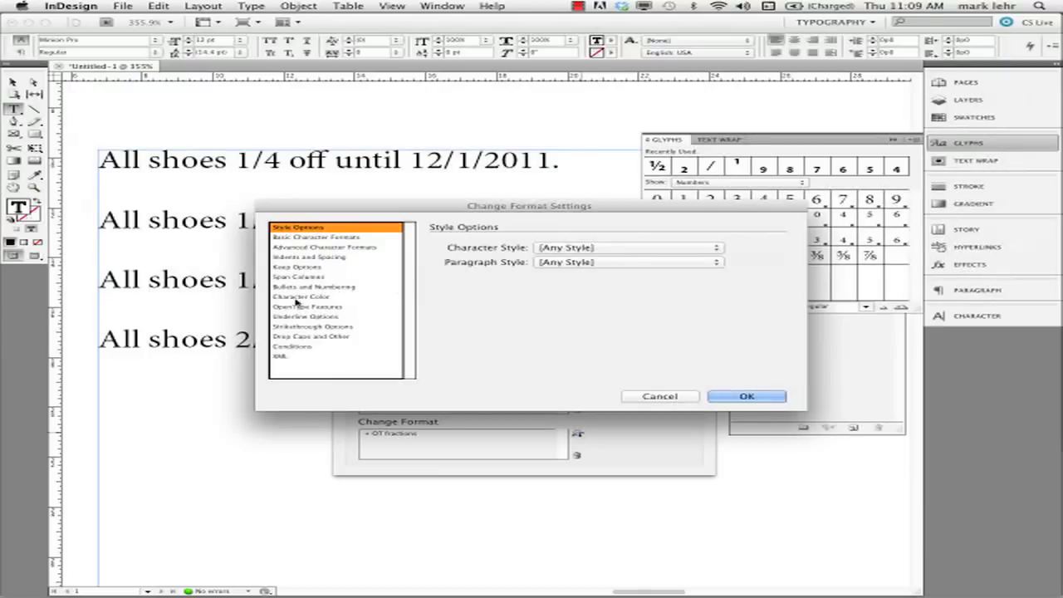
{"action": "left_click", "coordinate": [308, 307]}
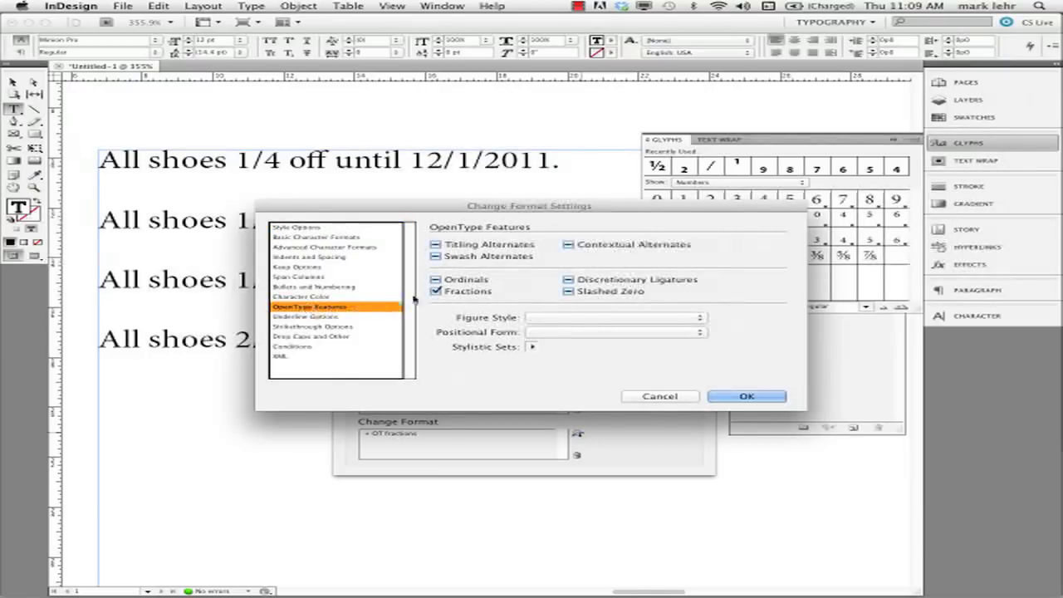
{"action": "left_click", "coordinate": [436, 292]}
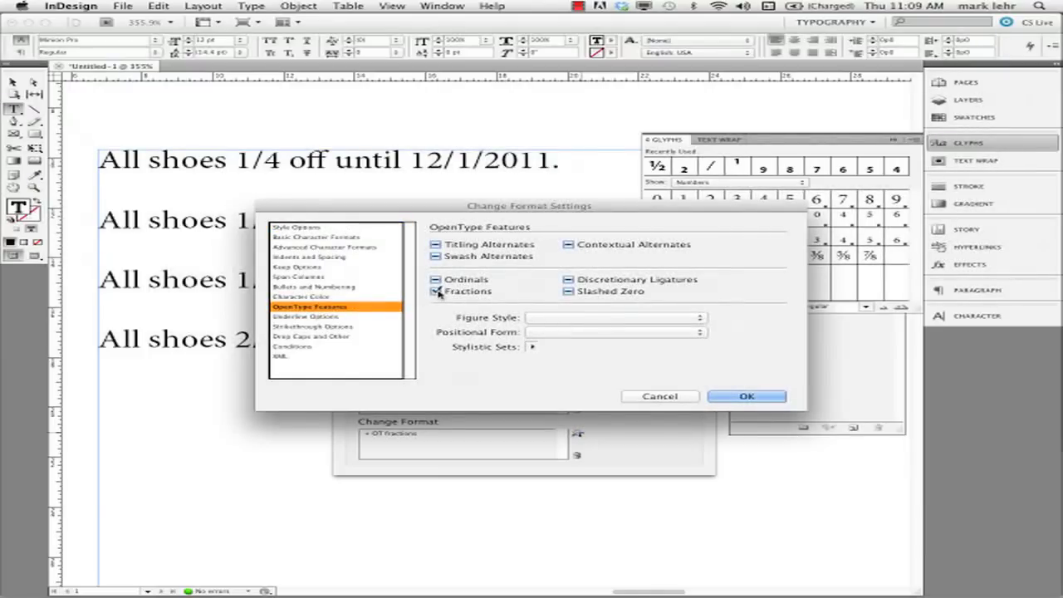
{"action": "left_click", "coordinate": [435, 291]}
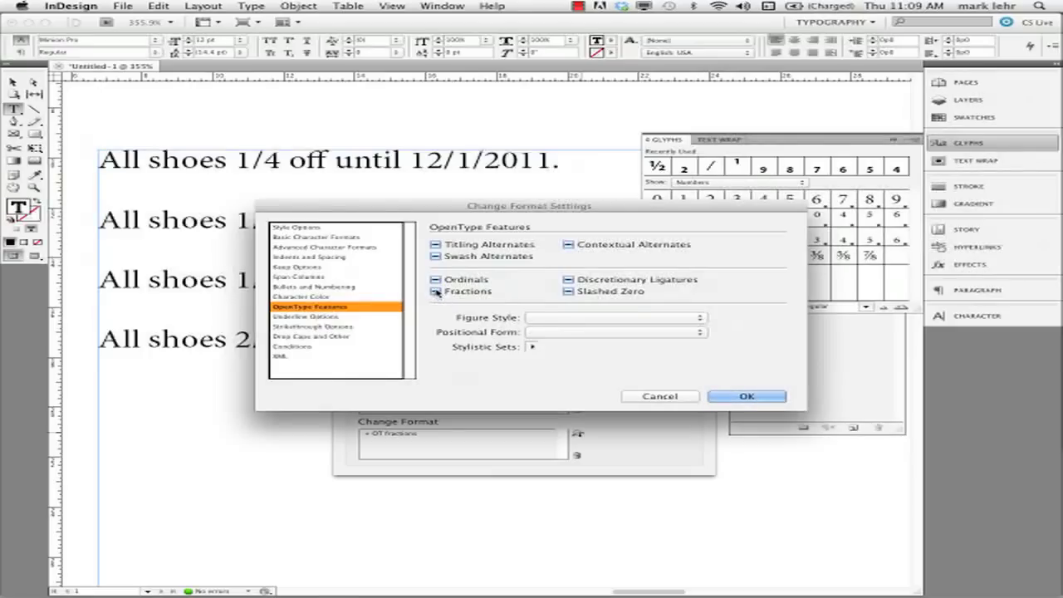
{"action": "left_click", "coordinate": [436, 292]}
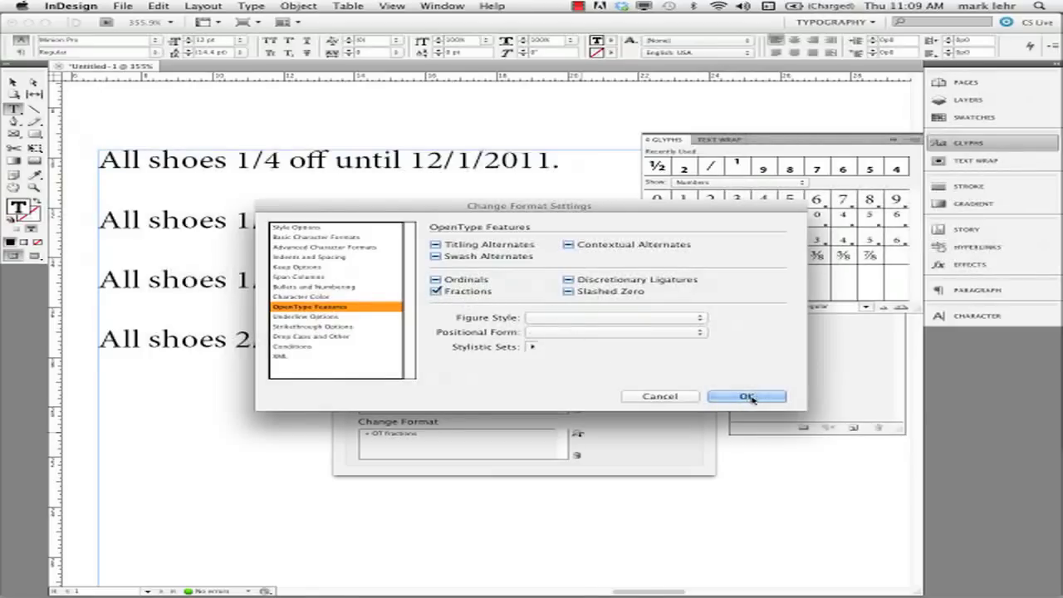
{"action": "left_click", "coordinate": [745, 397]}
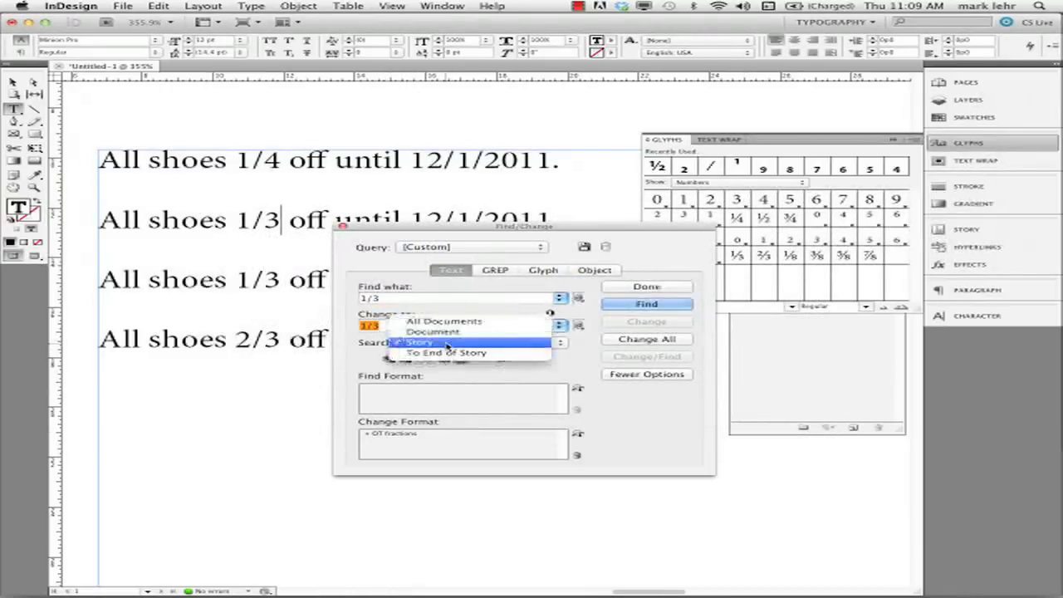
Find the first 1/3 in the story and change it to an OpenType fraction.
{"action": "left_click", "coordinate": [415, 341]}
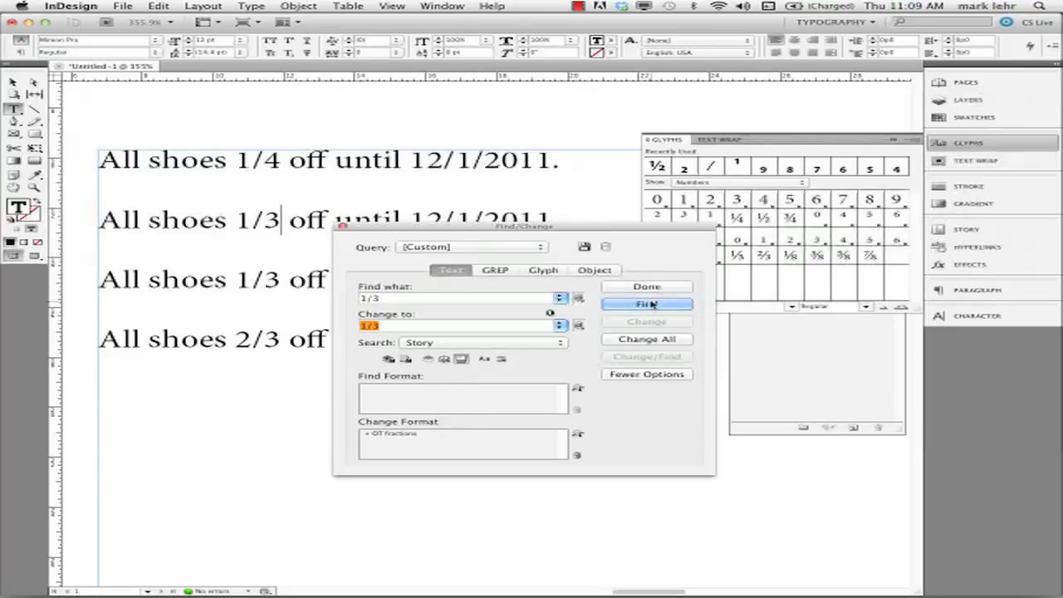
{"action": "left_click", "coordinate": [647, 304]}
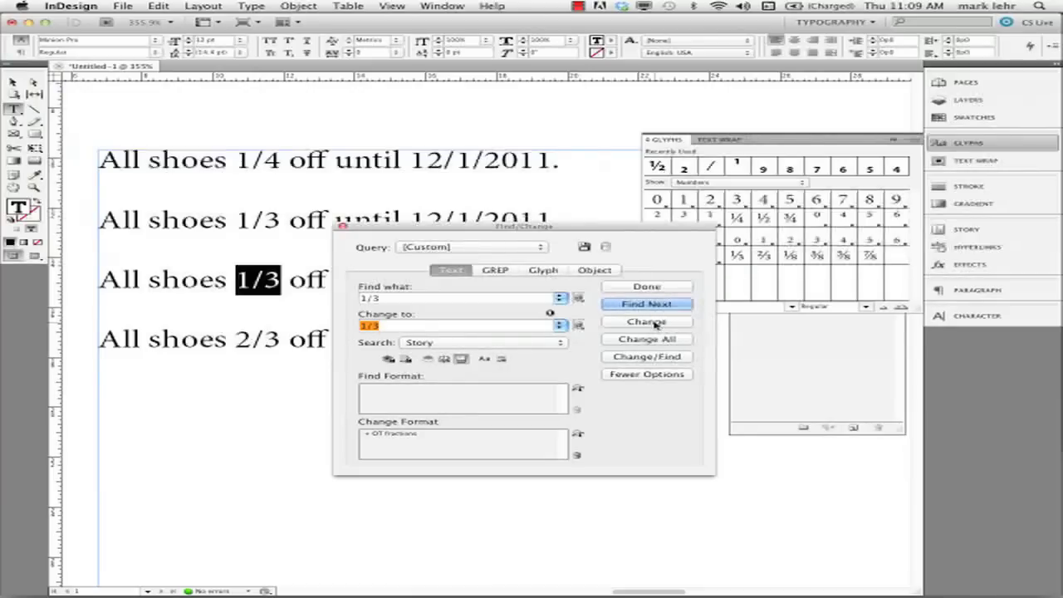
{"action": "left_click", "coordinate": [647, 321]}
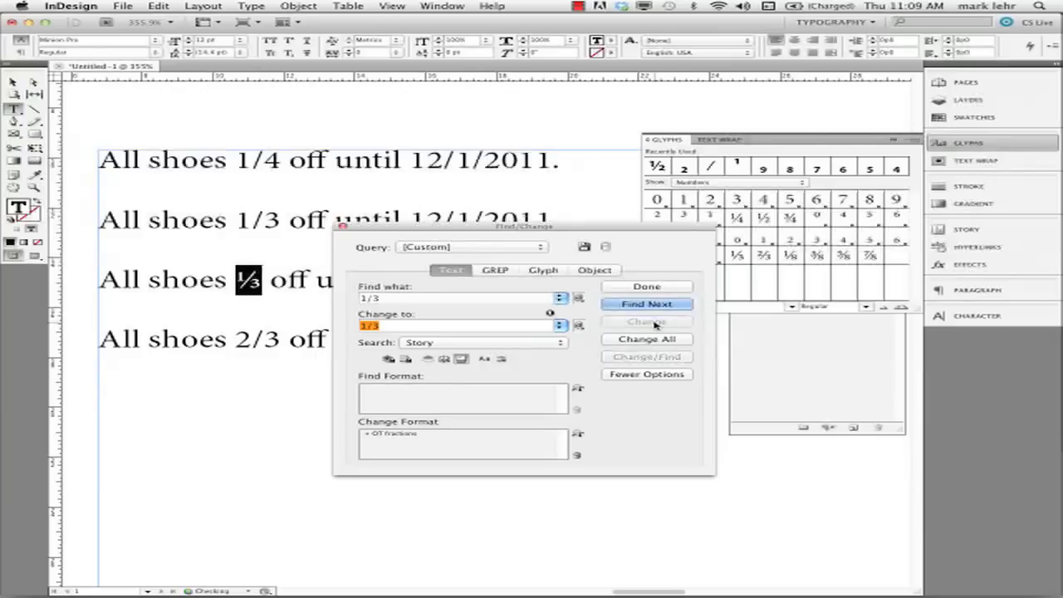
{"action": "left_click", "coordinate": [647, 339]}
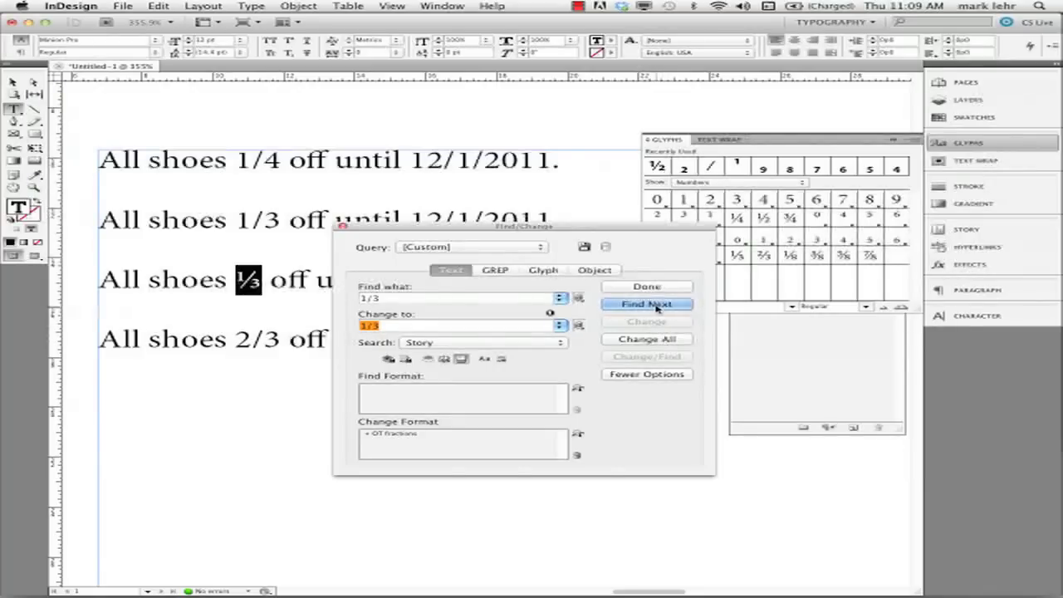
Change all remaining 1/3 occurrences to fractions and dismiss the count message.
{"action": "left_click", "coordinate": [647, 304]}
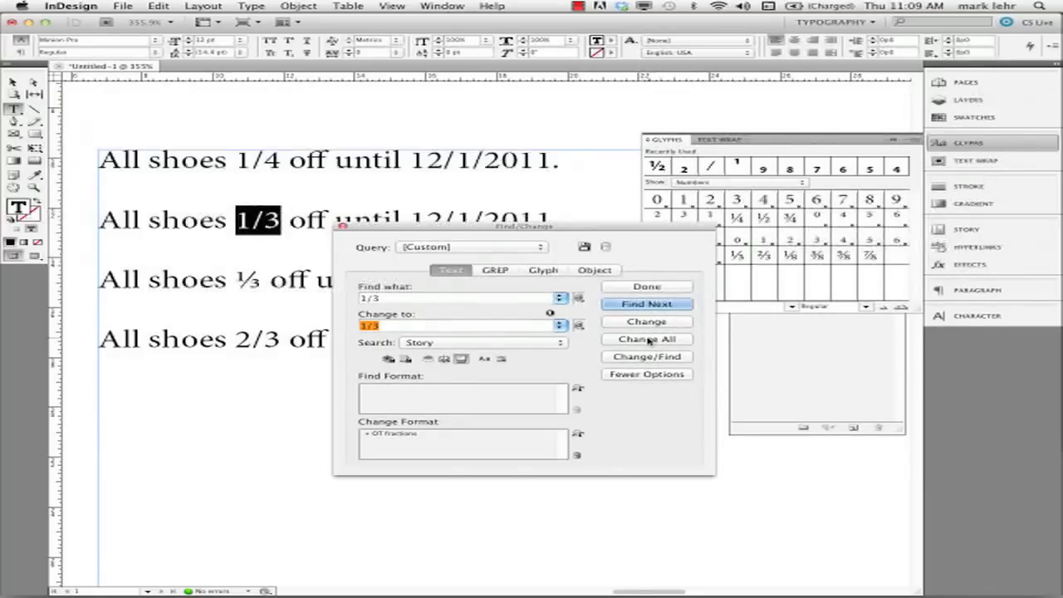
{"action": "left_click", "coordinate": [647, 339]}
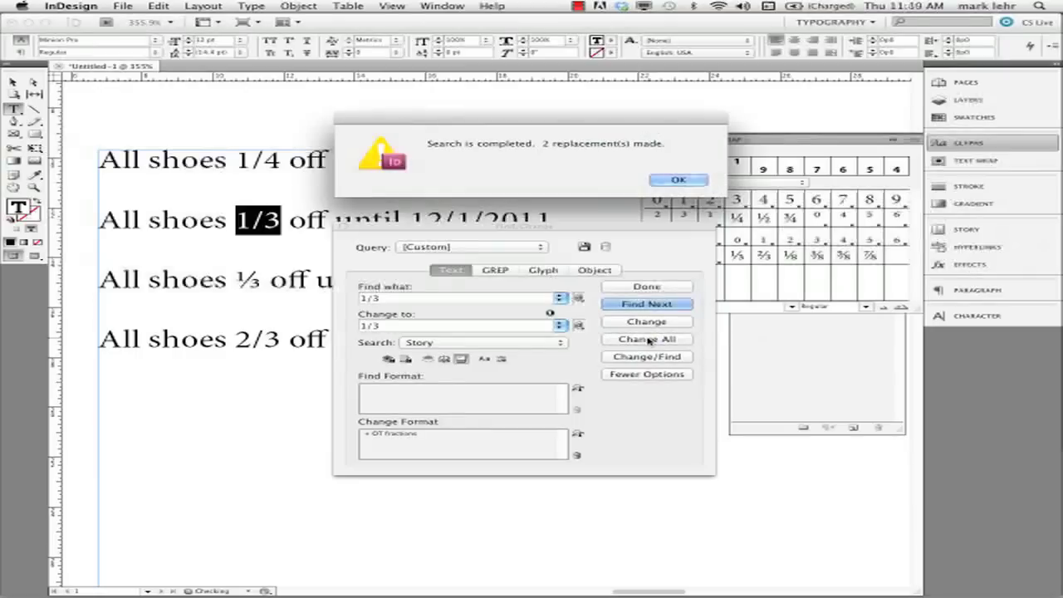
{"action": "left_click", "coordinate": [678, 180]}
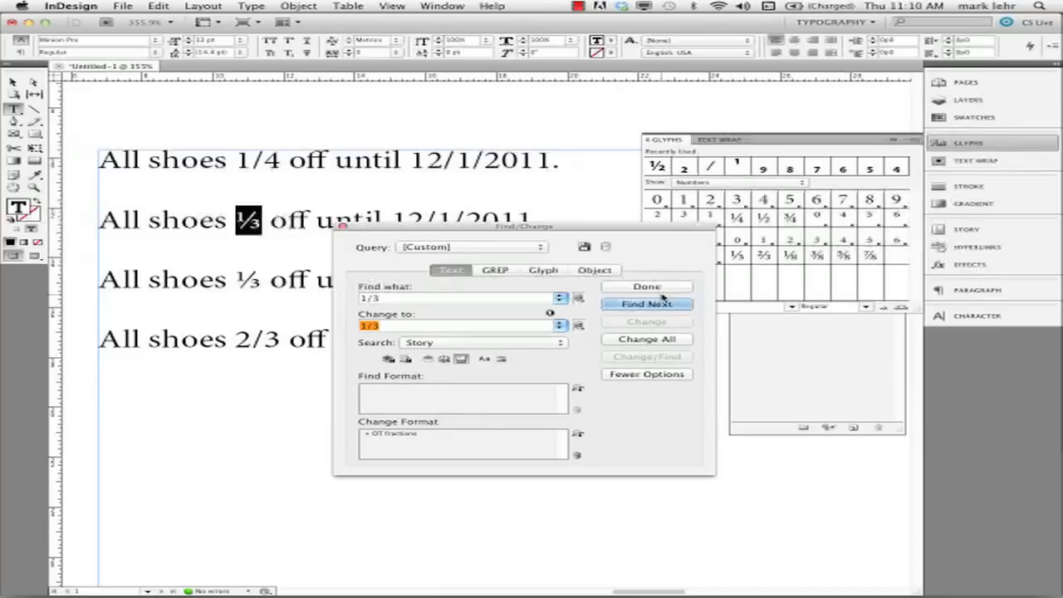
Close Find/Change and undo the replacement so both 1/3s are plain typed text again.
{"action": "left_click", "coordinate": [647, 286]}
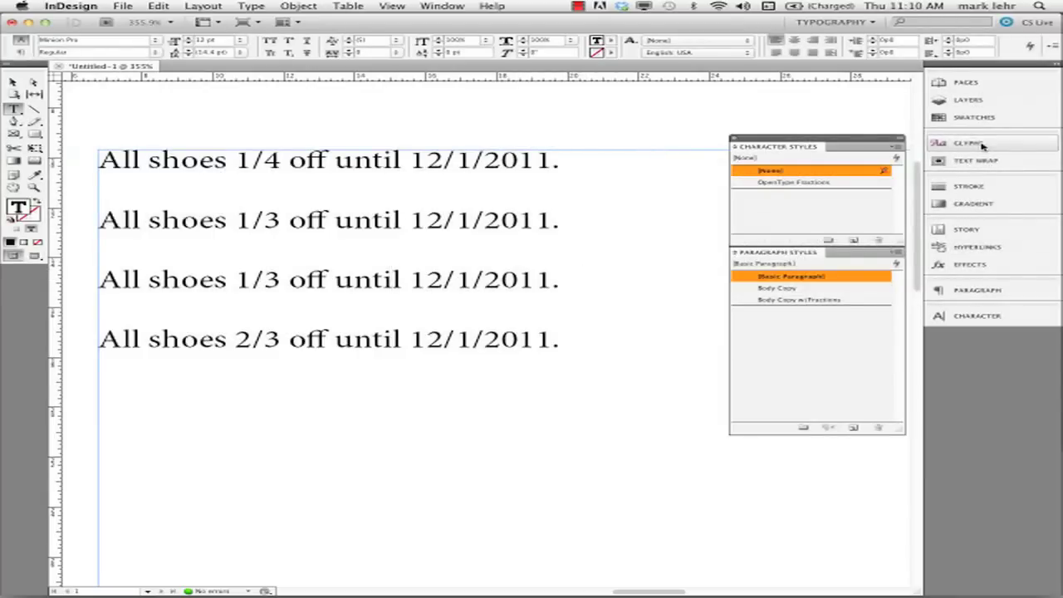
{"action": "left_click", "coordinate": [401, 279]}
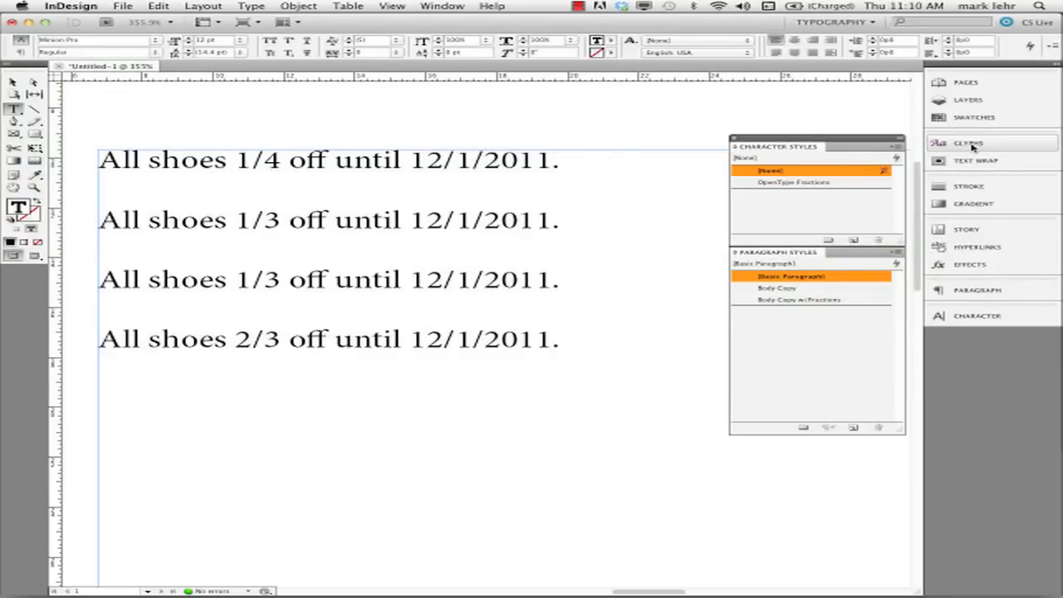
{"action": "left_click", "coordinate": [397, 280]}
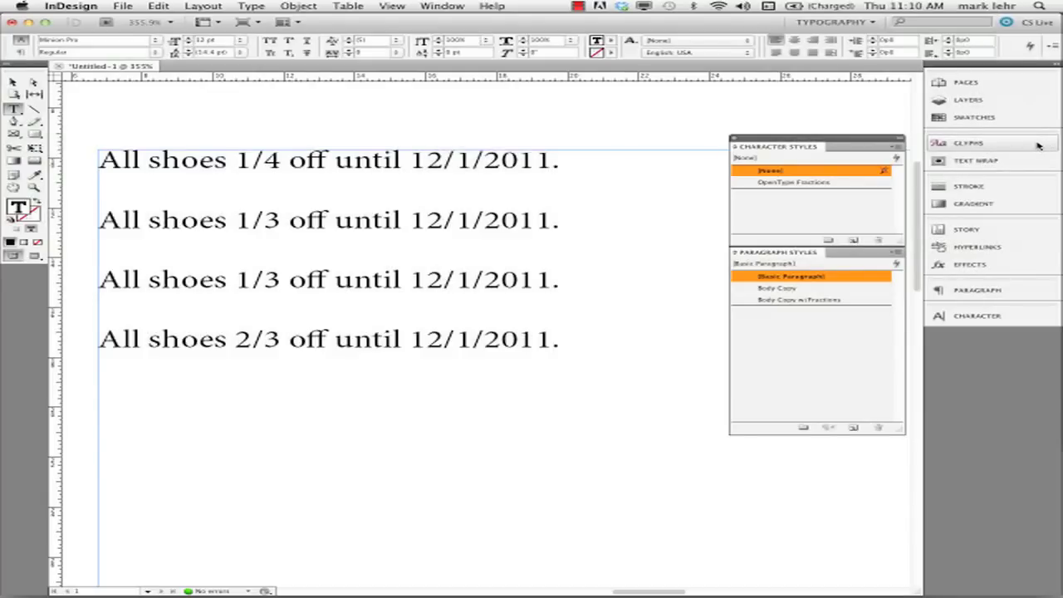
{"action": "left_click", "coordinate": [397, 279]}
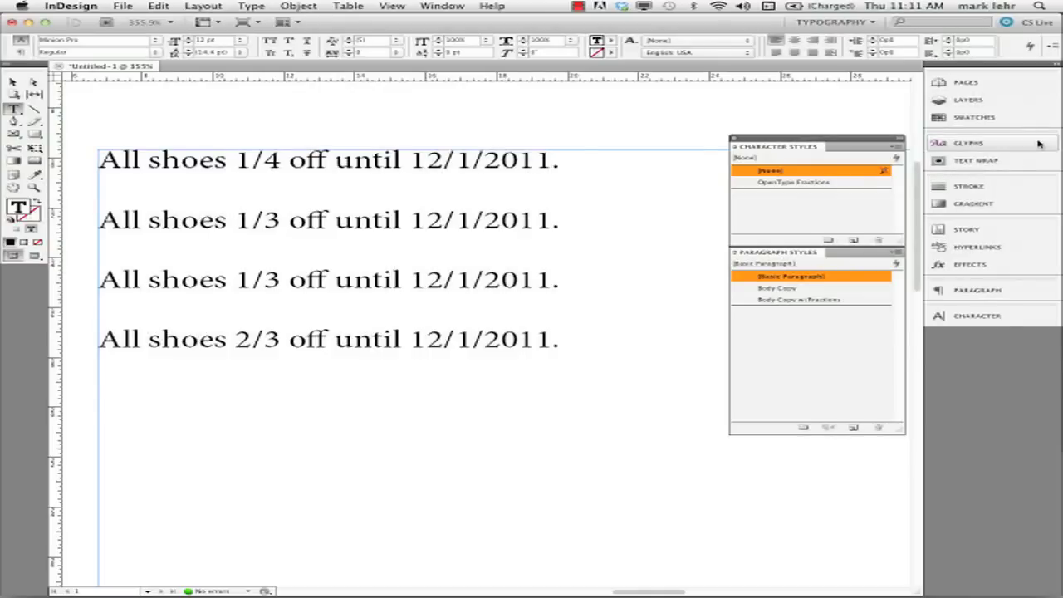
{"action": "left_click", "coordinate": [391, 280]}
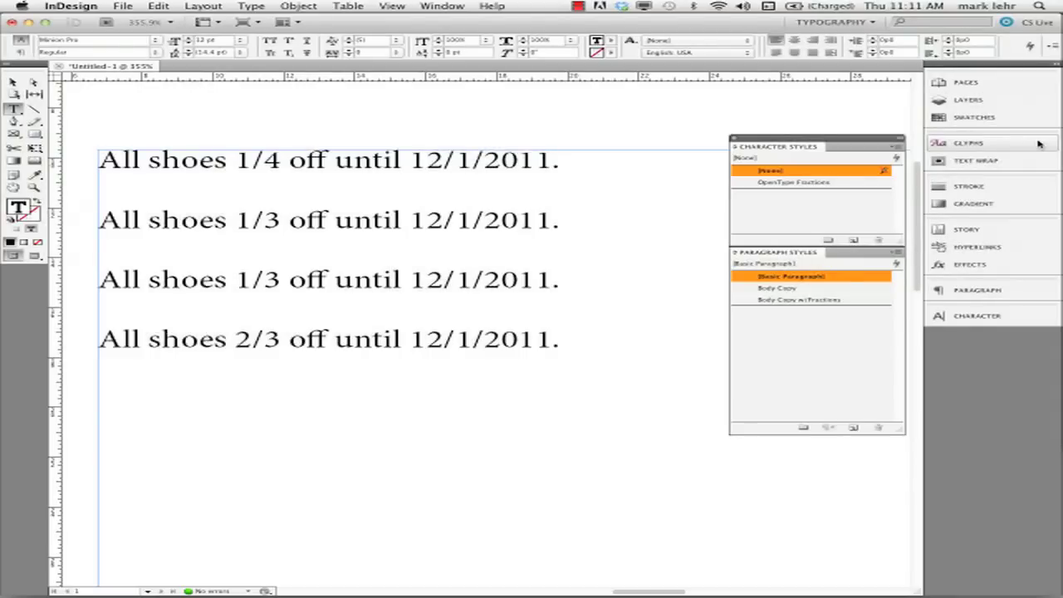
{"action": "left_click", "coordinate": [399, 280]}
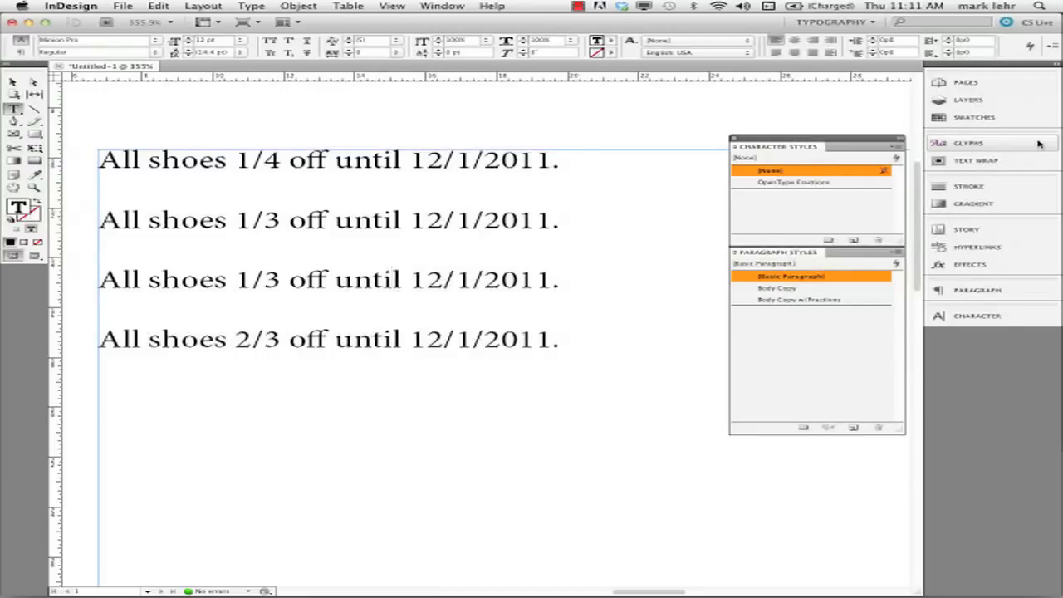
{"action": "left_click", "coordinate": [397, 279]}
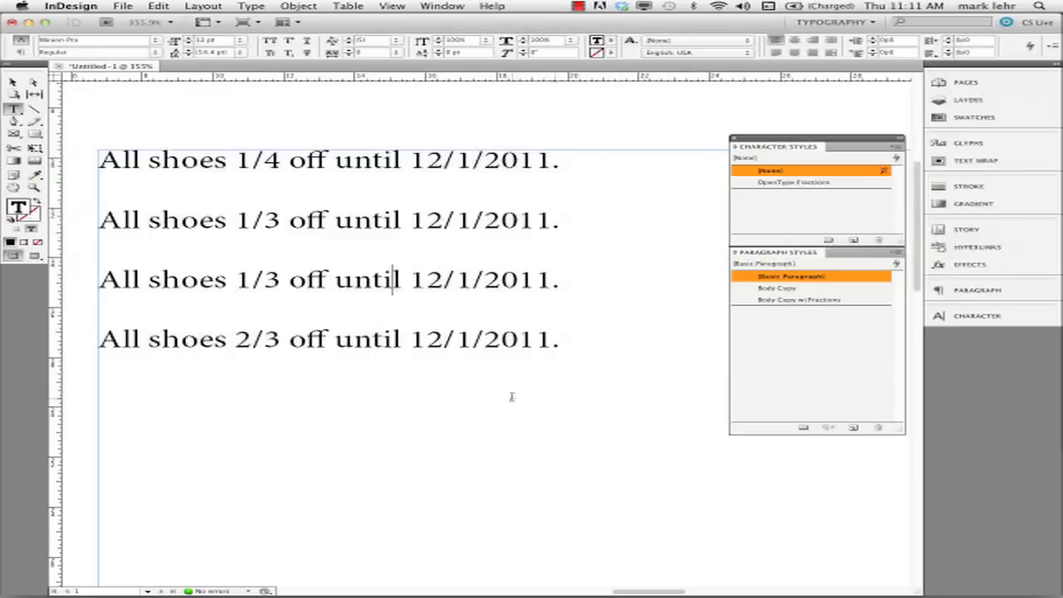
{"action": "mouse_move", "coordinate": [422, 417]}
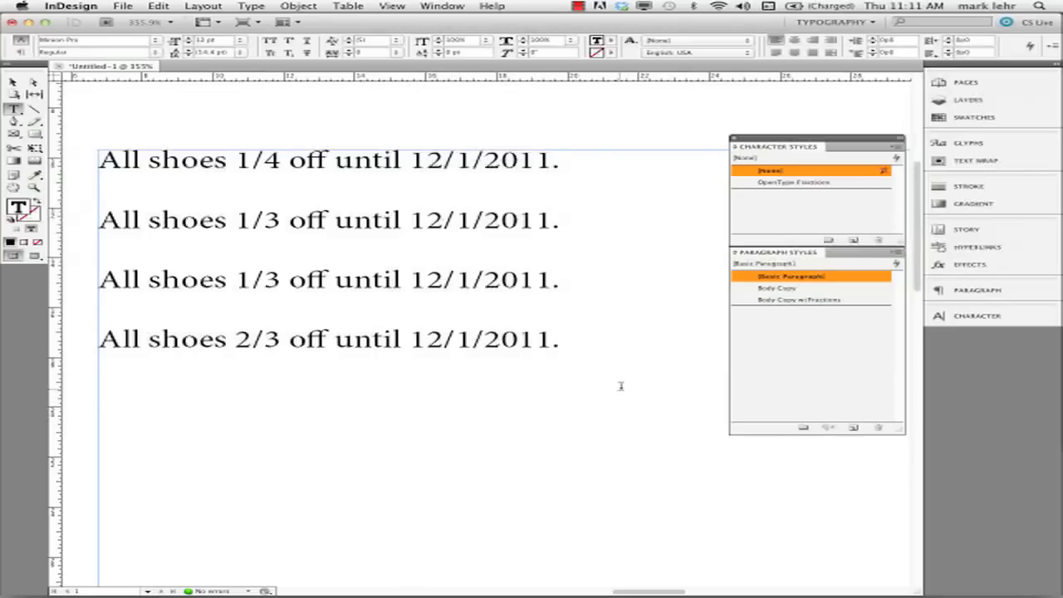
{"action": "mouse_move", "coordinate": [649, 359]}
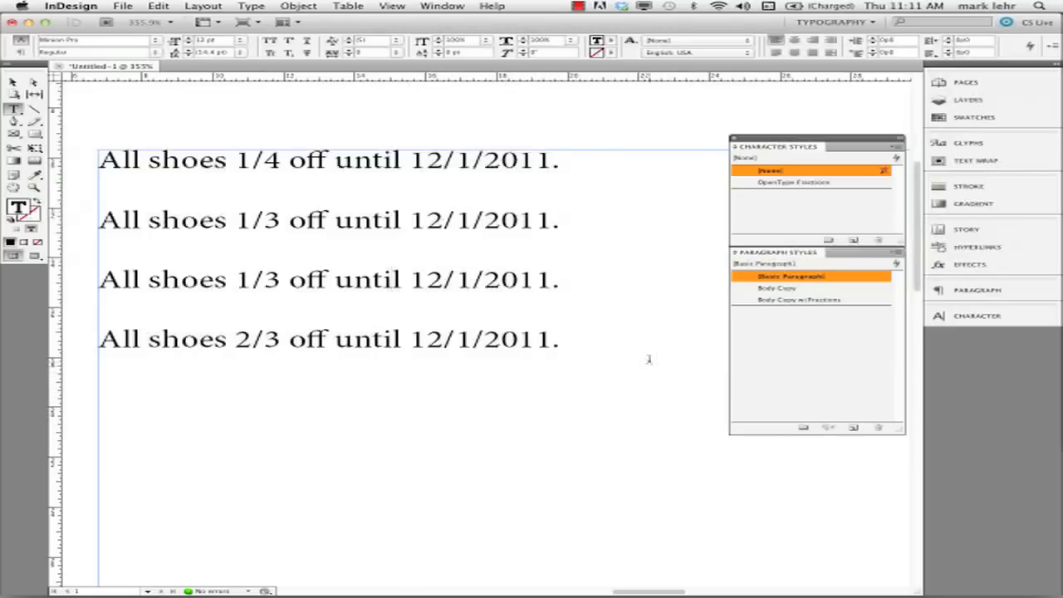
{"action": "left_click", "coordinate": [397, 279]}
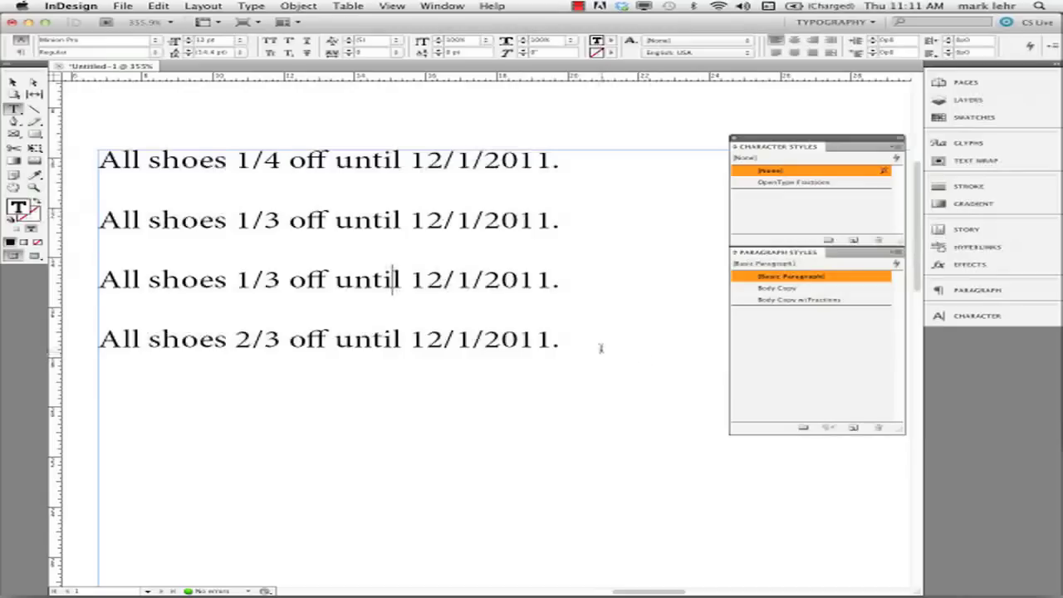
{"action": "mouse_move", "coordinate": [628, 348]}
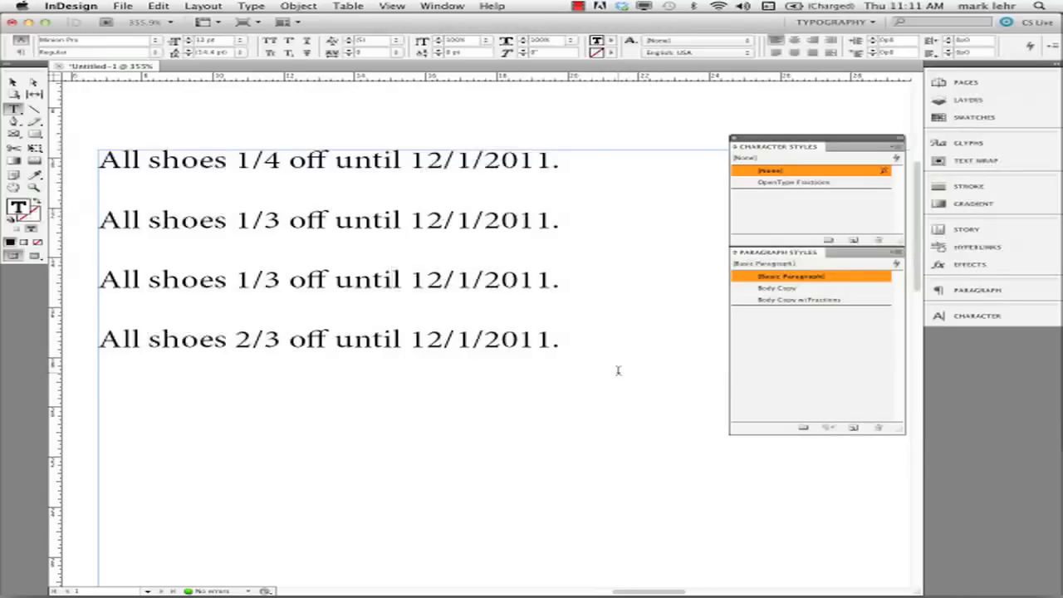
{"action": "mouse_move", "coordinate": [602, 344]}
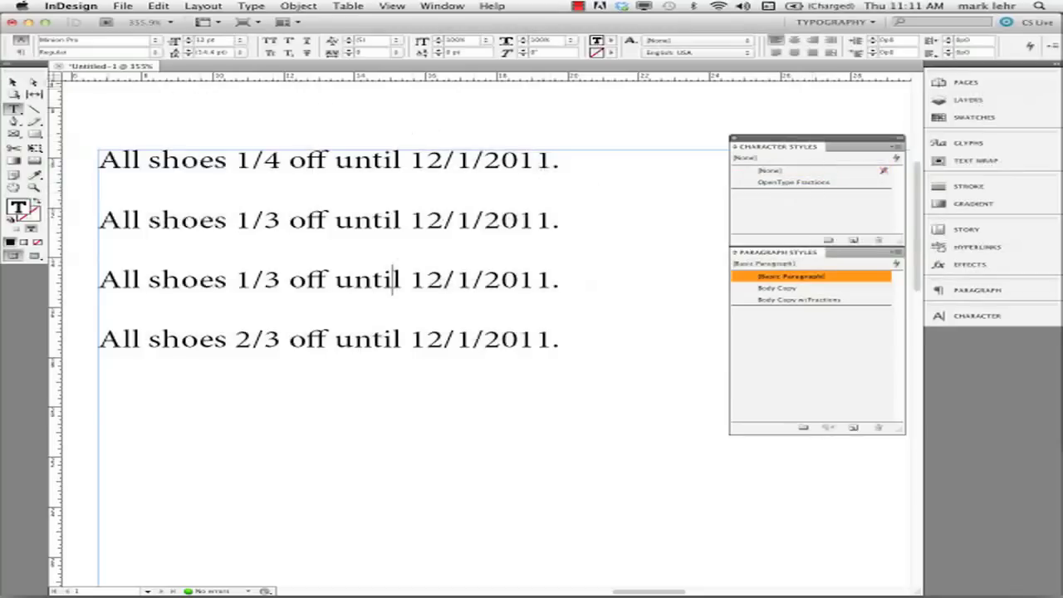
Enable Fractions under OpenType Features in the OpenType Fractions character style and confirm.
{"action": "left_click", "coordinate": [158, 6]}
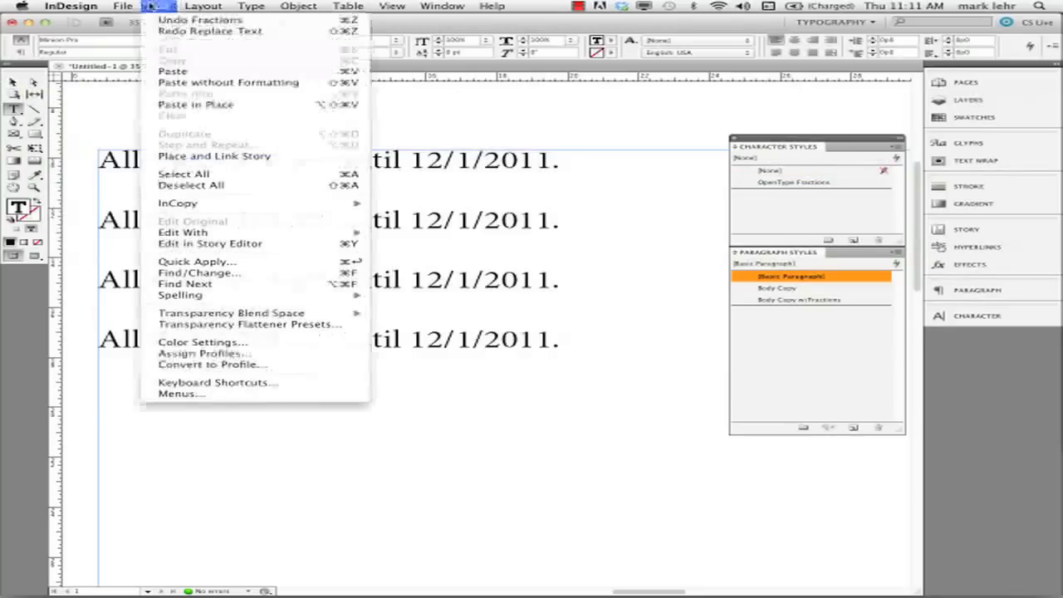
{"action": "left_click", "coordinate": [157, 6]}
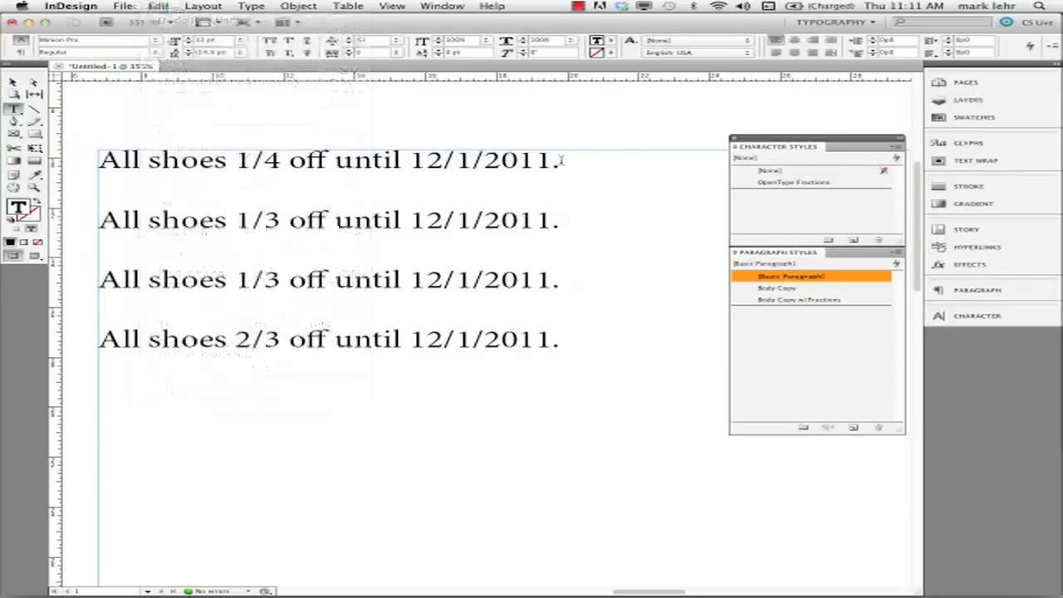
{"action": "left_click", "coordinate": [769, 170]}
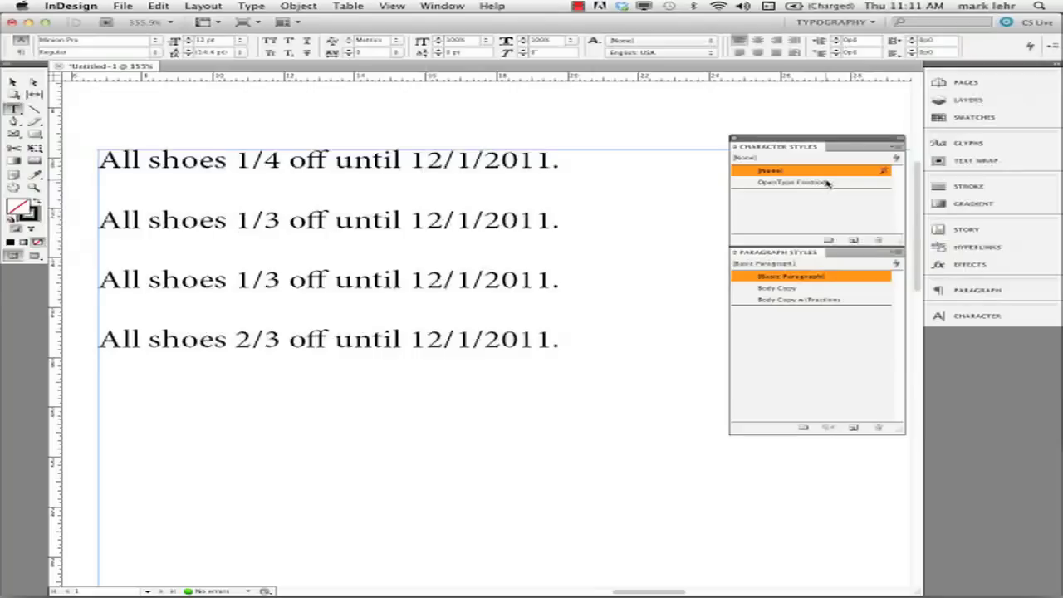
{"action": "double_click", "coordinate": [793, 182]}
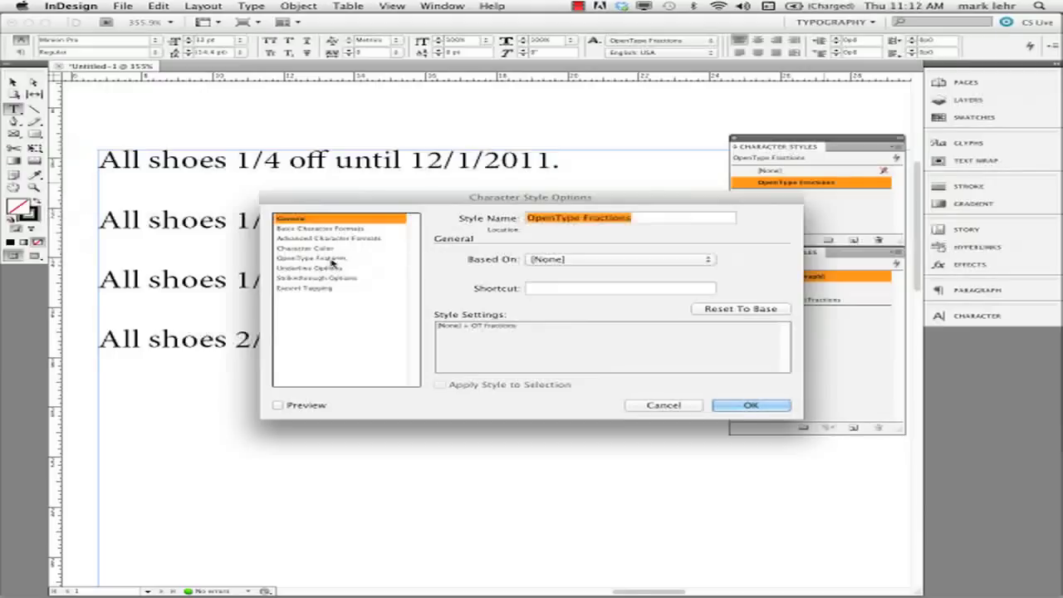
{"action": "left_click", "coordinate": [311, 257]}
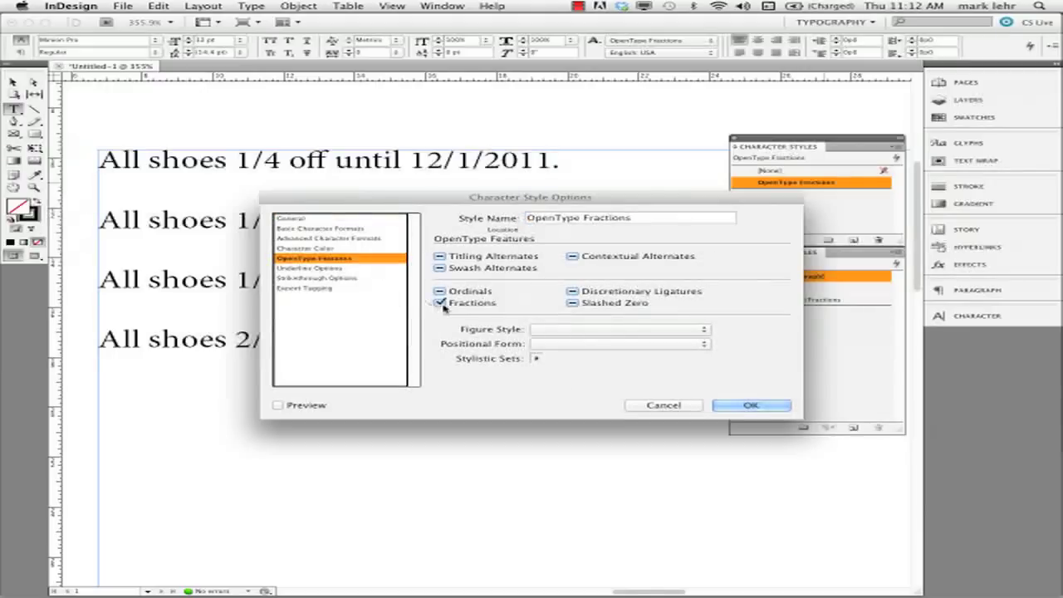
{"action": "left_click", "coordinate": [440, 303]}
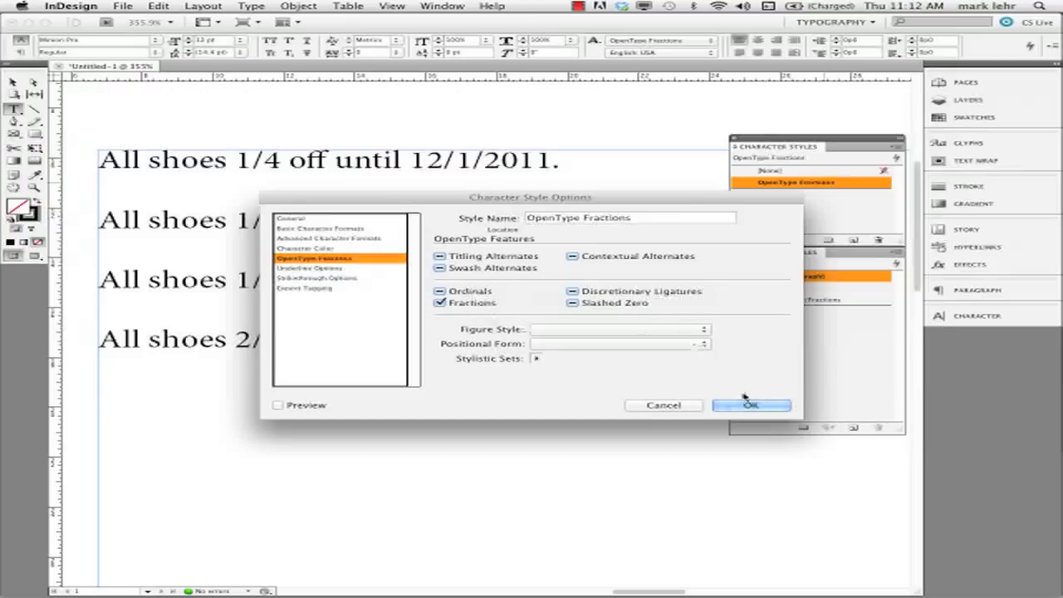
{"action": "left_click", "coordinate": [750, 406]}
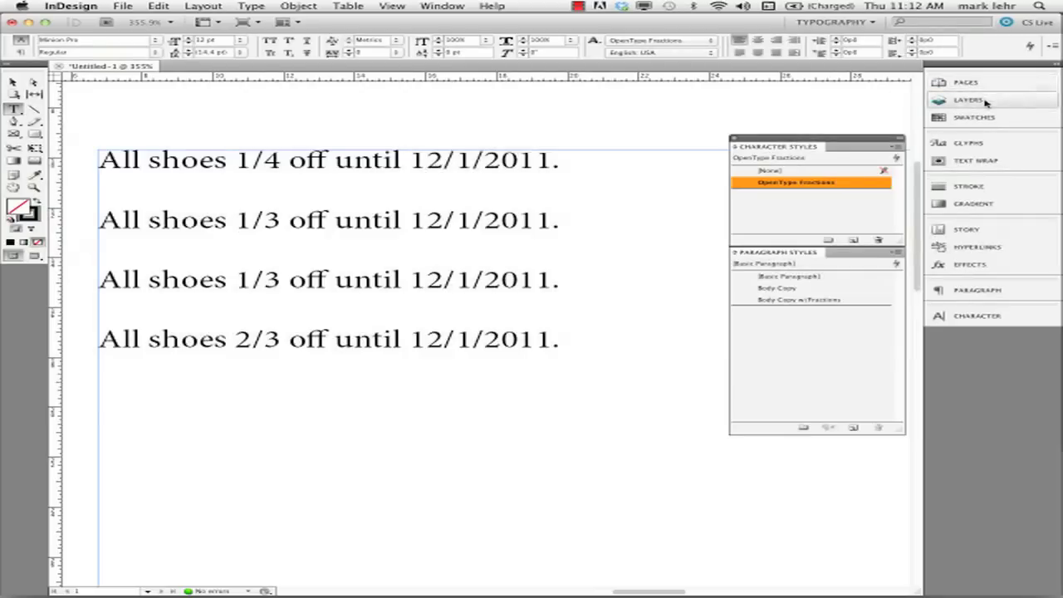
Reveal the text frame holding the GREP fraction expression above the discount lines.
{"action": "left_click", "coordinate": [968, 100]}
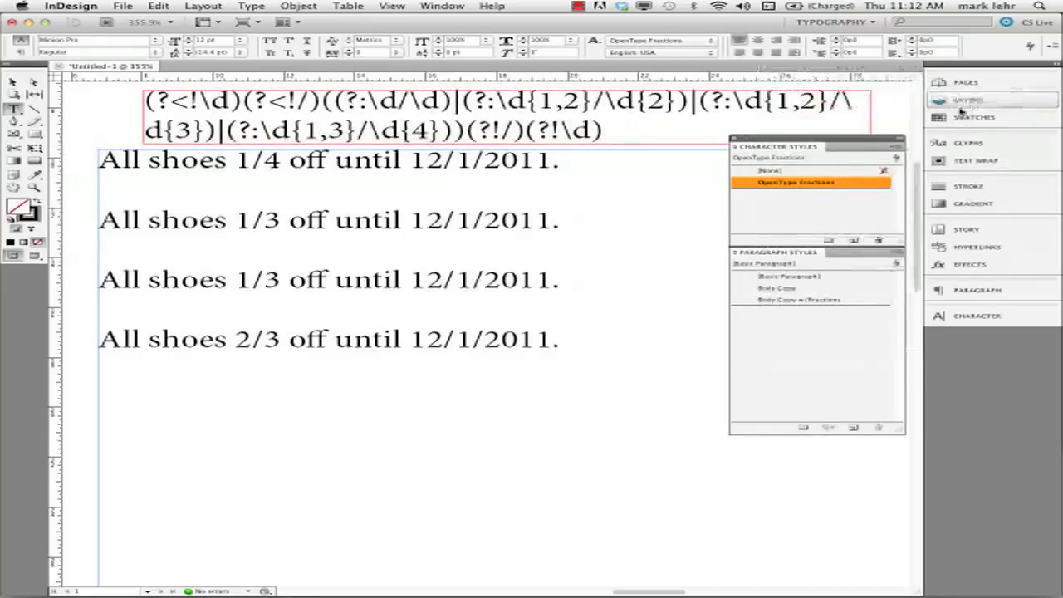
{"action": "left_click_drag", "start_coordinate": [817, 147], "coordinate": [798, 186]}
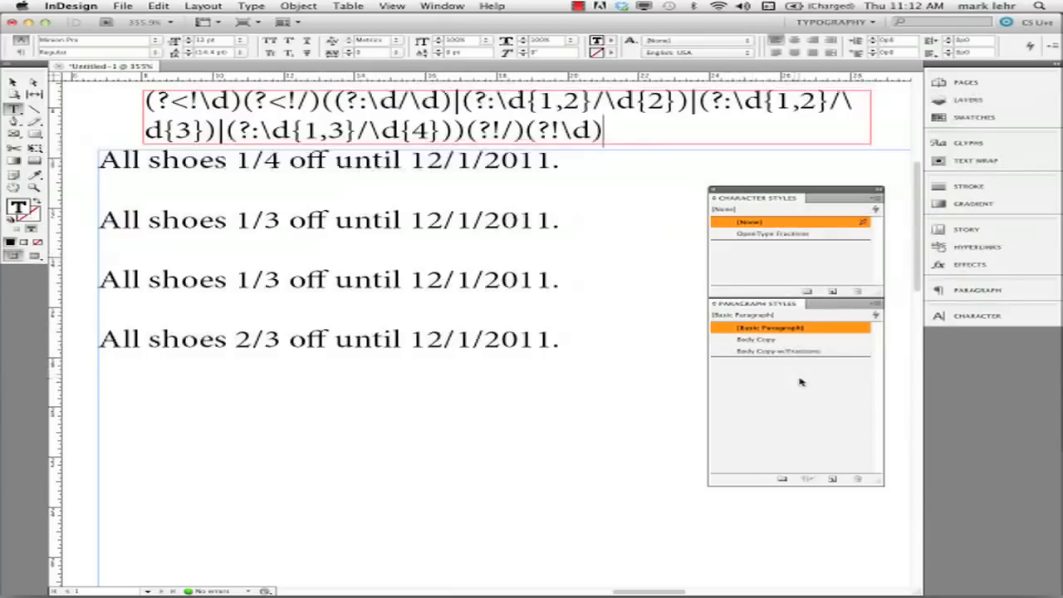
{"action": "mouse_move", "coordinate": [816, 368]}
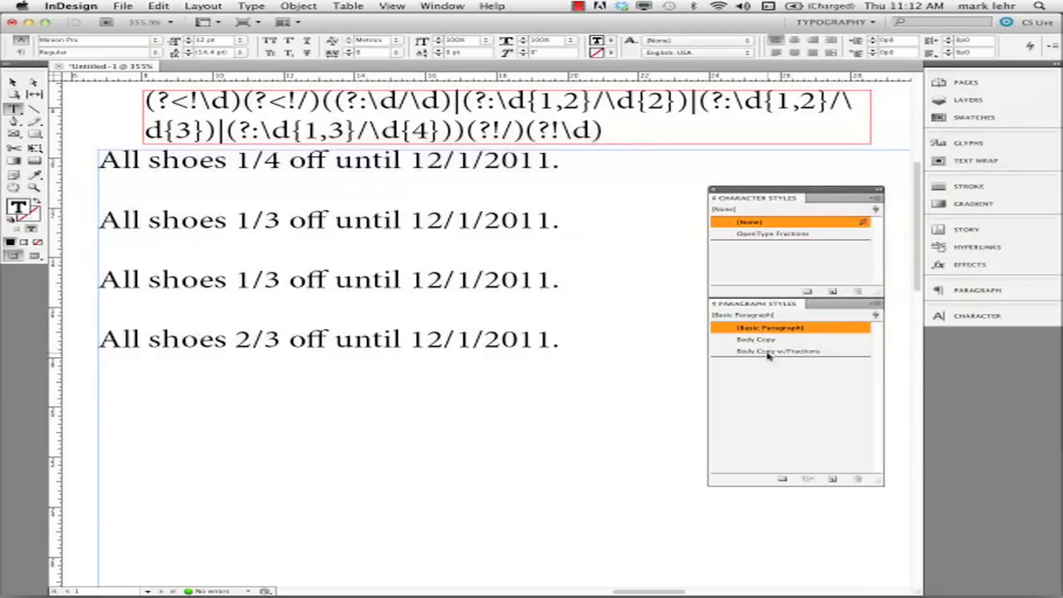
Add a GREP rule to Body Copy w/Fractions applying OpenType Fractions to the fraction pattern.
{"action": "double_click", "coordinate": [777, 351]}
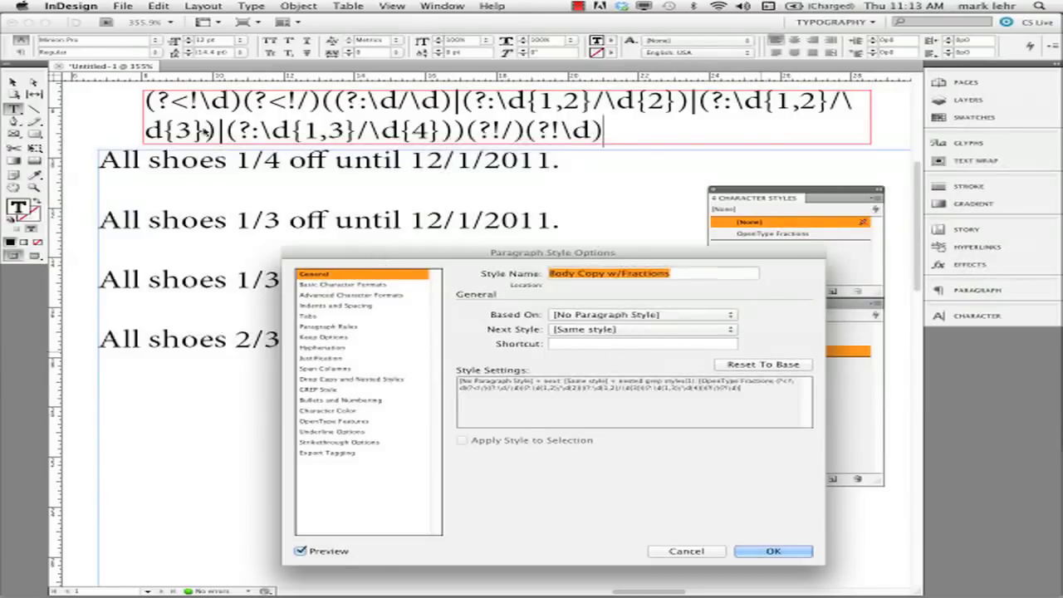
{"action": "mouse_move", "coordinate": [226, 210]}
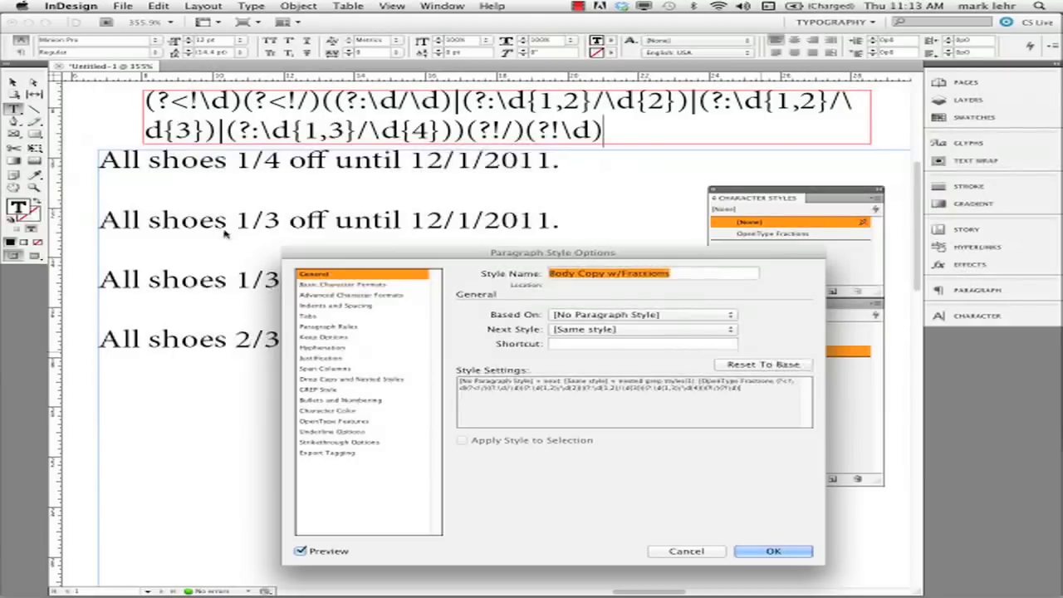
{"action": "mouse_move", "coordinate": [305, 402]}
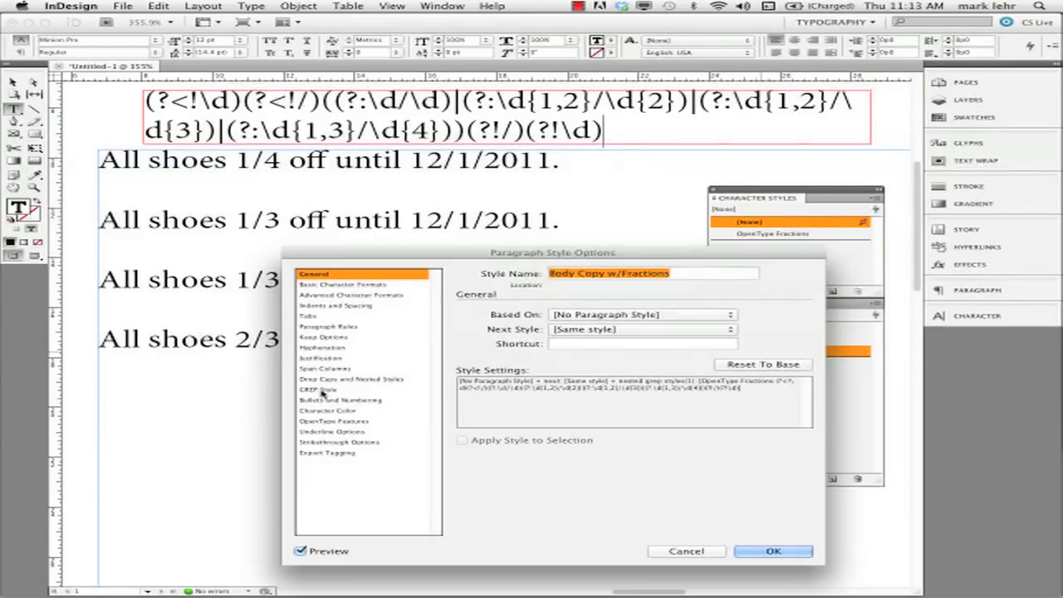
{"action": "left_click", "coordinate": [320, 389]}
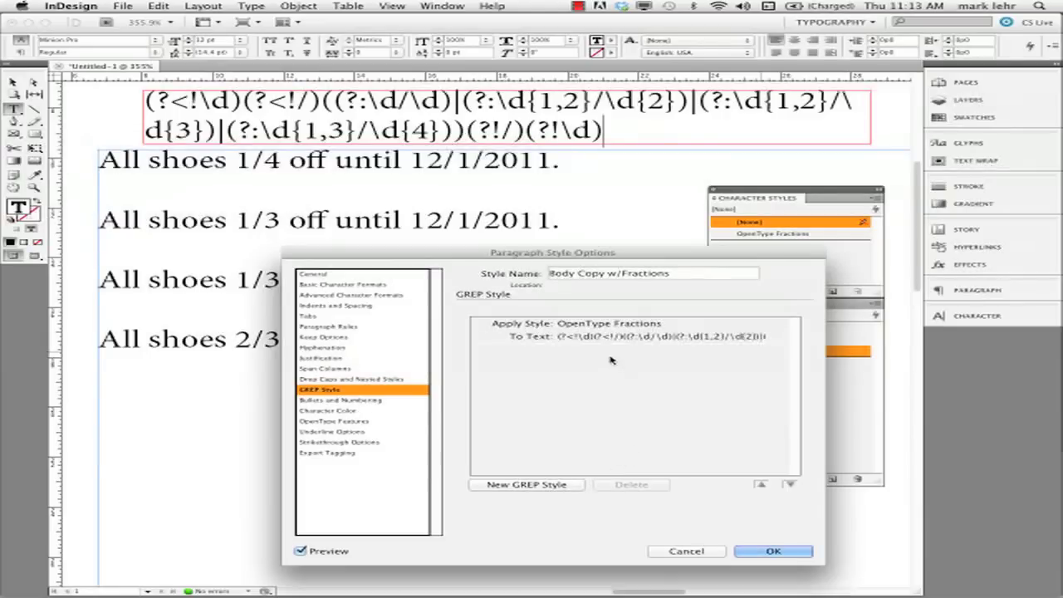
{"action": "left_click", "coordinate": [631, 484]}
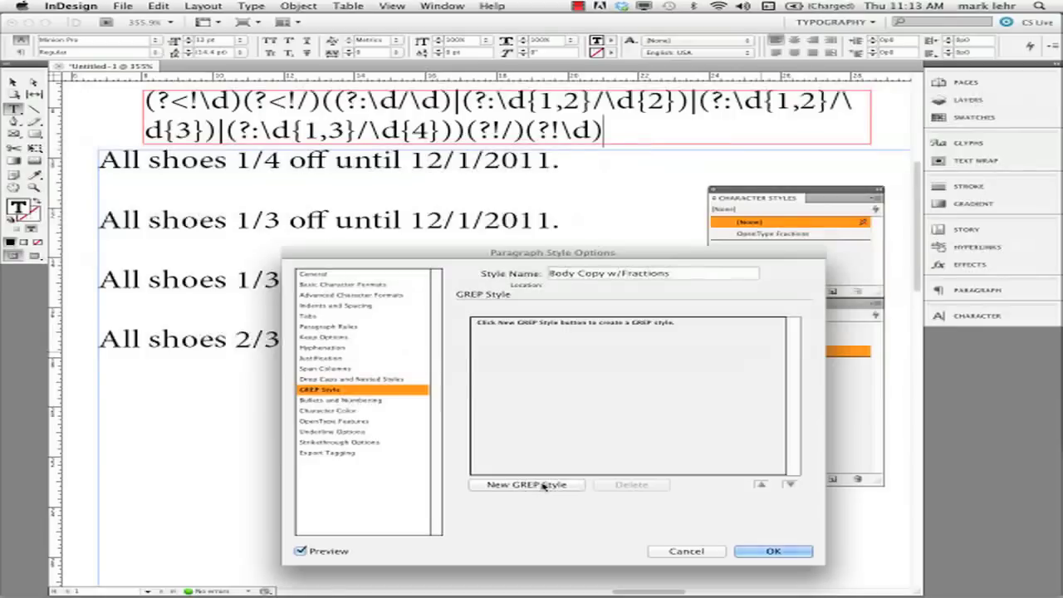
{"action": "left_click", "coordinate": [525, 484]}
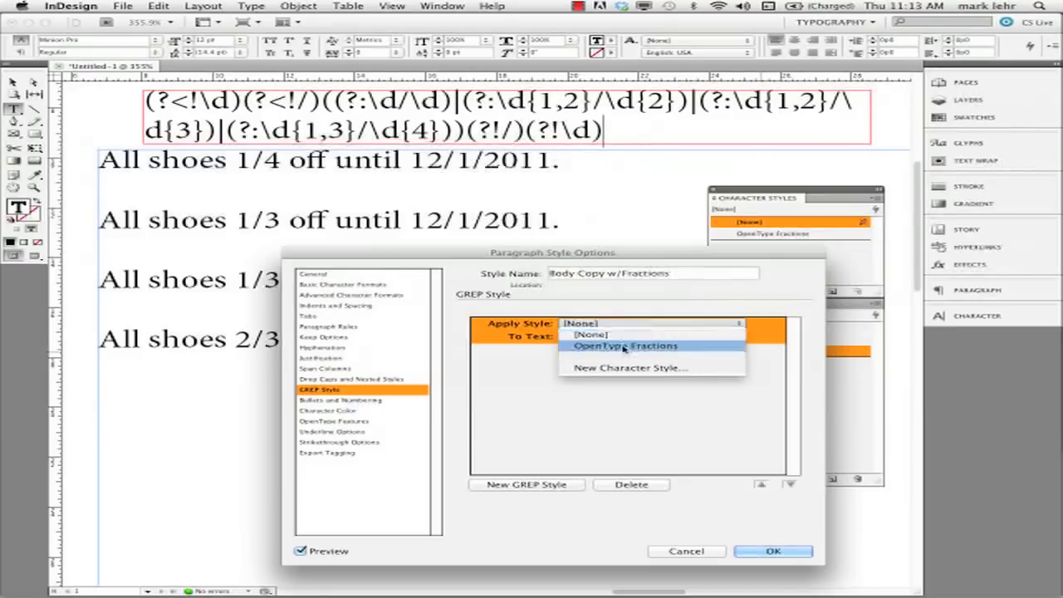
{"action": "left_click", "coordinate": [626, 346]}
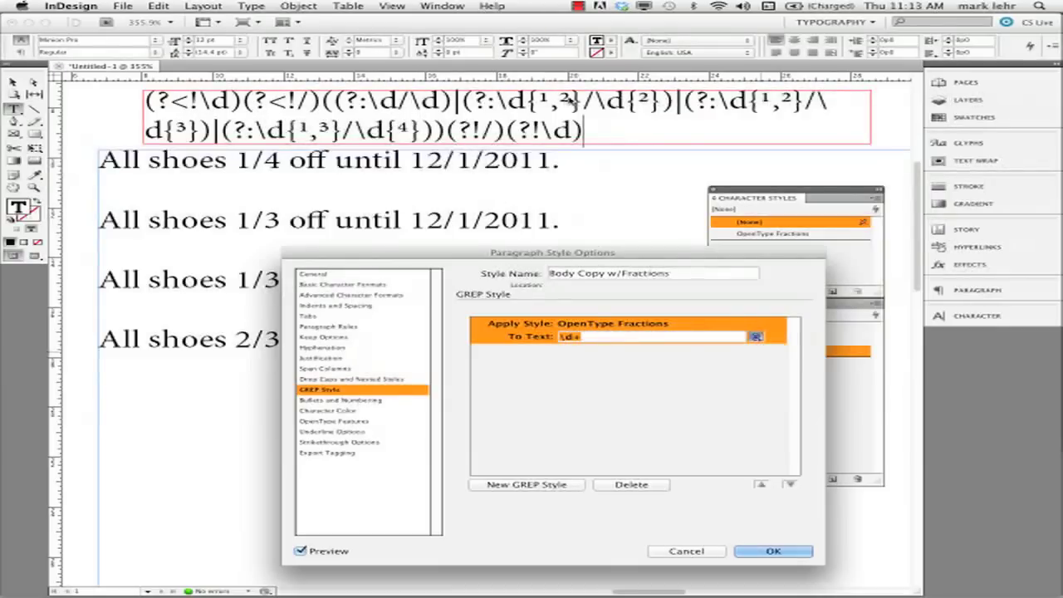
{"action": "mouse_move", "coordinate": [641, 339]}
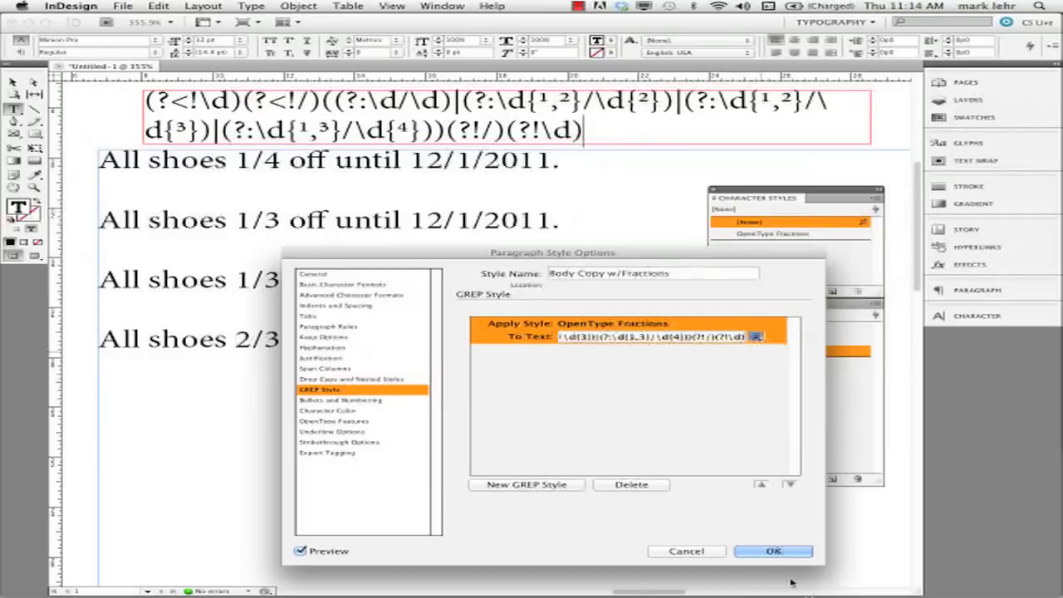
{"action": "left_click", "coordinate": [772, 551]}
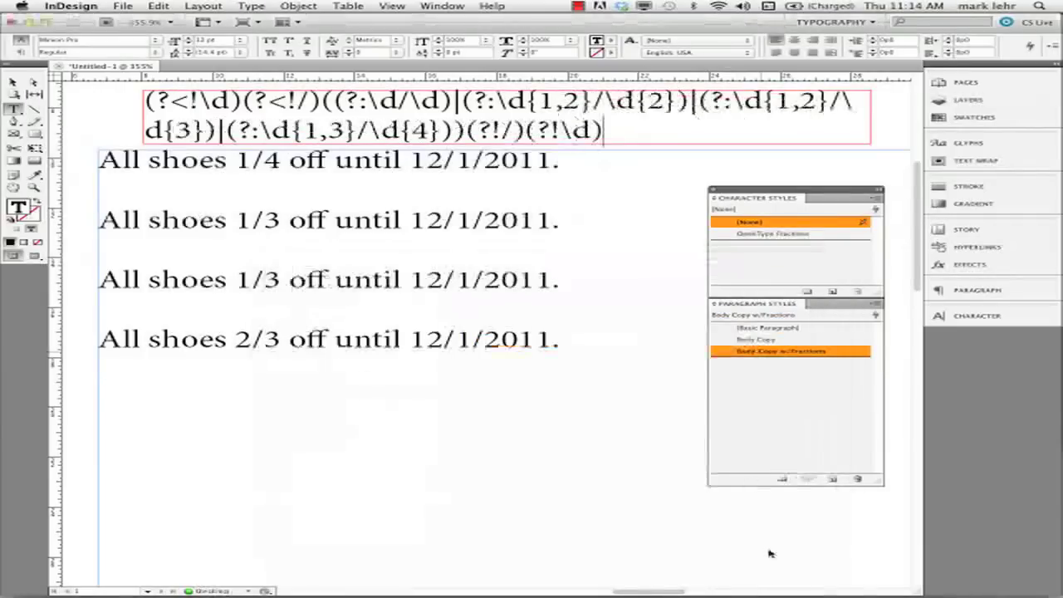
Apply Body Copy w/Fractions to the selected sale lines so discounts render as fraction glyphs.
{"action": "left_click", "coordinate": [767, 328]}
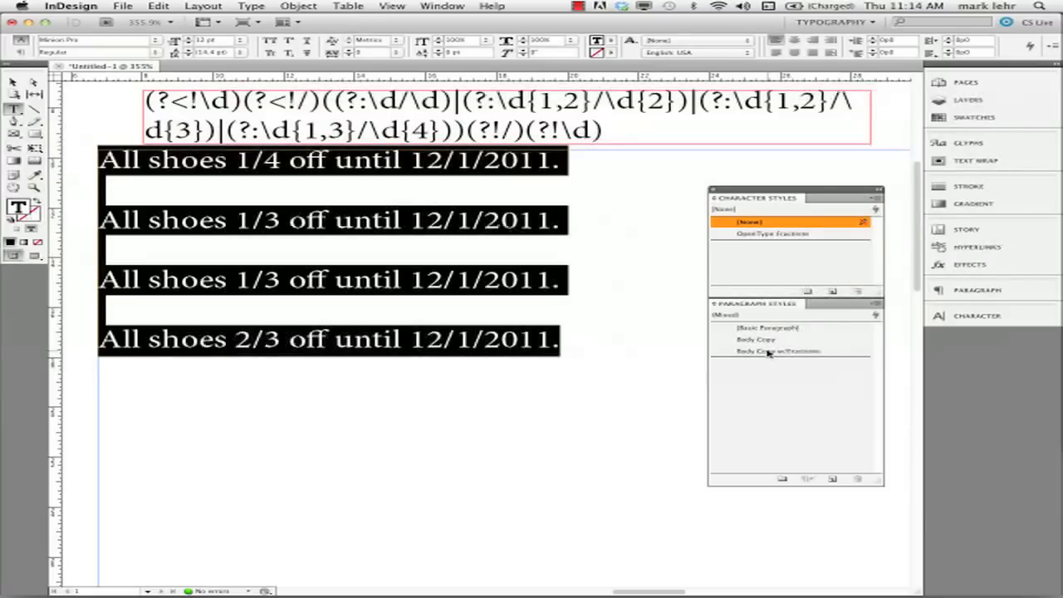
{"action": "left_click", "coordinate": [777, 350]}
{"action": "type", "text": "A"}
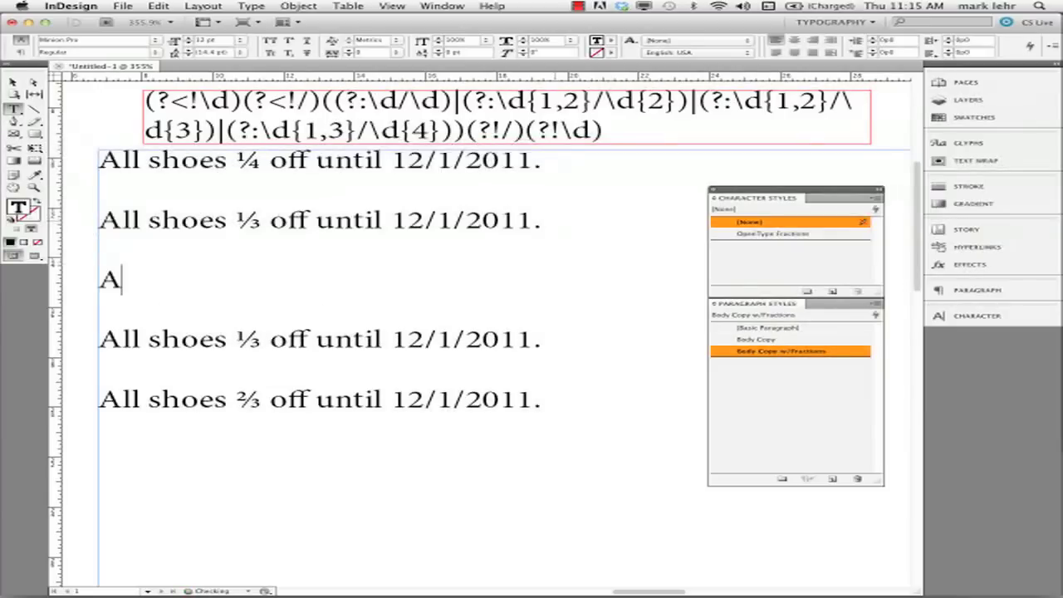
Add 'All shirts 2/3 off until 12/12/2012.' with the 2/3 auto-formatted and the date plain.
{"action": "type", "text": "ll s"}
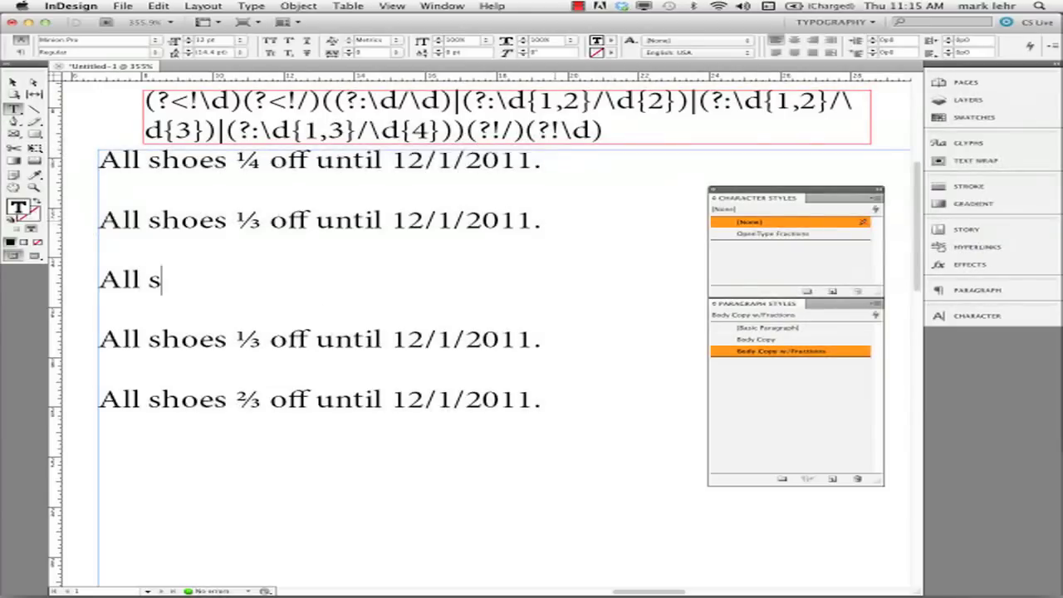
{"action": "type", "text": "hirts"}
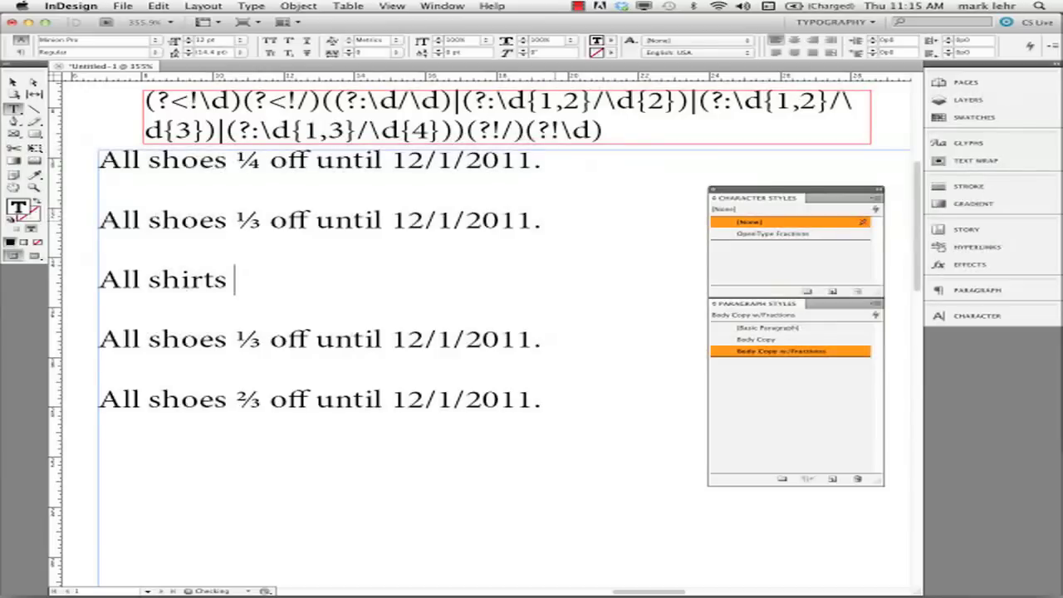
{"action": "type", "text": "2"}
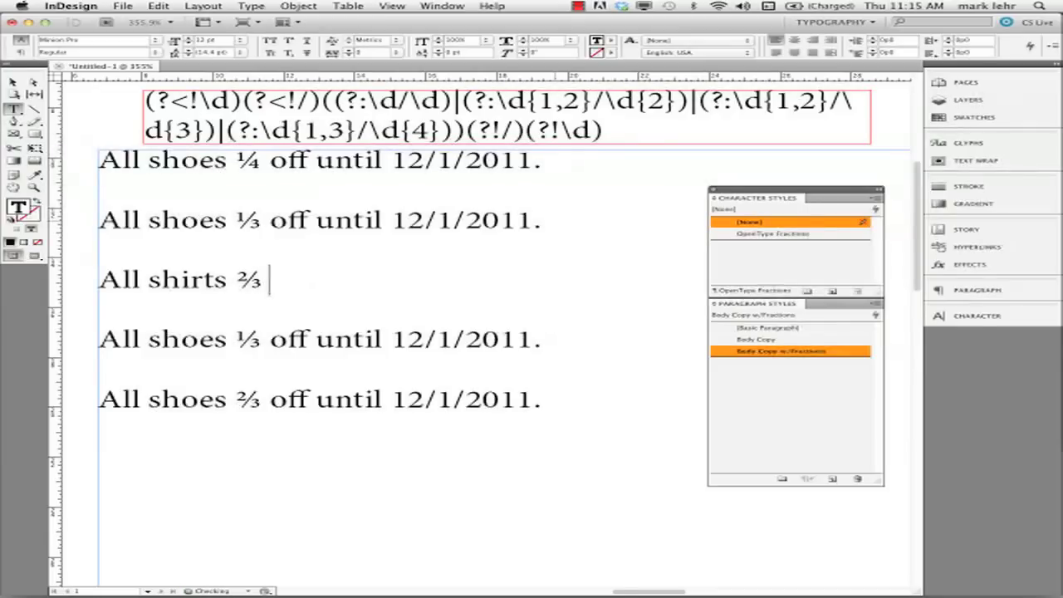
{"action": "type", "text": "off until"}
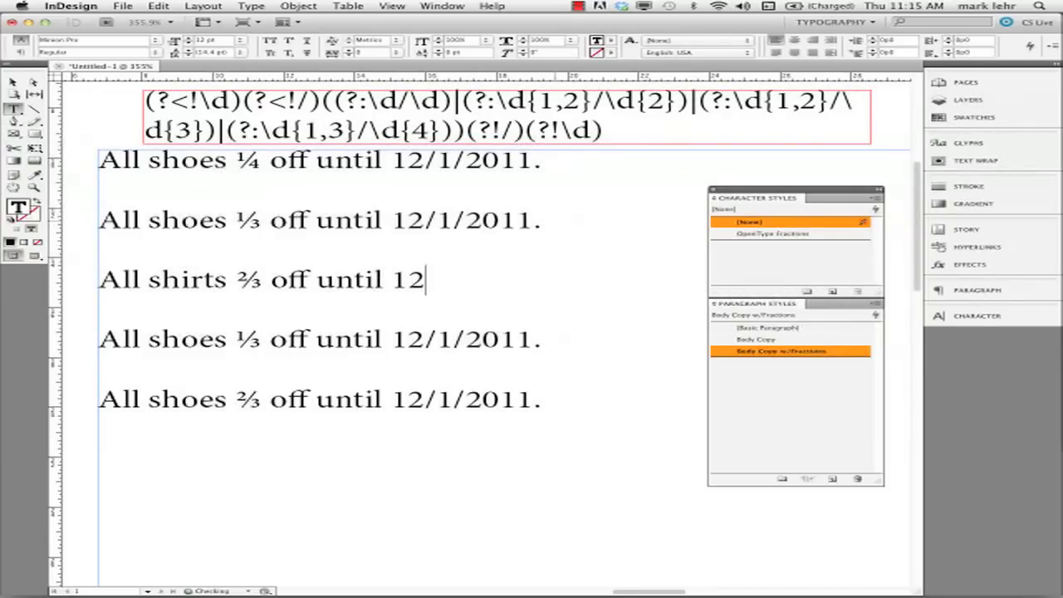
{"action": "type", "text": "12/"}
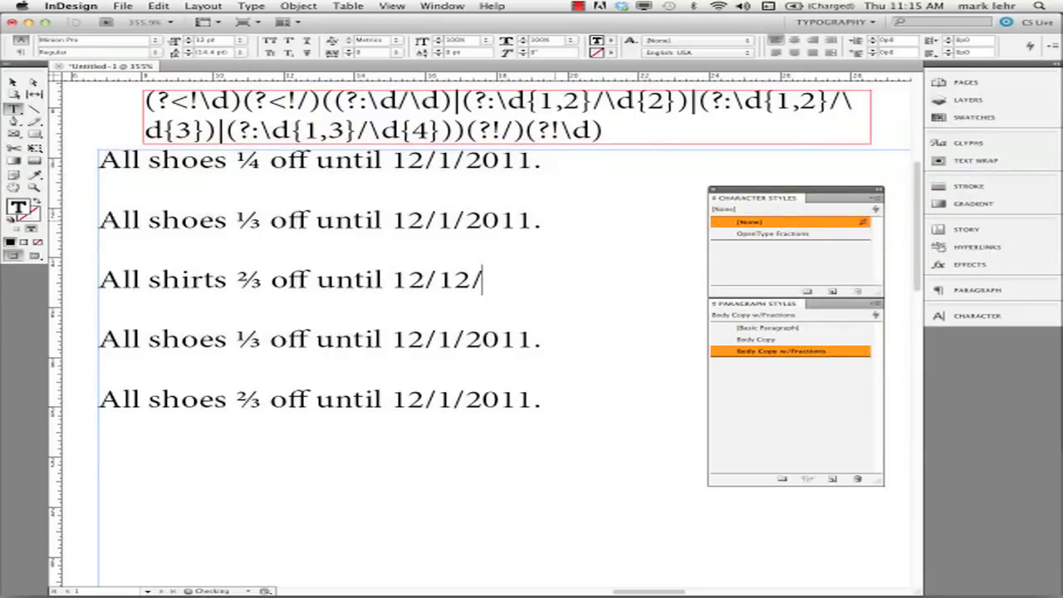
{"action": "type", "text": "2012"}
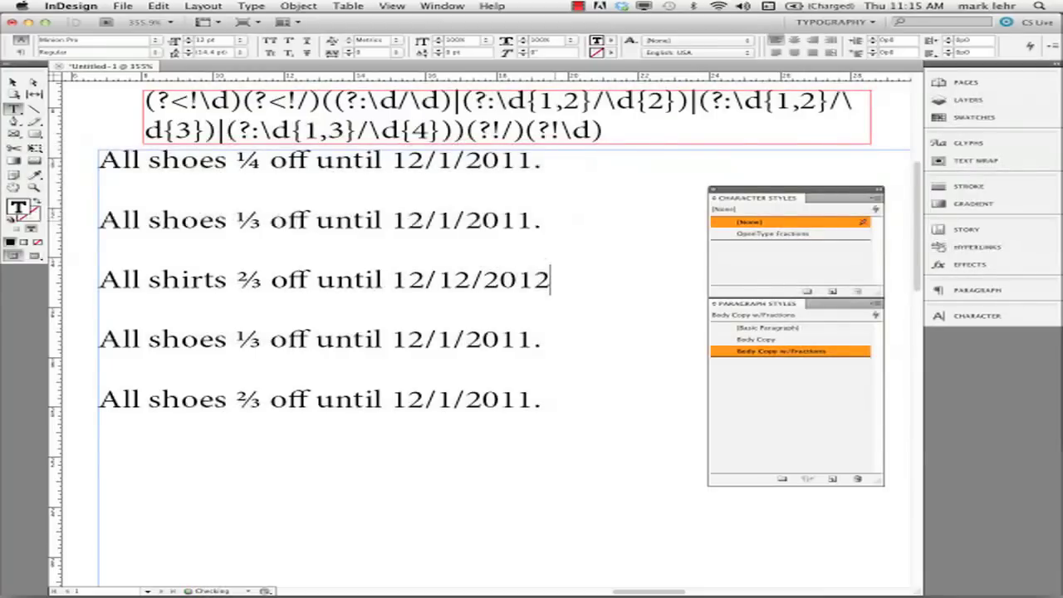
{"action": "type", "text": "."}
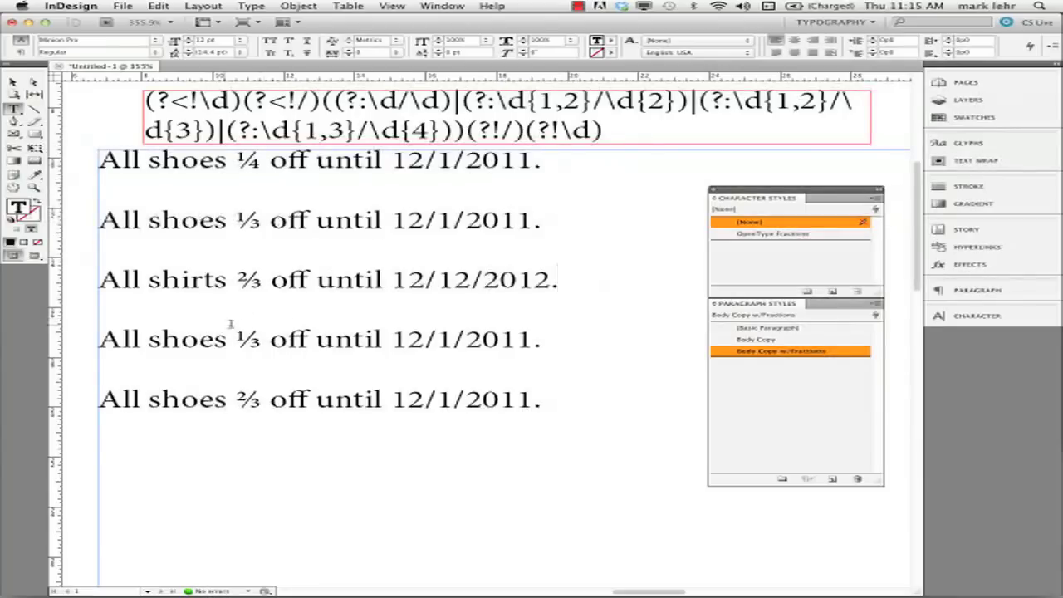
{"action": "left_click", "coordinate": [559, 279]}
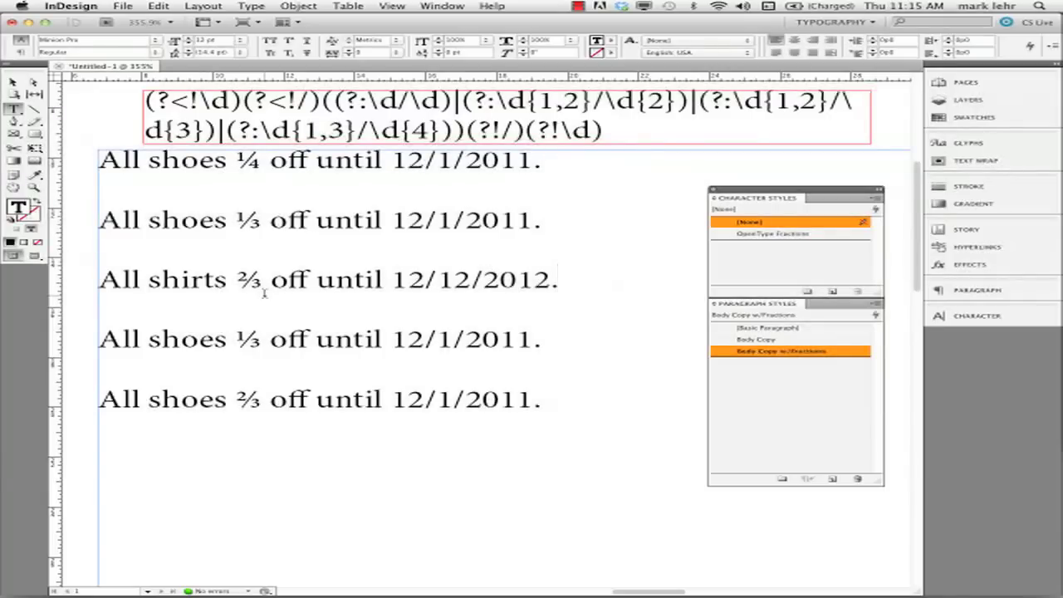
{"action": "left_click", "coordinate": [558, 280]}
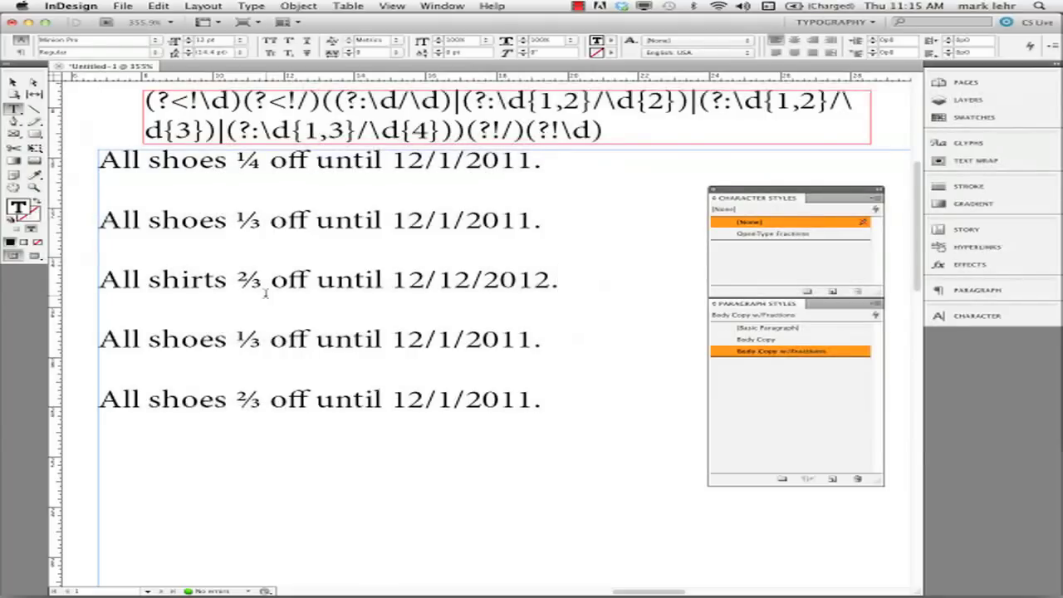
{"action": "mouse_move", "coordinate": [464, 298]}
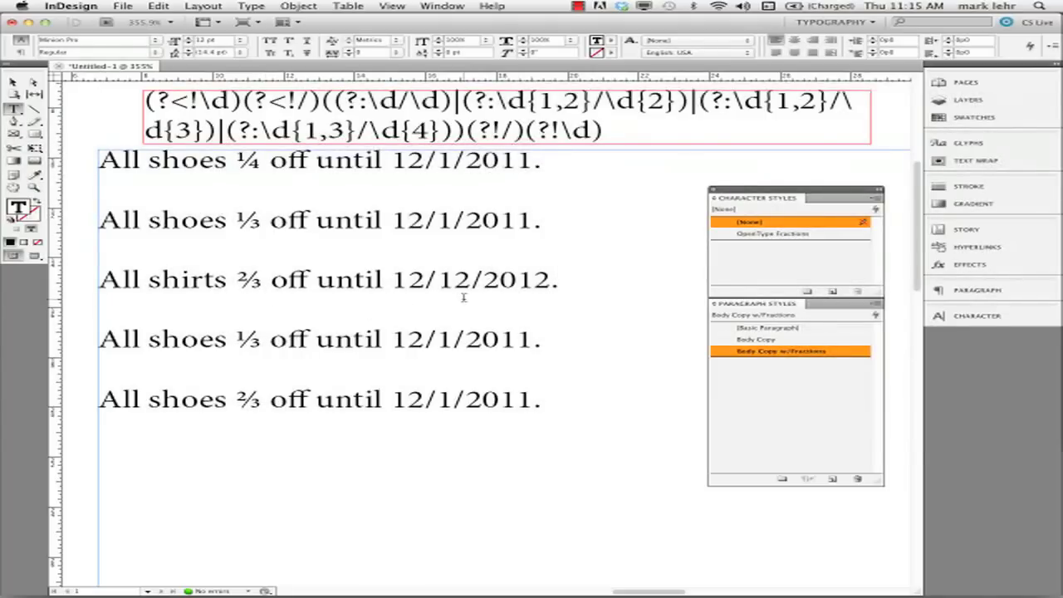
{"action": "left_click", "coordinate": [559, 279]}
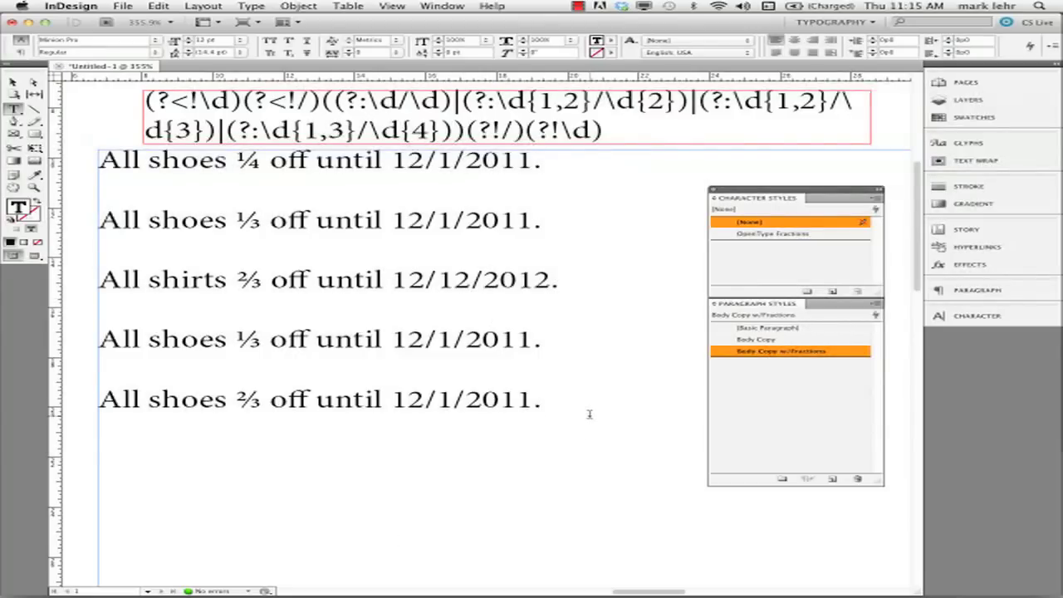
Add the author name Michael Murphy as the first credit line.
{"action": "type", "text": "m ich"}
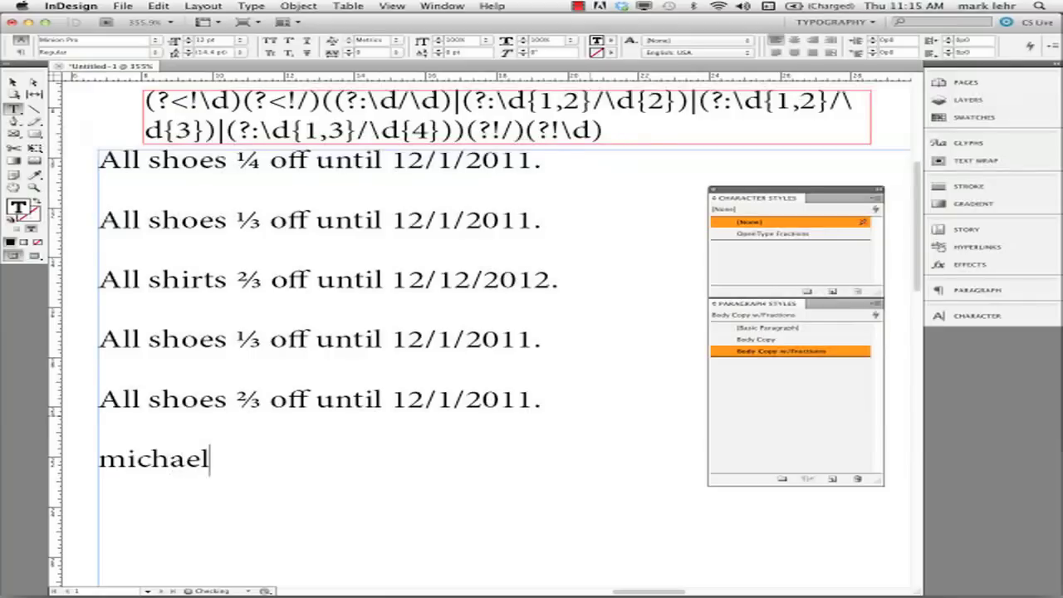
{"action": "type", "text": "mu"}
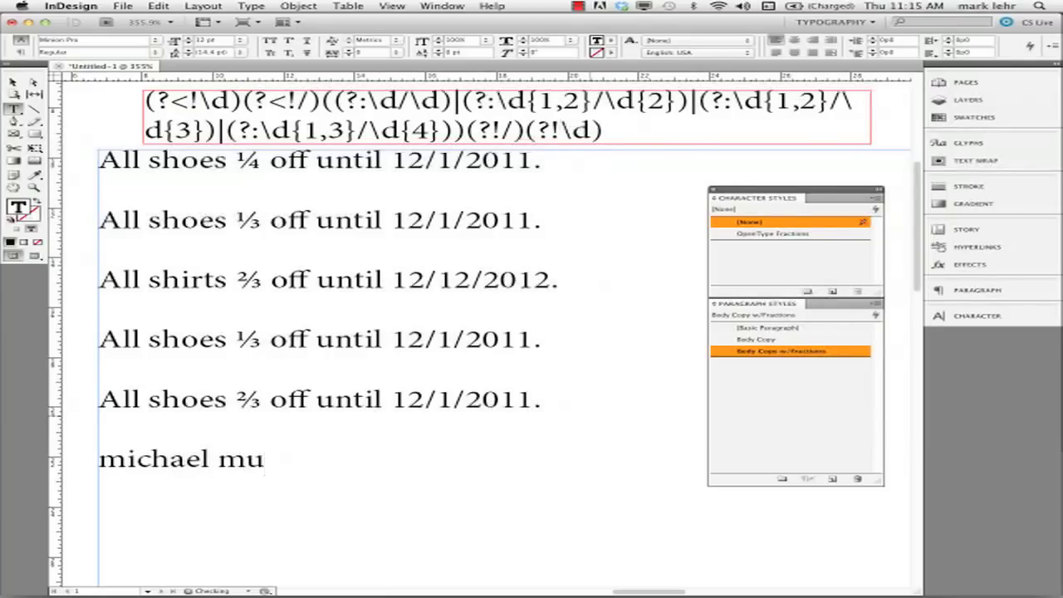
{"action": "type", "text": "rphy"}
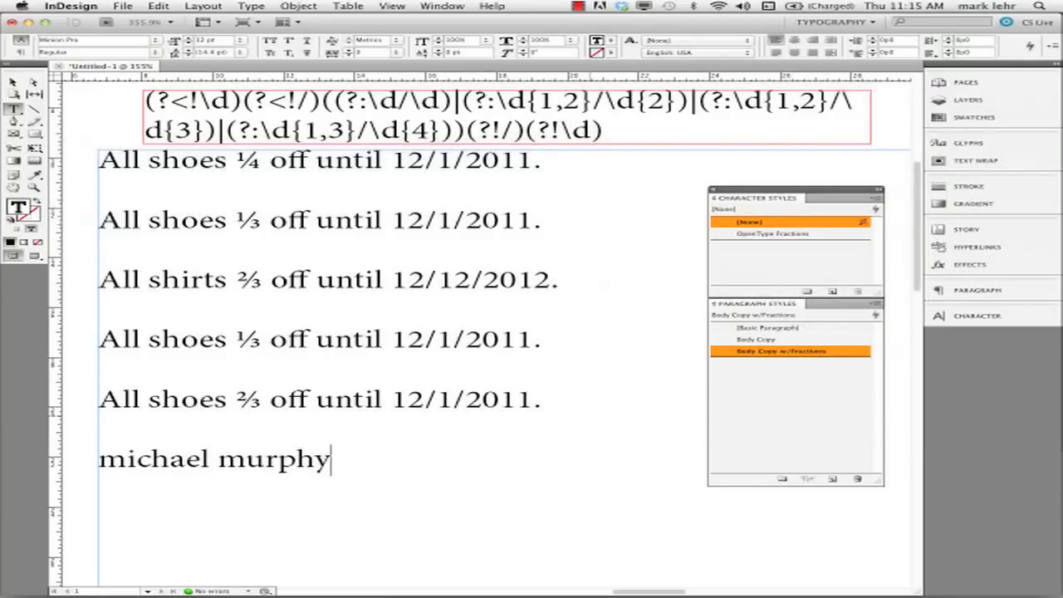
{"action": "key", "text": "Return"}
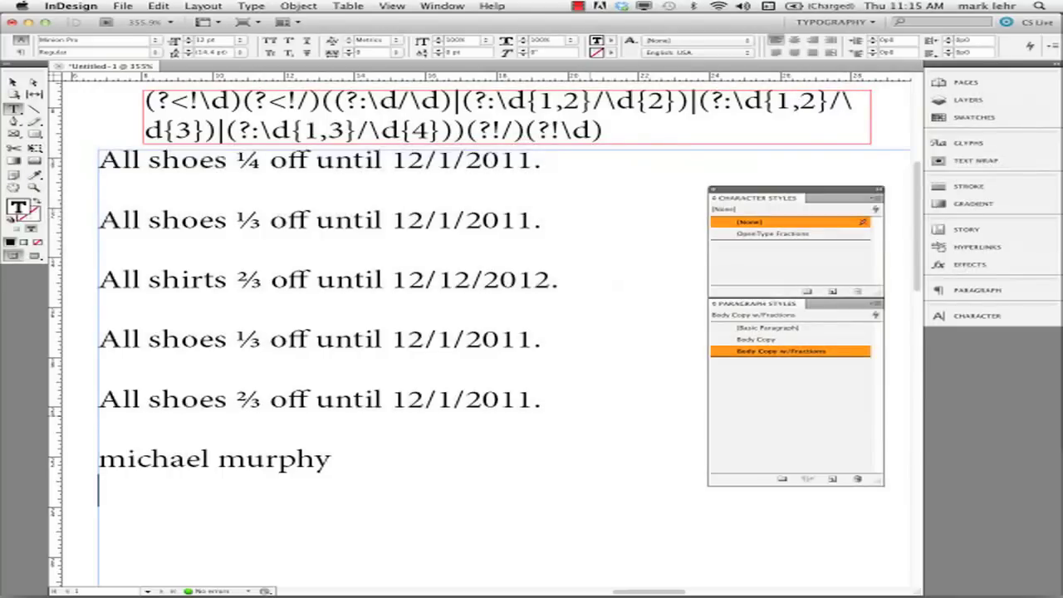
{"action": "type", "text": "In"}
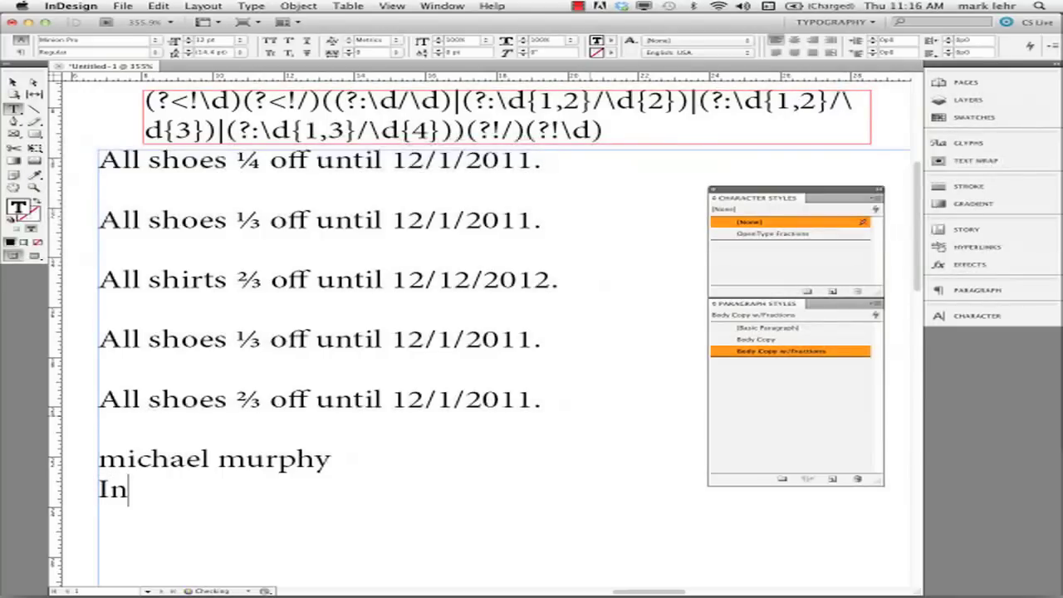
{"action": "type", "text": "Design Mg"}
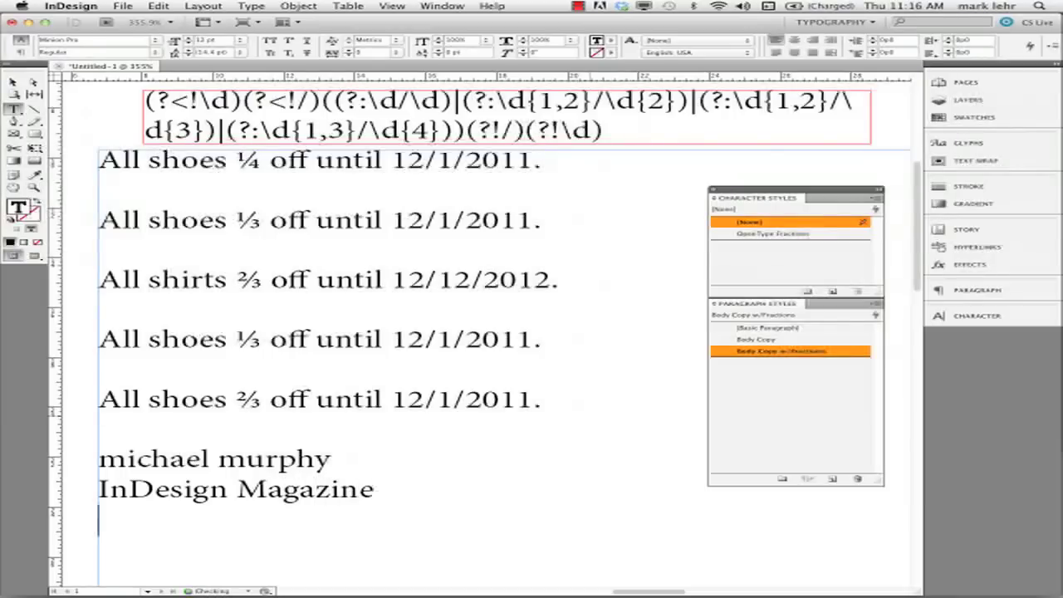
{"action": "type", "text": "www"}
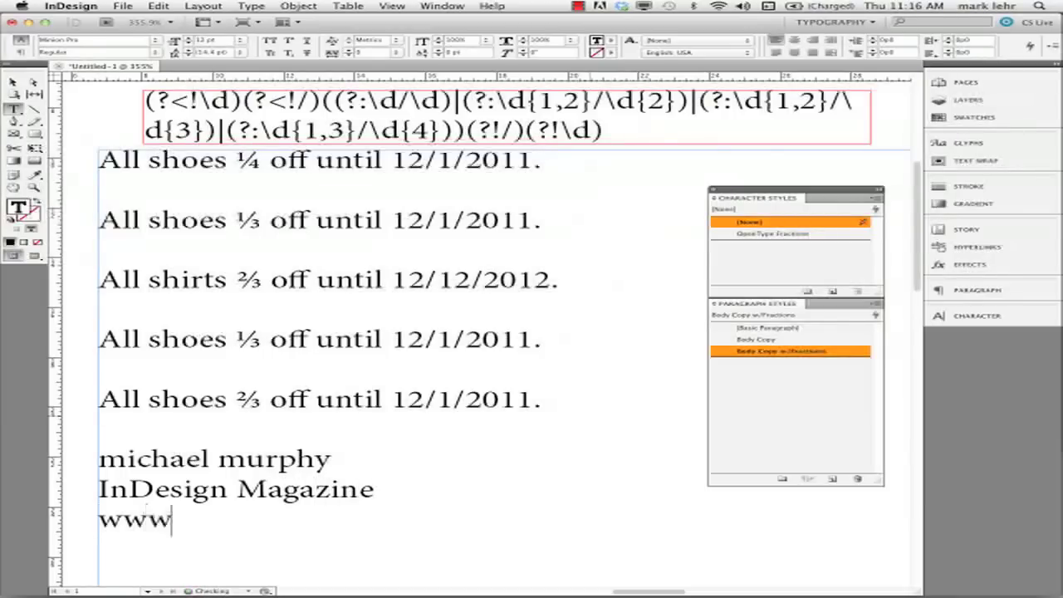
{"action": "type", "text": "inde"}
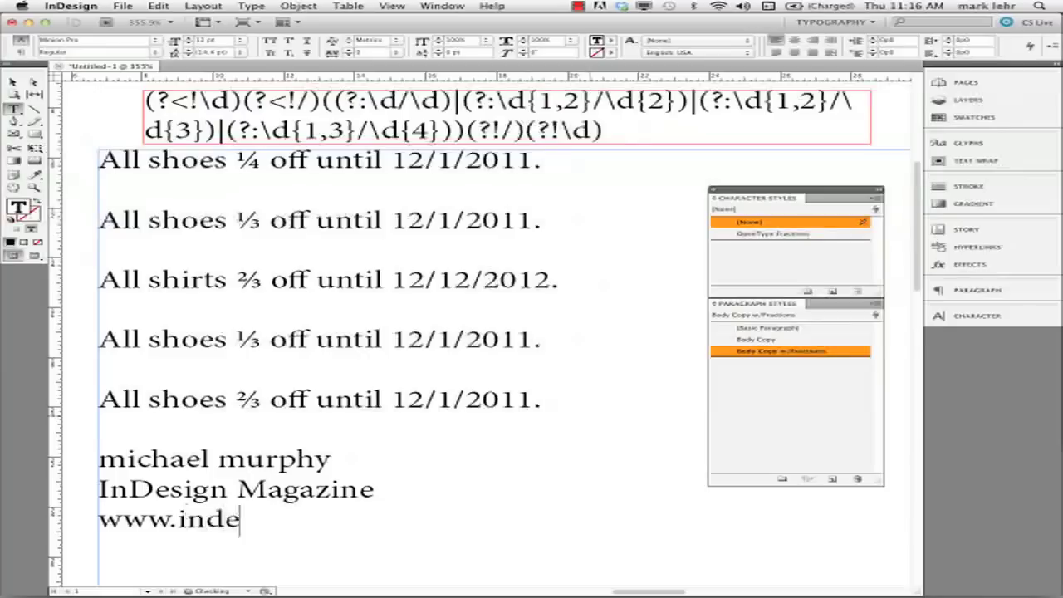
{"action": "type", "text": "sing"}
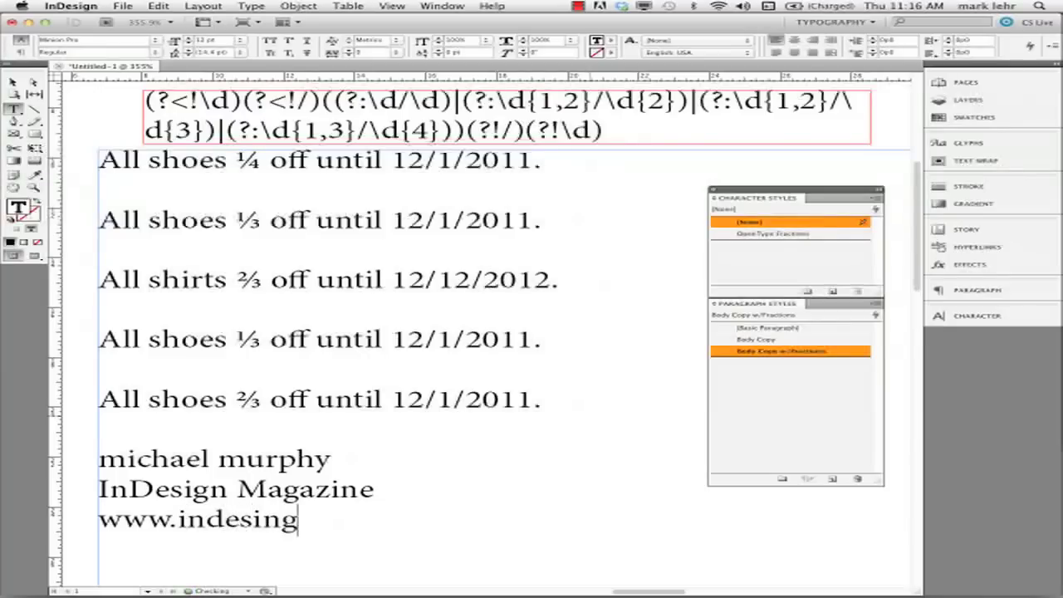
{"action": "type", "text": "ma"}
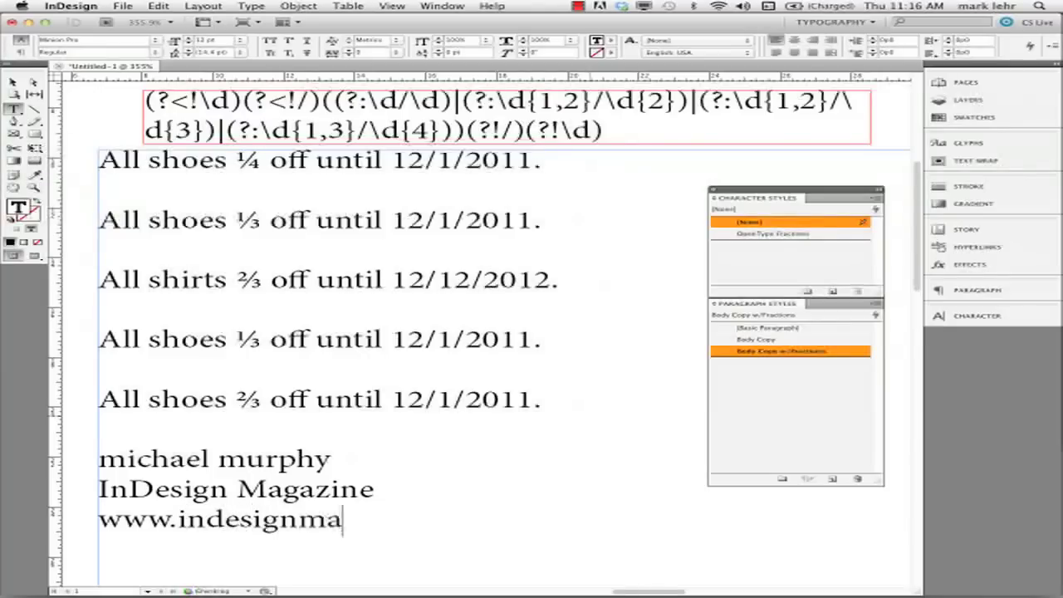
{"action": "type", "text": "g.com"}
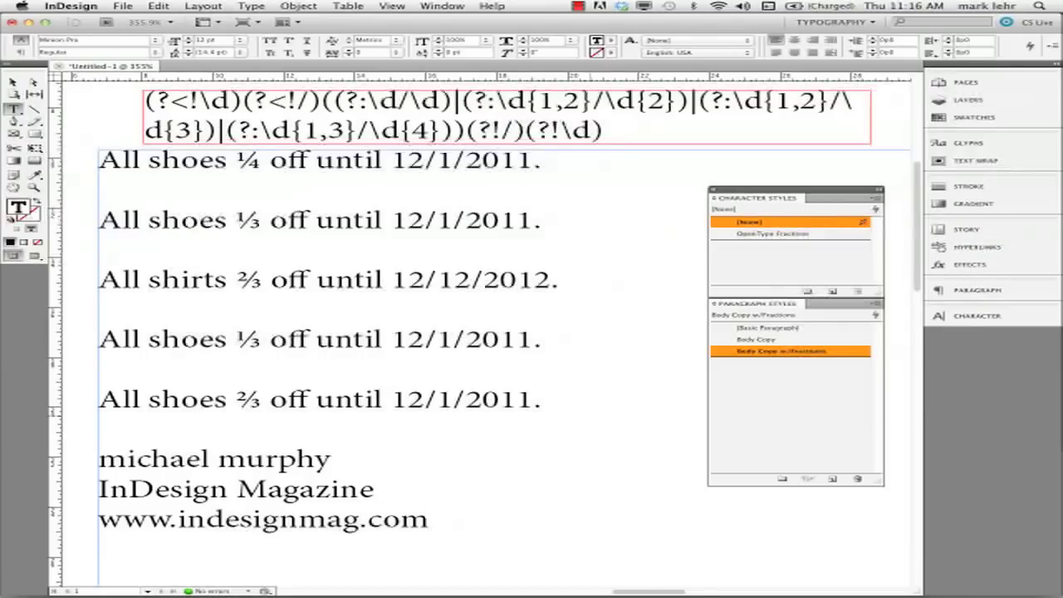
{"action": "left_click", "coordinate": [428, 520]}
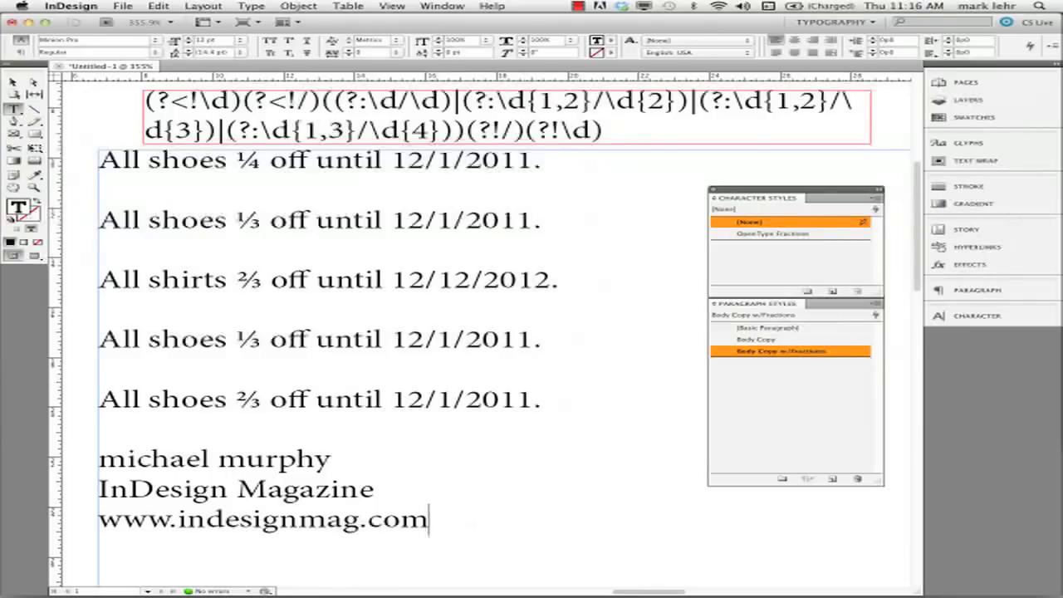
{"action": "mouse_move", "coordinate": [889, 269]}
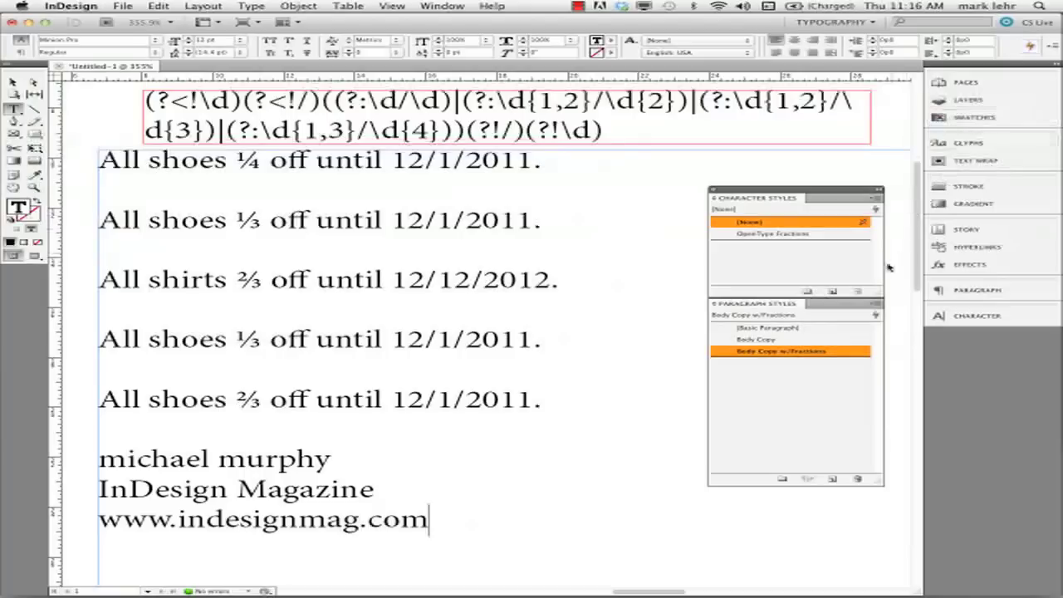
{"action": "mouse_move", "coordinate": [266, 590]}
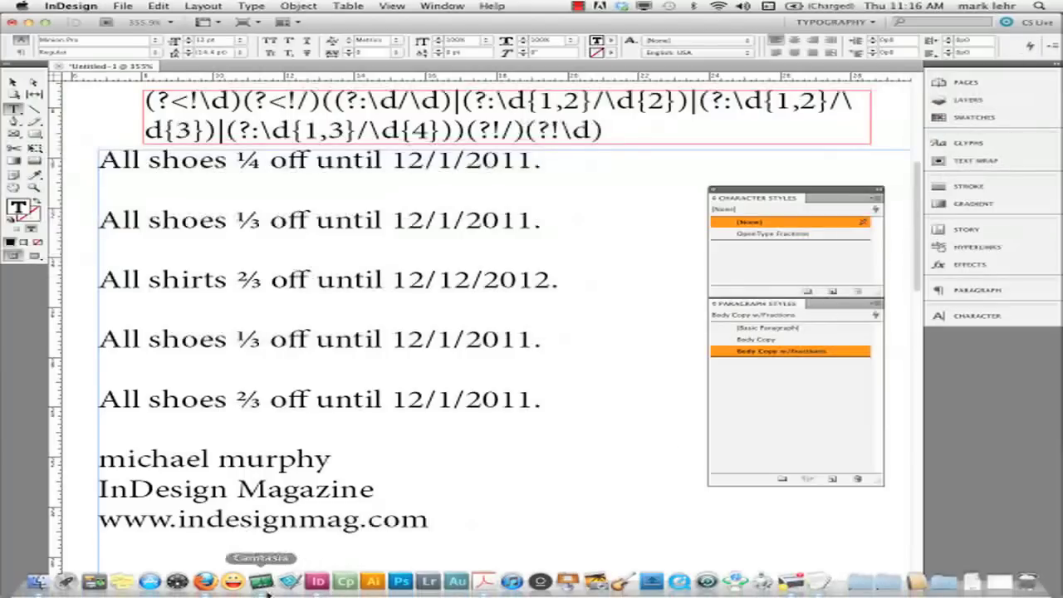
{"action": "left_click", "coordinate": [204, 582]}
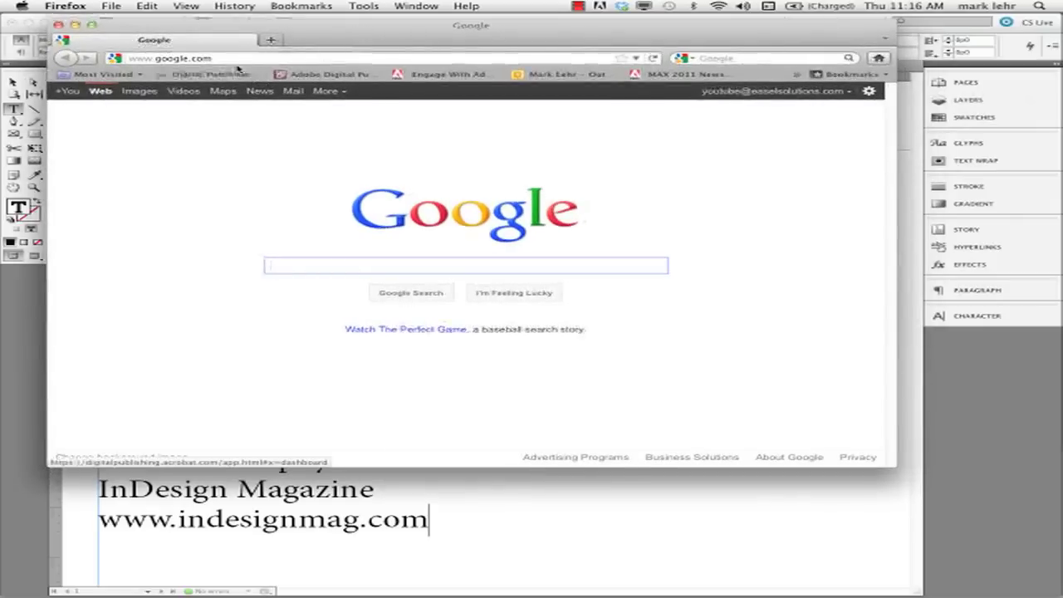
{"action": "left_click", "coordinate": [166, 58]}
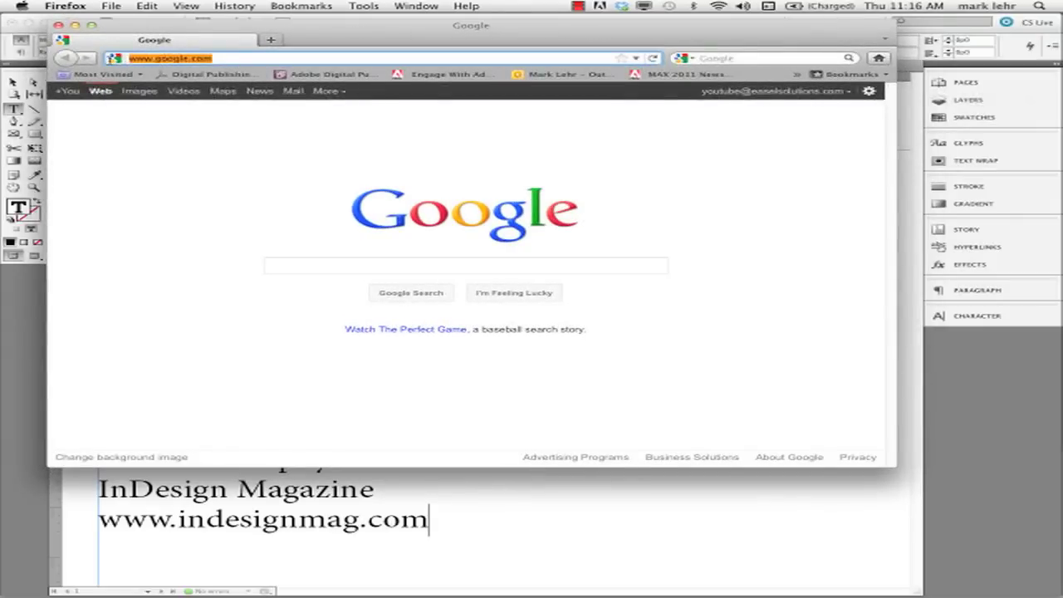
{"action": "type", "text": "www."}
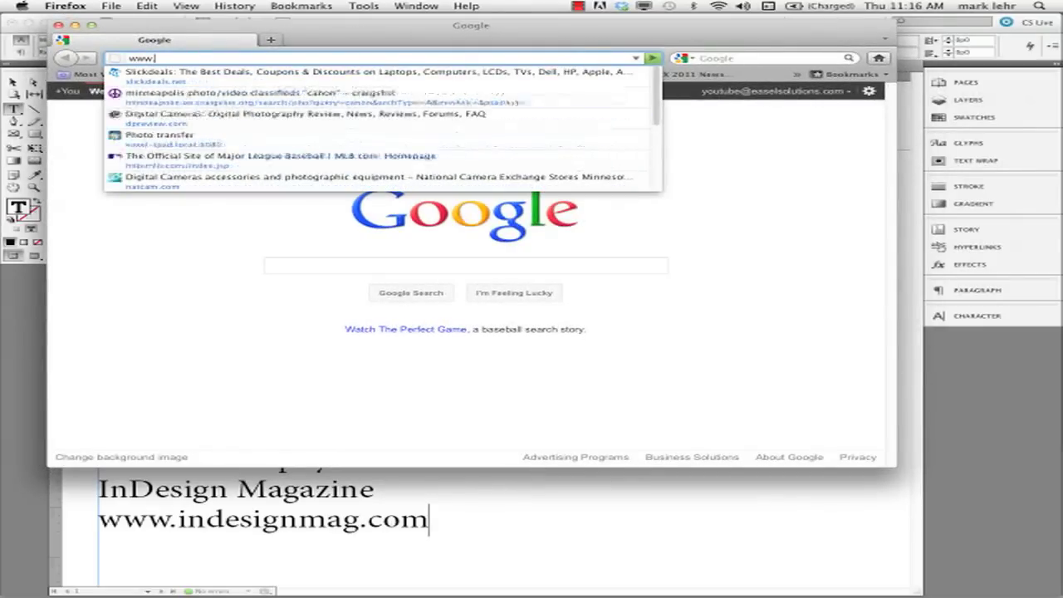
{"action": "type", "text": "index"}
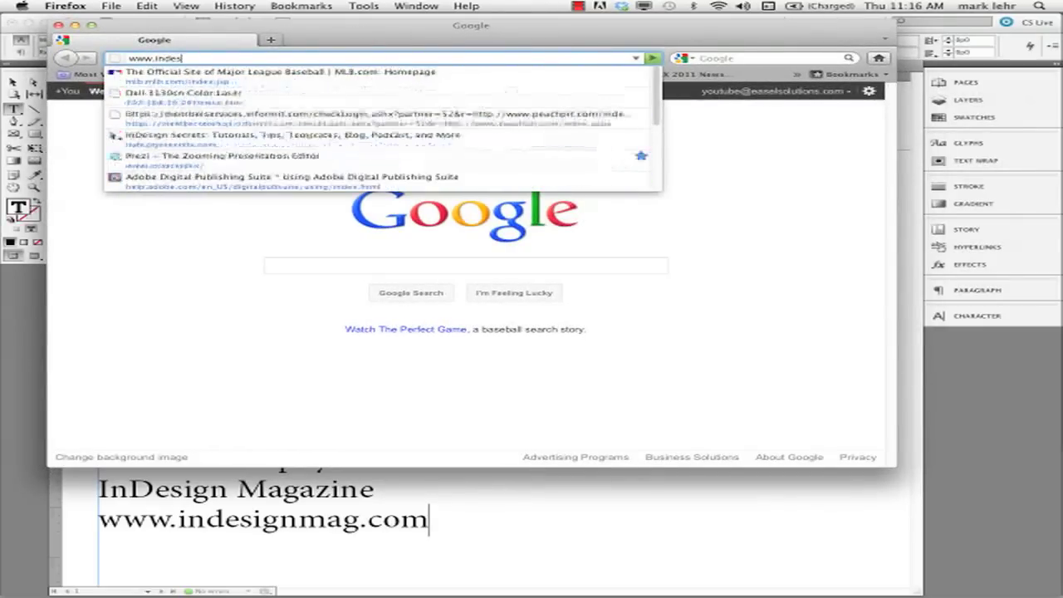
{"action": "type", "text": "ignmag.com"}
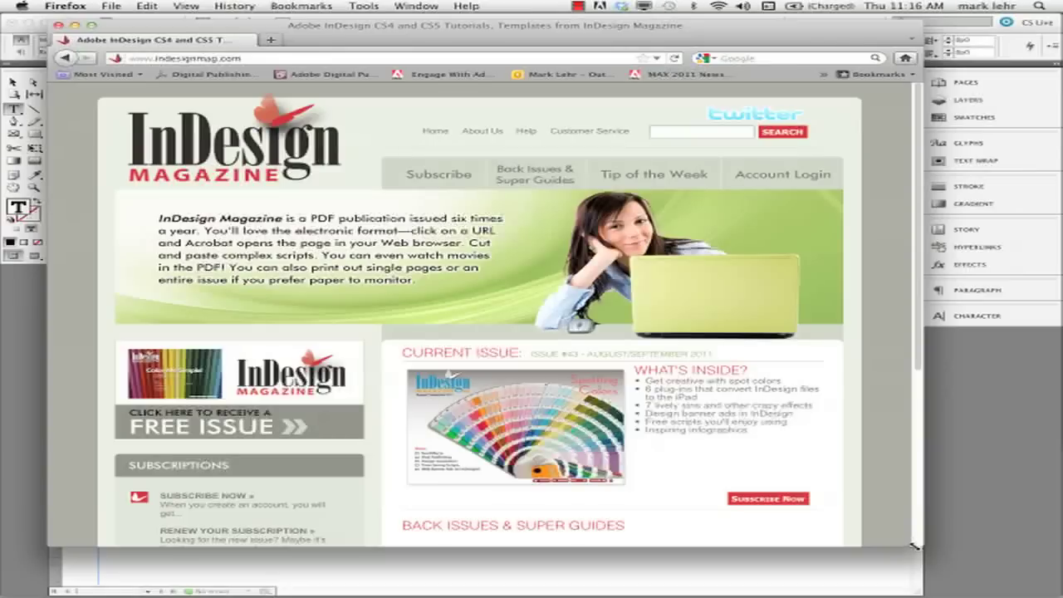
{"action": "mouse_move", "coordinate": [883, 490]}
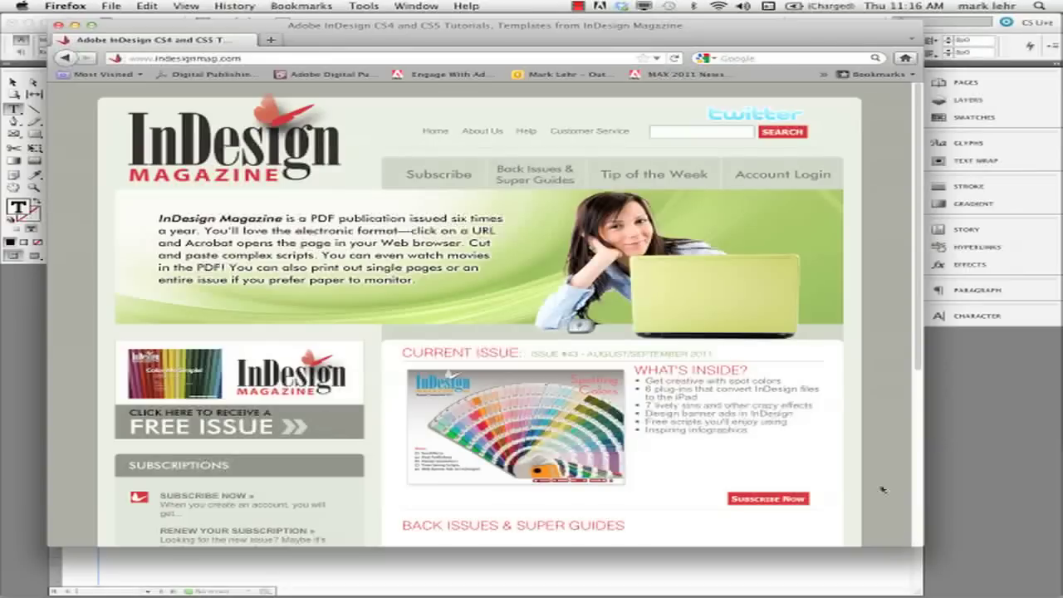
{"action": "mouse_move", "coordinate": [746, 443]}
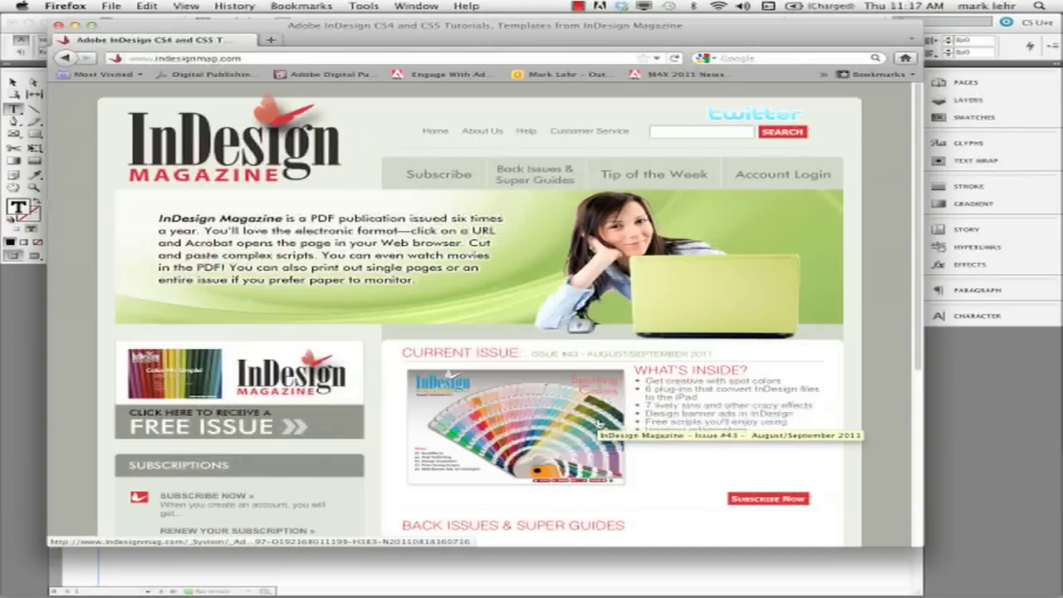
{"action": "mouse_move", "coordinate": [692, 457]}
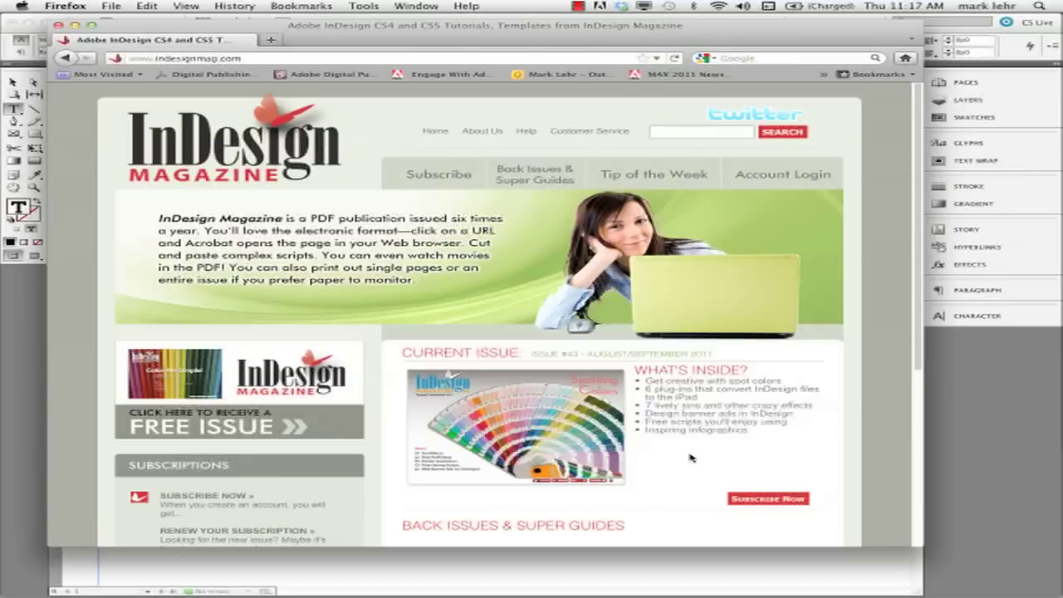
{"action": "mouse_move", "coordinate": [739, 436]}
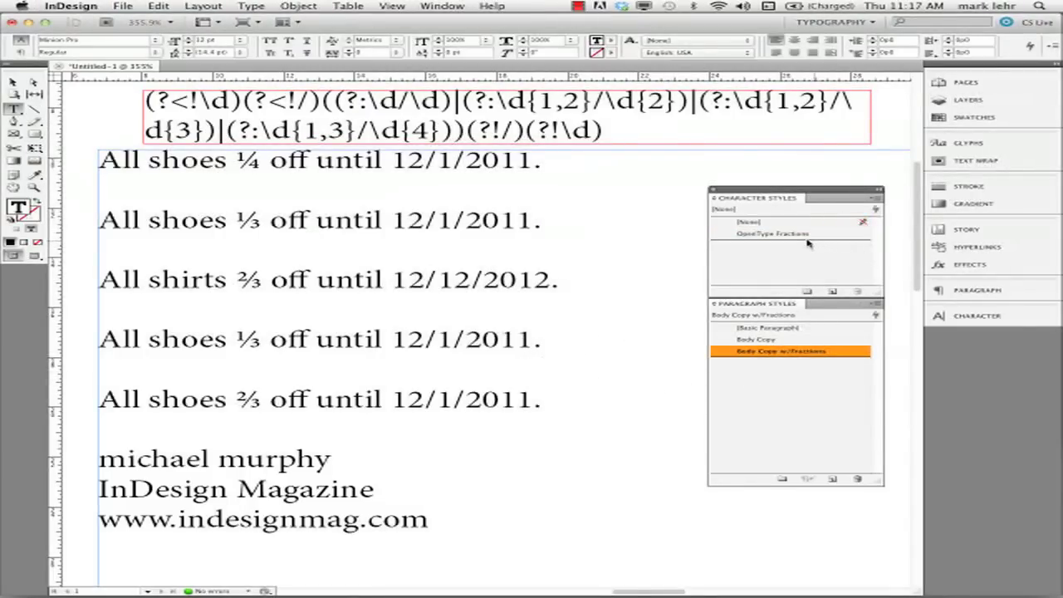
{"action": "left_click", "coordinate": [773, 233]}
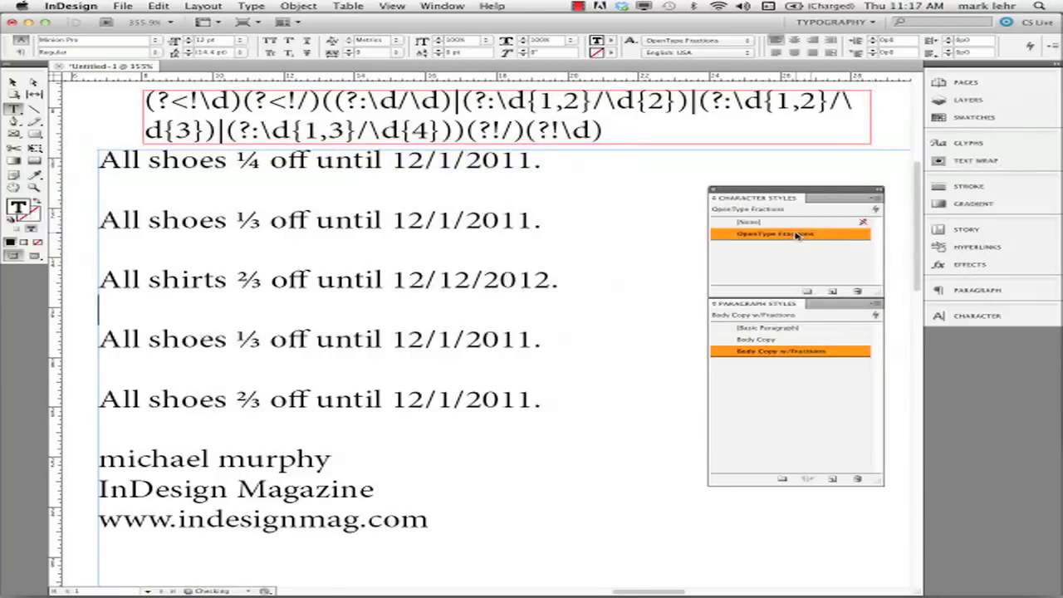
{"action": "double_click", "coordinate": [776, 234]}
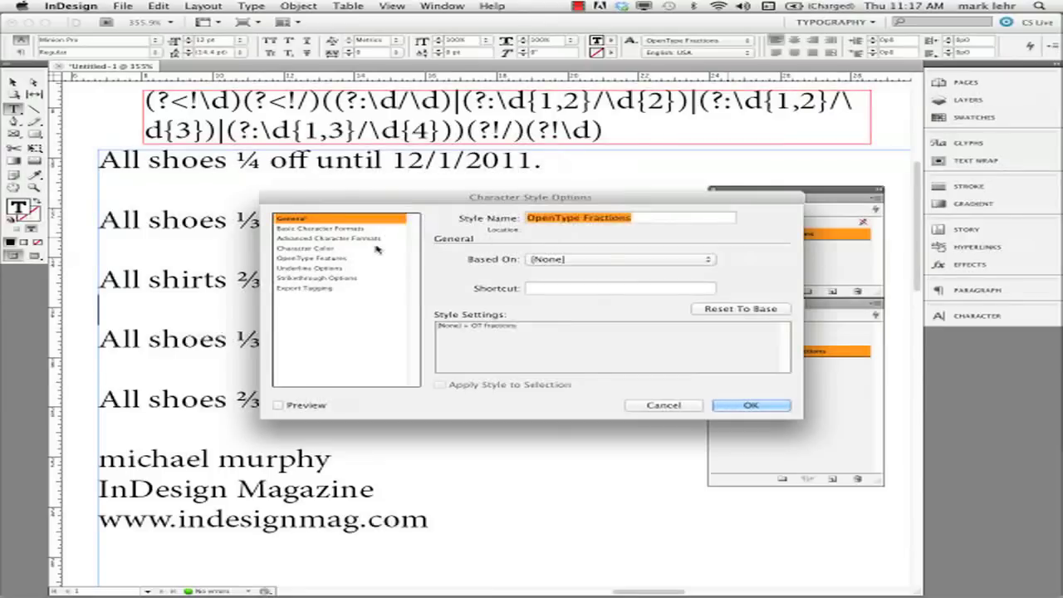
{"action": "left_click", "coordinate": [311, 258]}
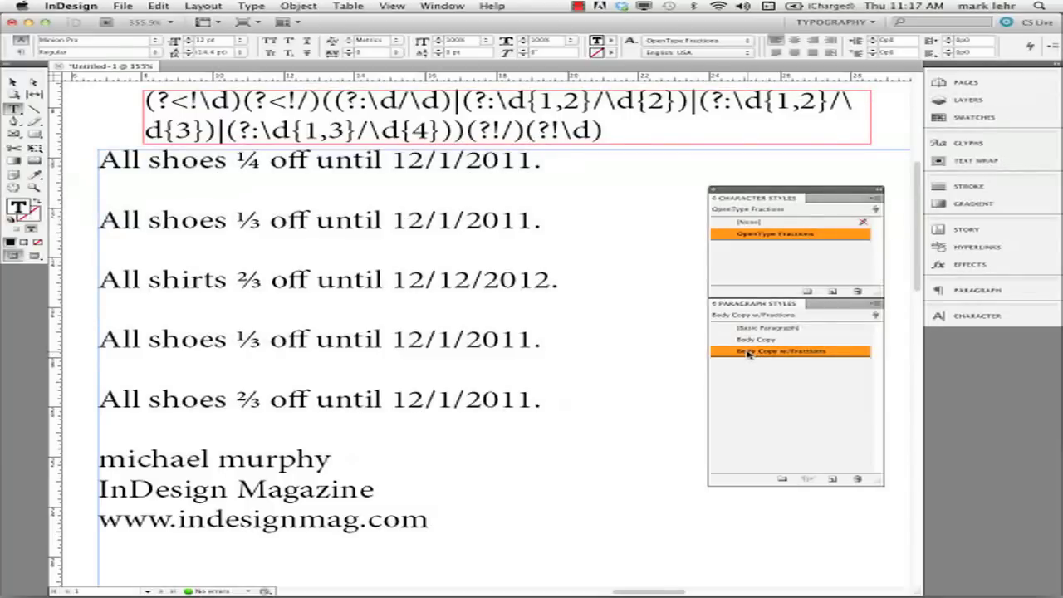
Delete the existing GREP rule from the Body Copy w/Fractions style.
{"action": "double_click", "coordinate": [781, 351]}
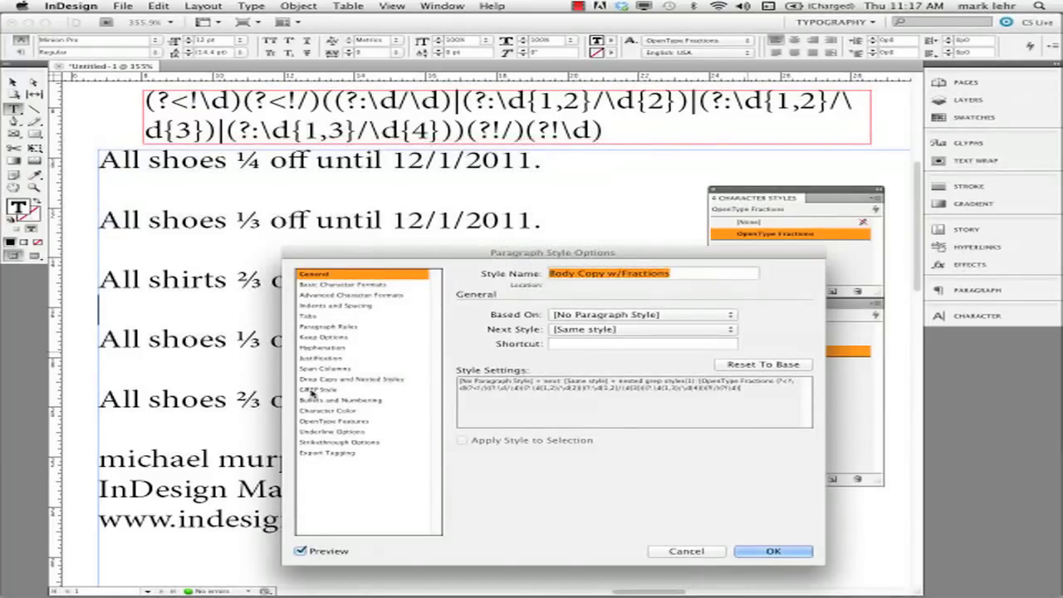
{"action": "left_click", "coordinate": [319, 390]}
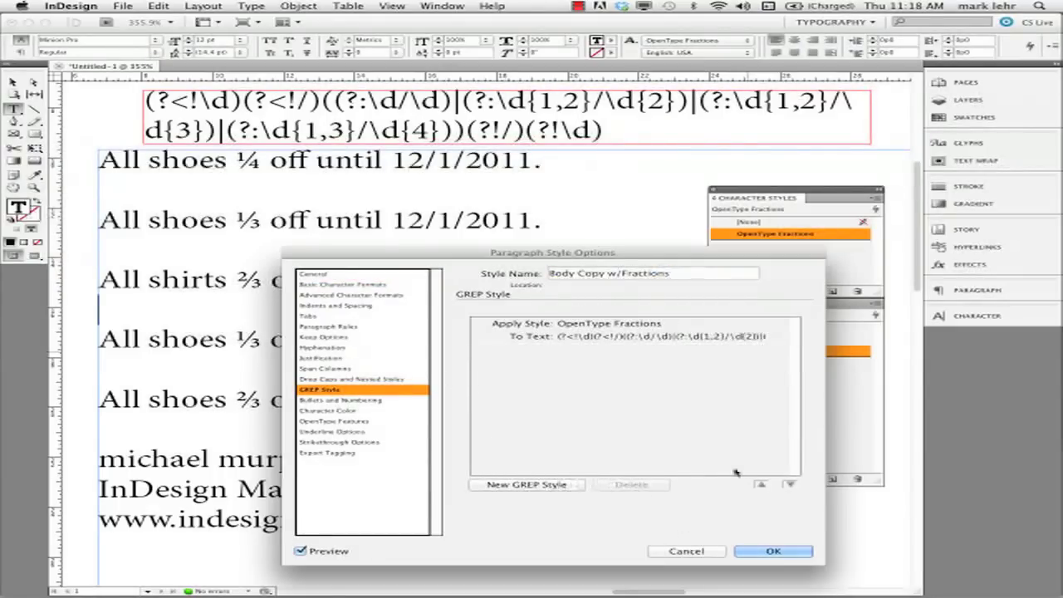
{"action": "left_click", "coordinate": [632, 328]}
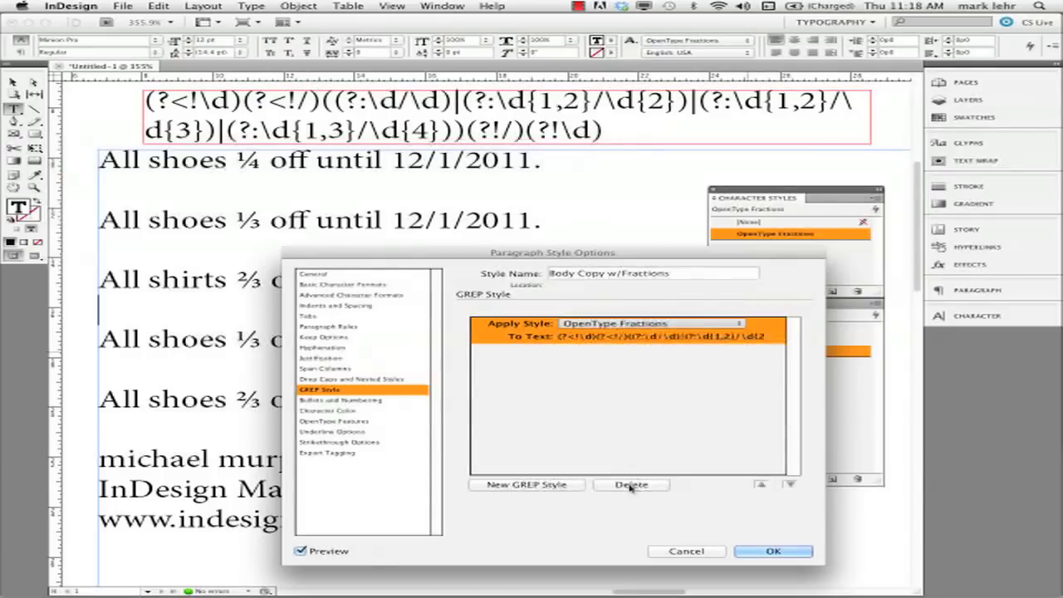
{"action": "left_click", "coordinate": [631, 485]}
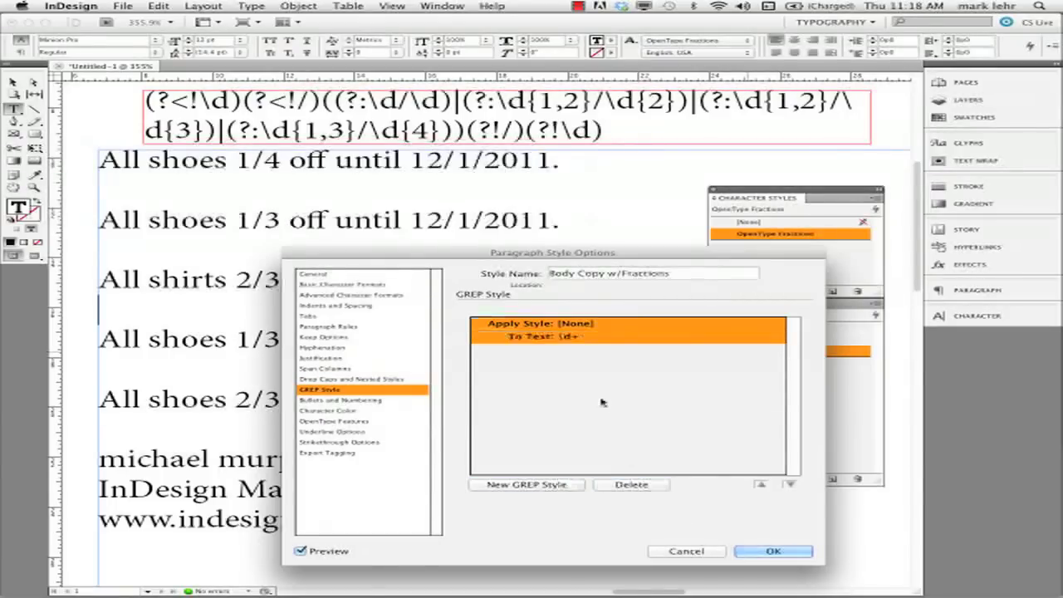
Create a new GREP rule applying OpenType Fractions with the fraction expression and confirm.
{"action": "left_click", "coordinate": [653, 324]}
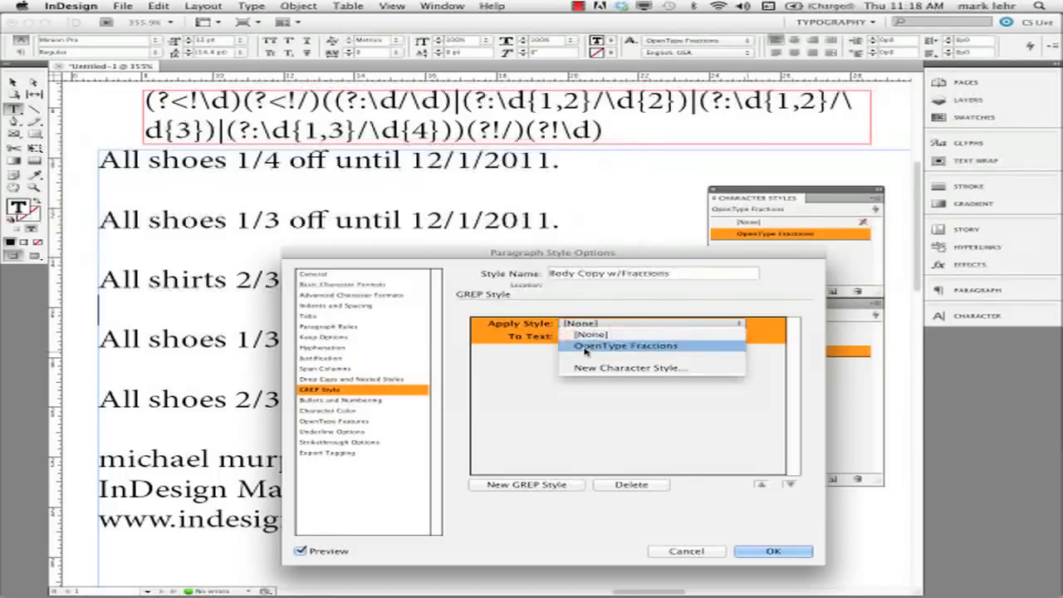
{"action": "left_click", "coordinate": [625, 346]}
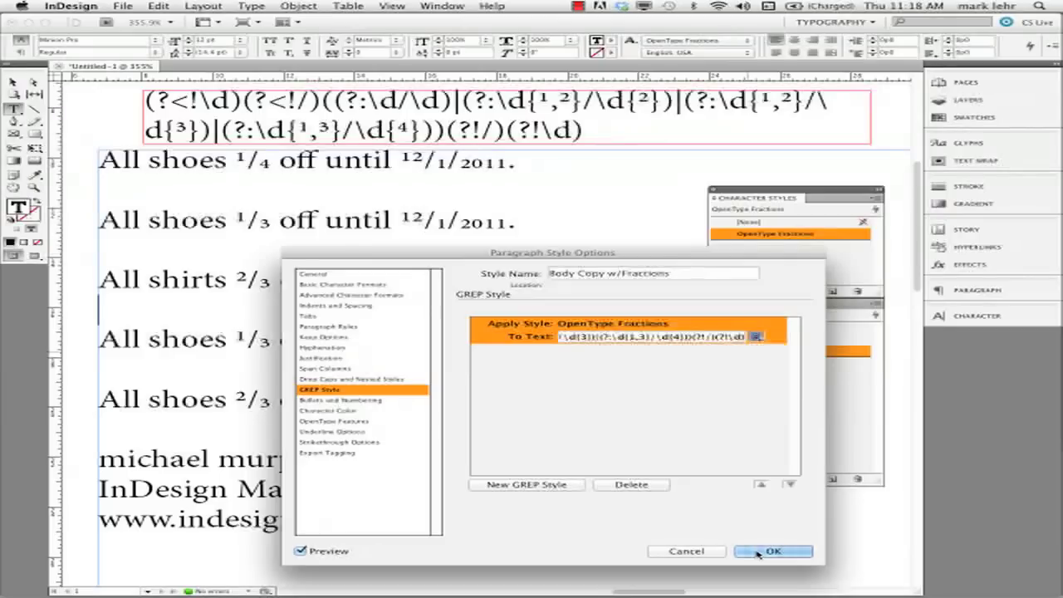
{"action": "left_click", "coordinate": [773, 551]}
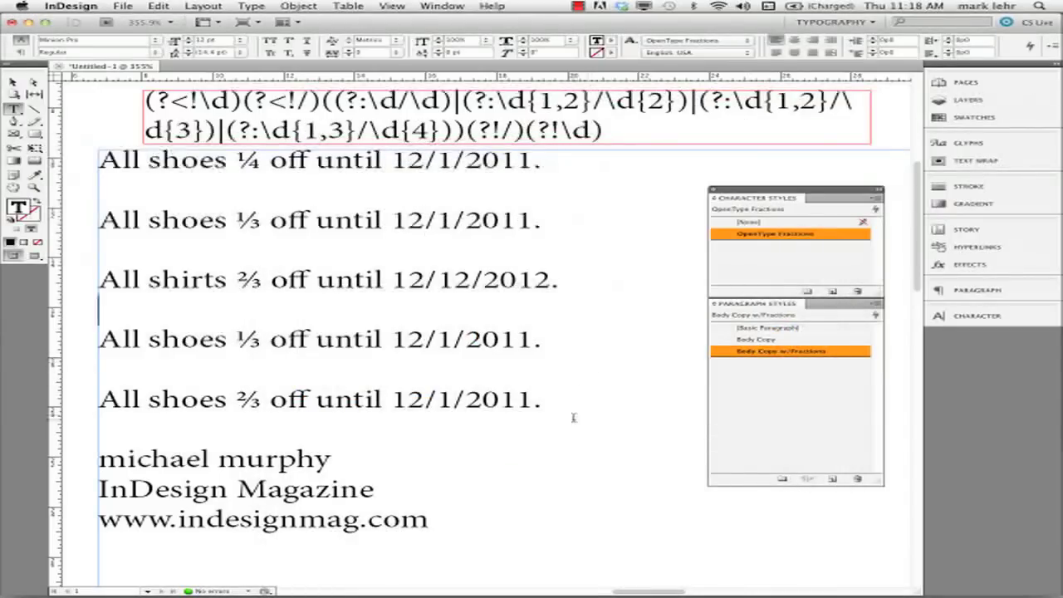
{"action": "mouse_move", "coordinate": [397, 456]}
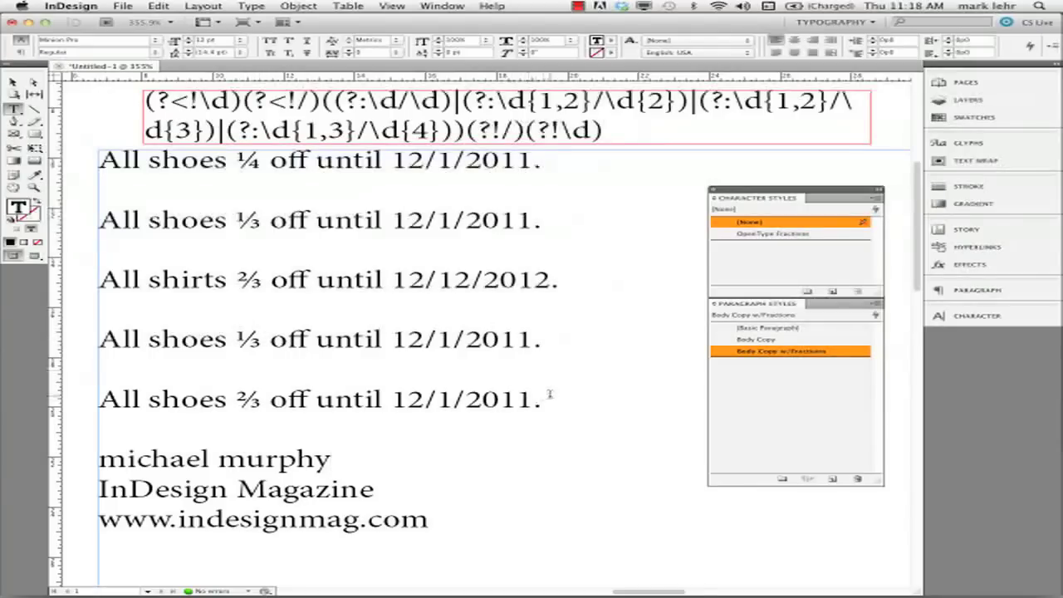
{"action": "left_click", "coordinate": [331, 459]}
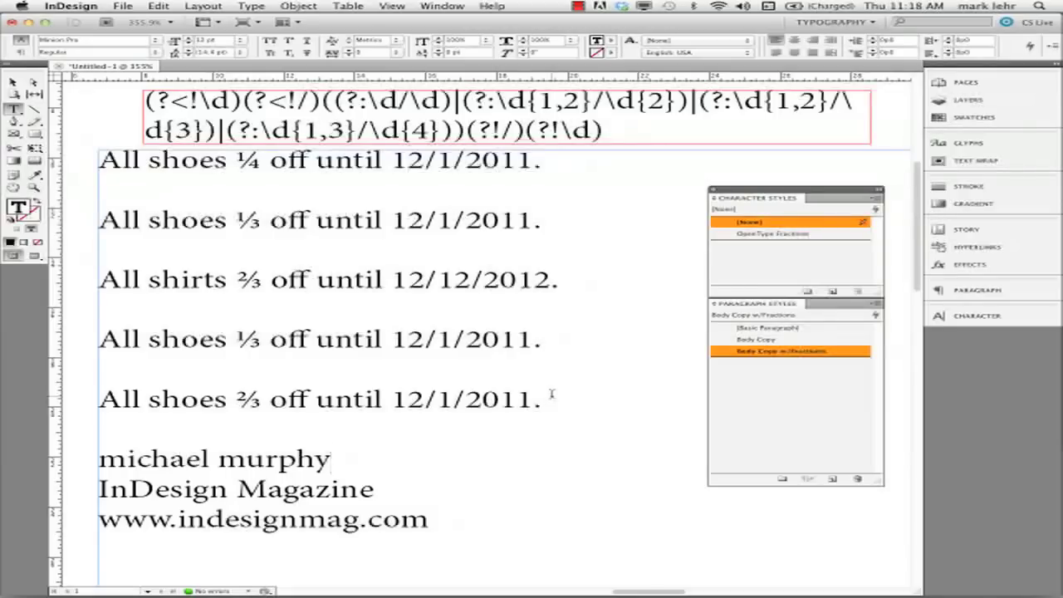
{"action": "left_click", "coordinate": [330, 458]}
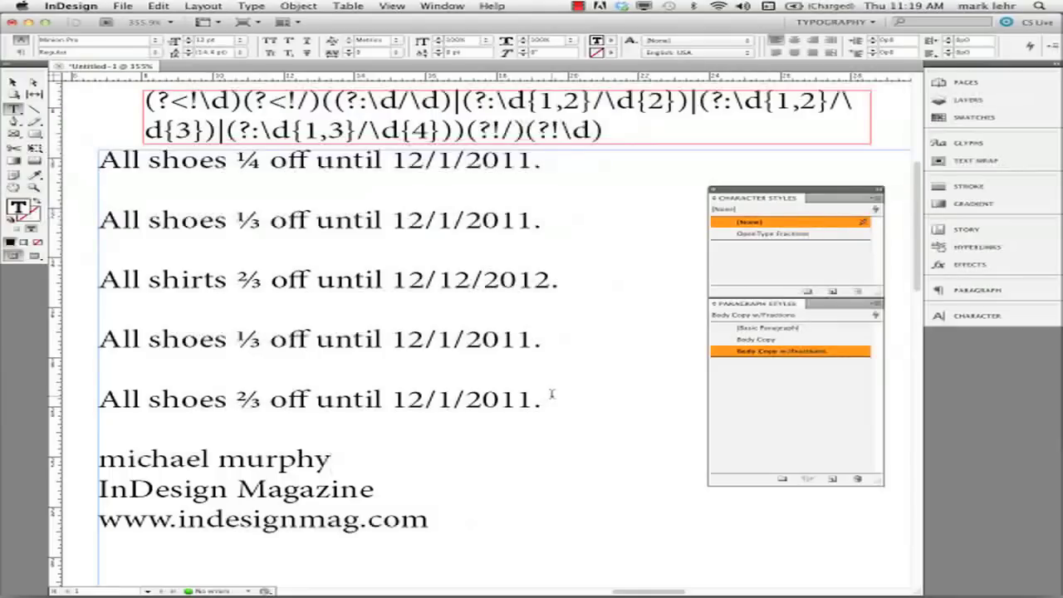
{"action": "left_click", "coordinate": [331, 459]}
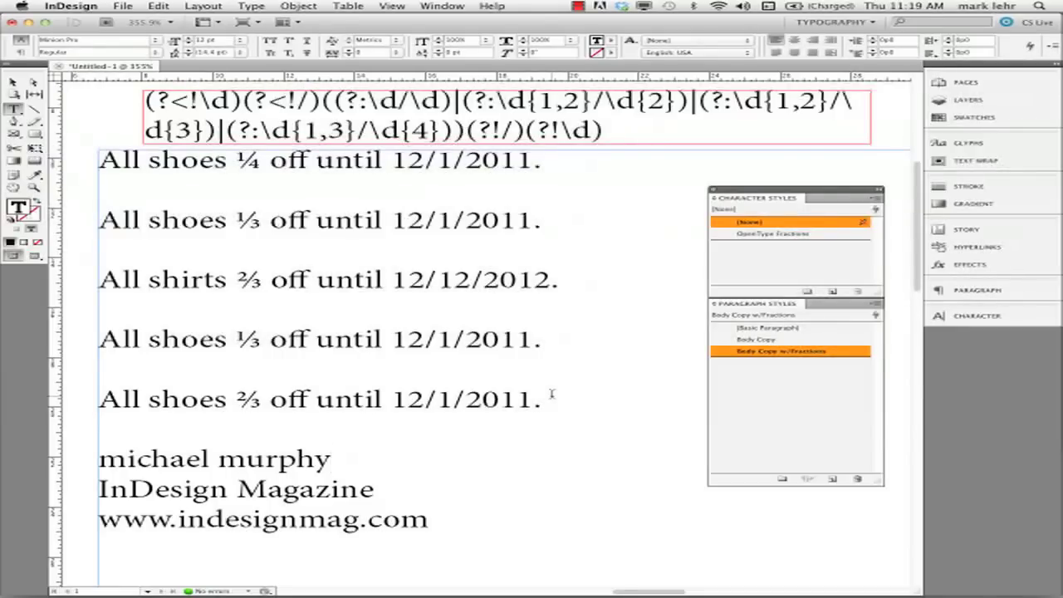
{"action": "left_click", "coordinate": [330, 459]}
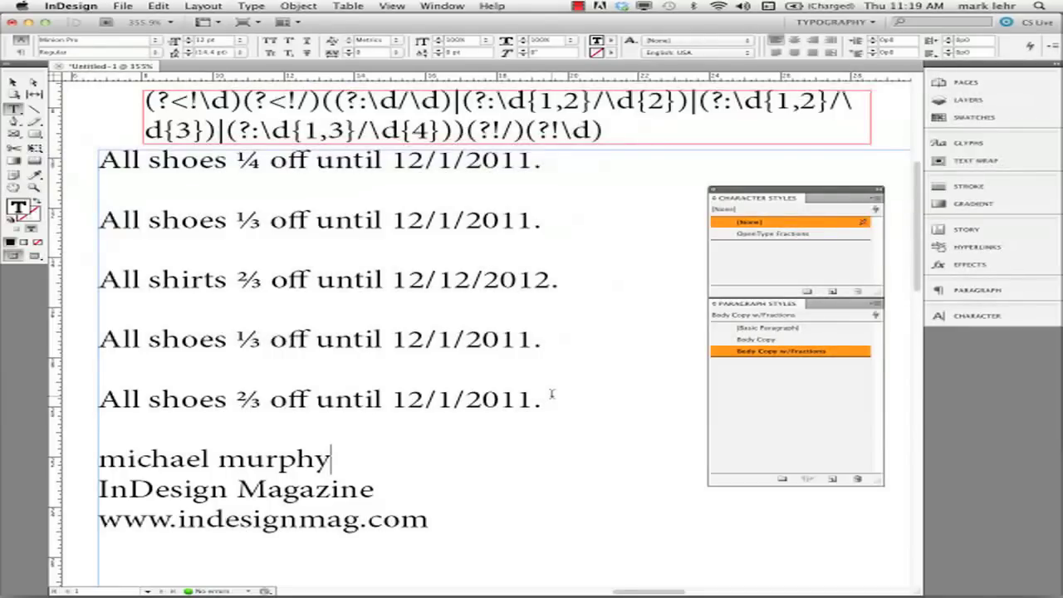